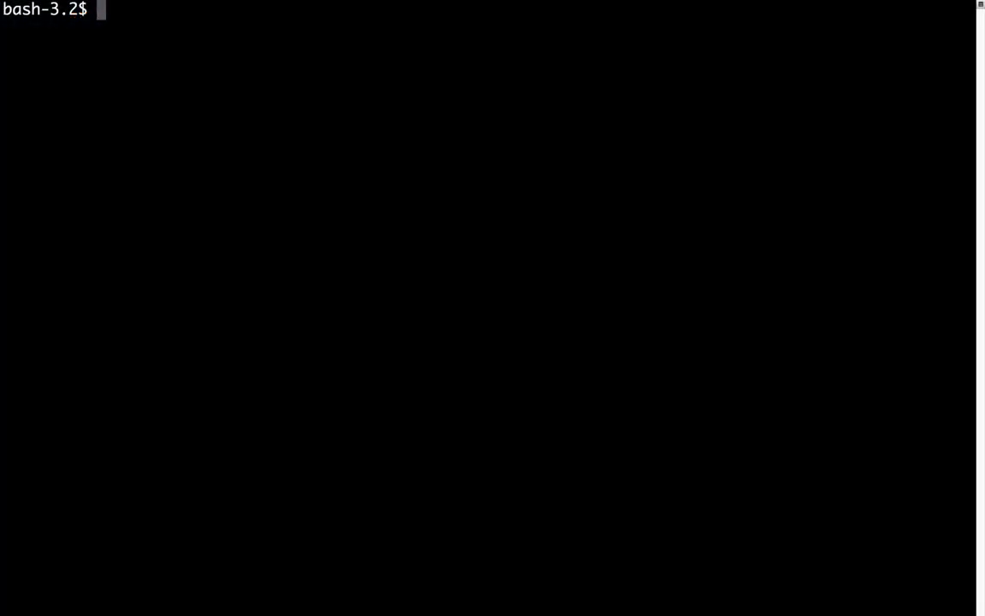
# Step: Activate the unidata-workshop conda environment with 'source activate unidata-workshop'
pyautogui.write('sour')
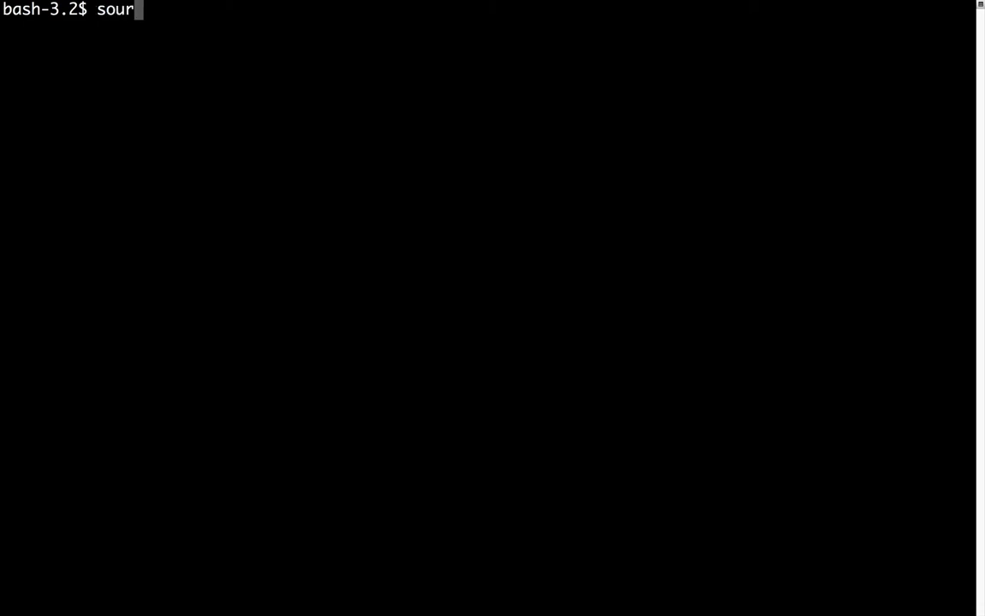
pyautogui.write('ce activ')
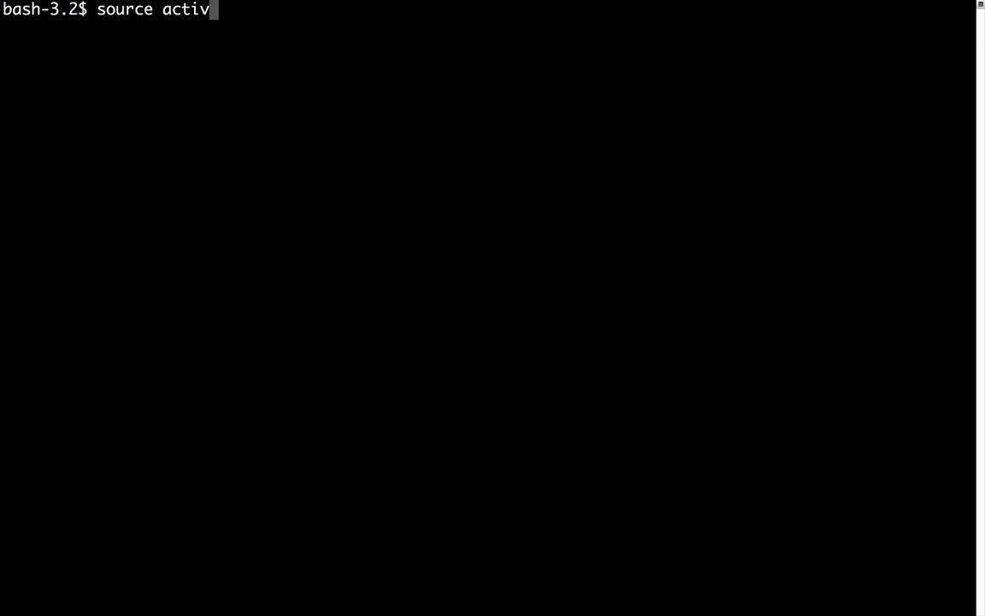
pyautogui.write('ate unidata0')
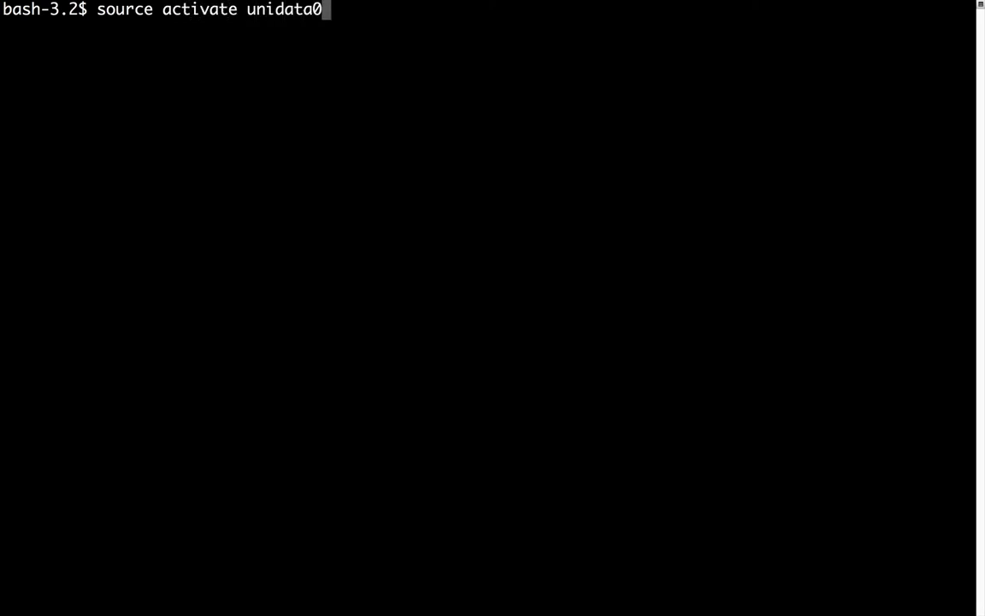
pyautogui.write('-workshop')
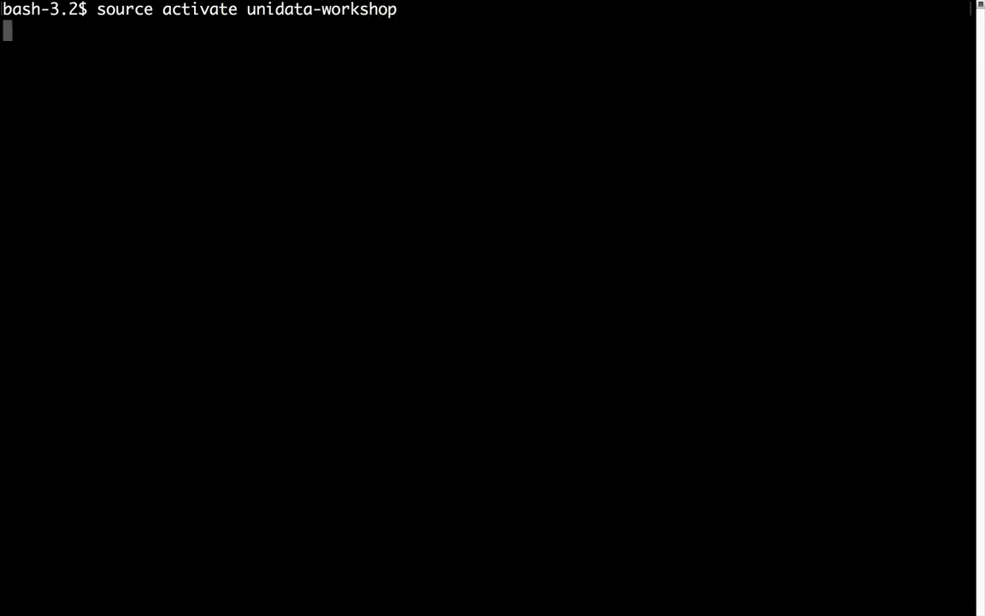
pyautogui.press('Return')
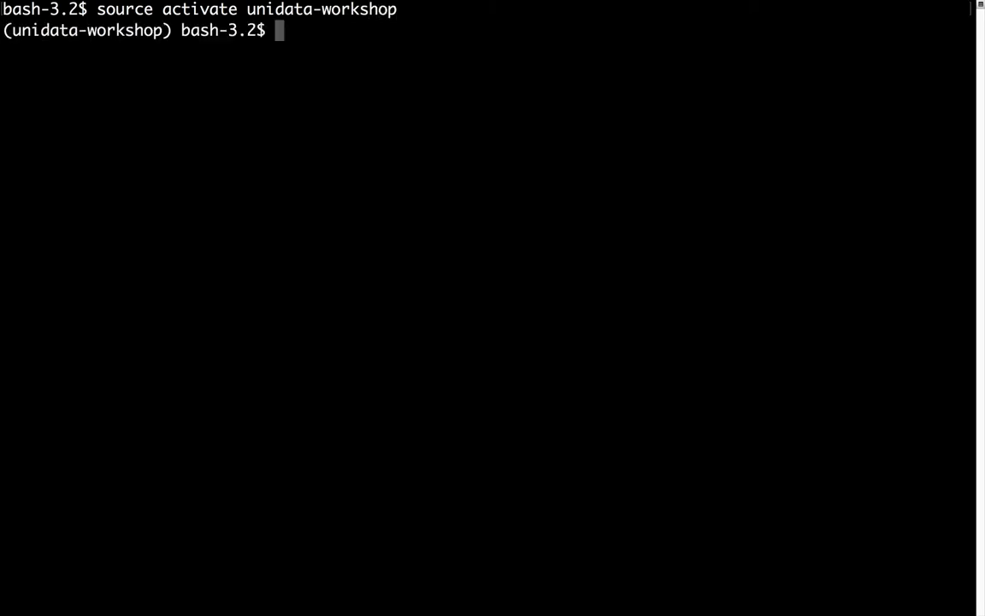
# Step: Launch the Jupyter notebook server with 'jupyter notebook'
pyautogui.write('ju')
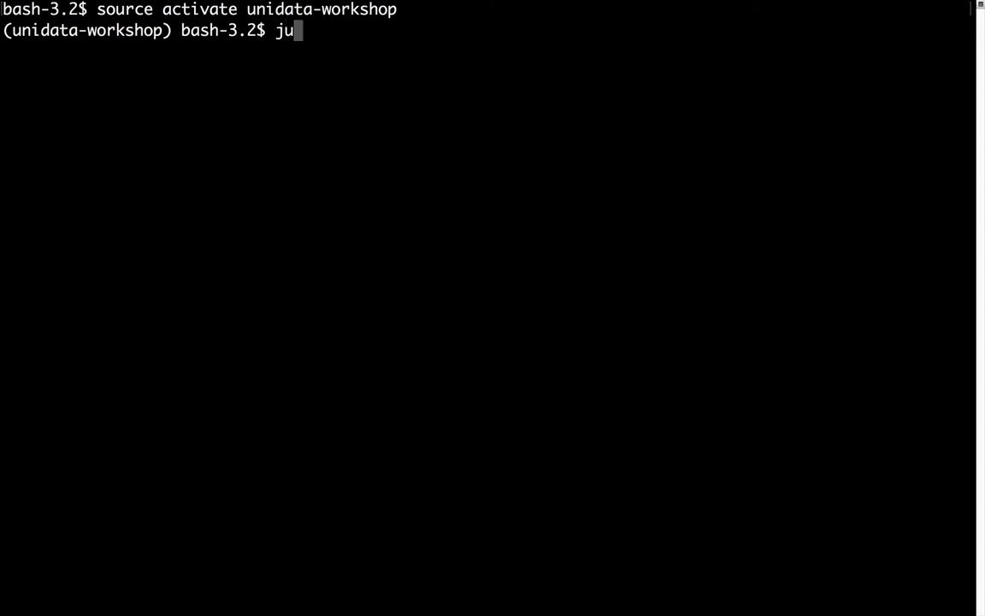
pyautogui.write('pyter')
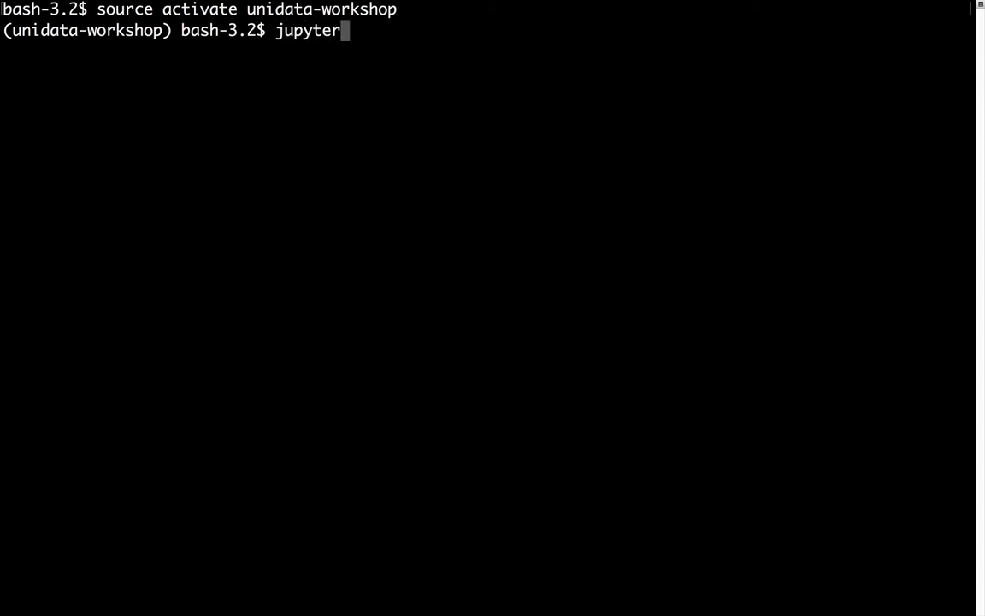
pyautogui.write('notebook')
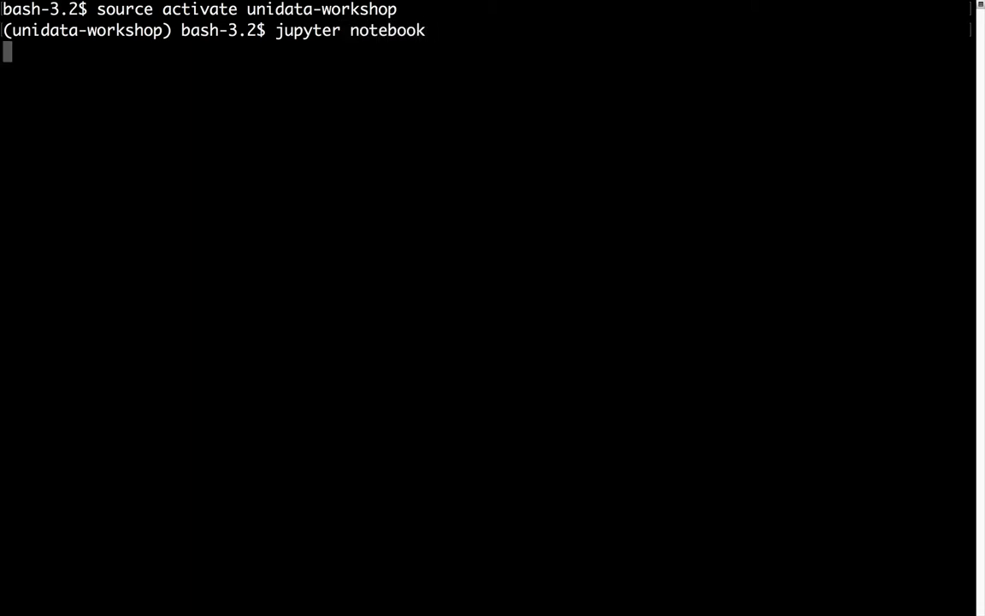
pyautogui.press('Return')
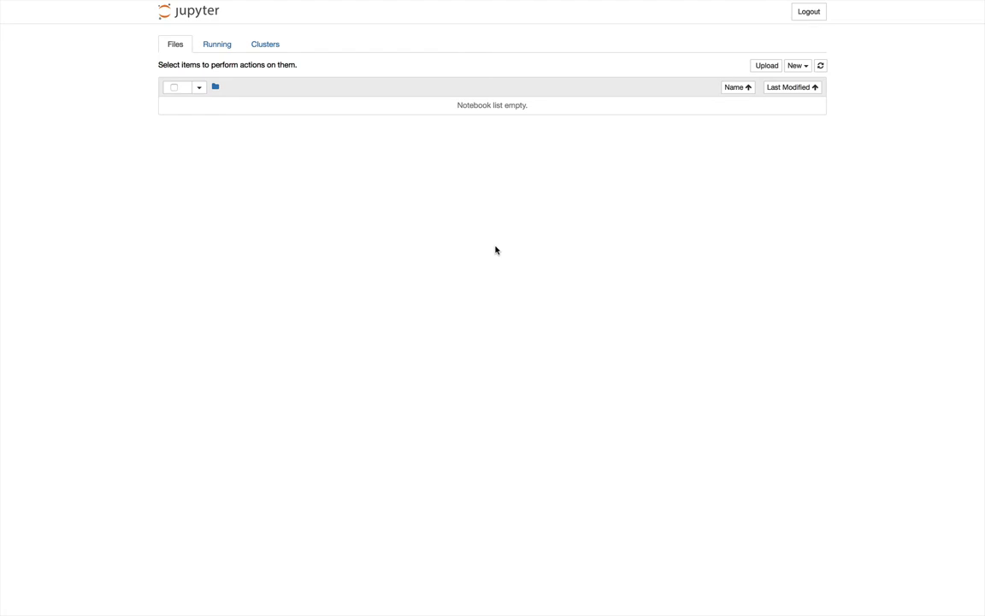
# Step: Create a new Python 3 notebook from the New menu
pyautogui.click(797, 65)
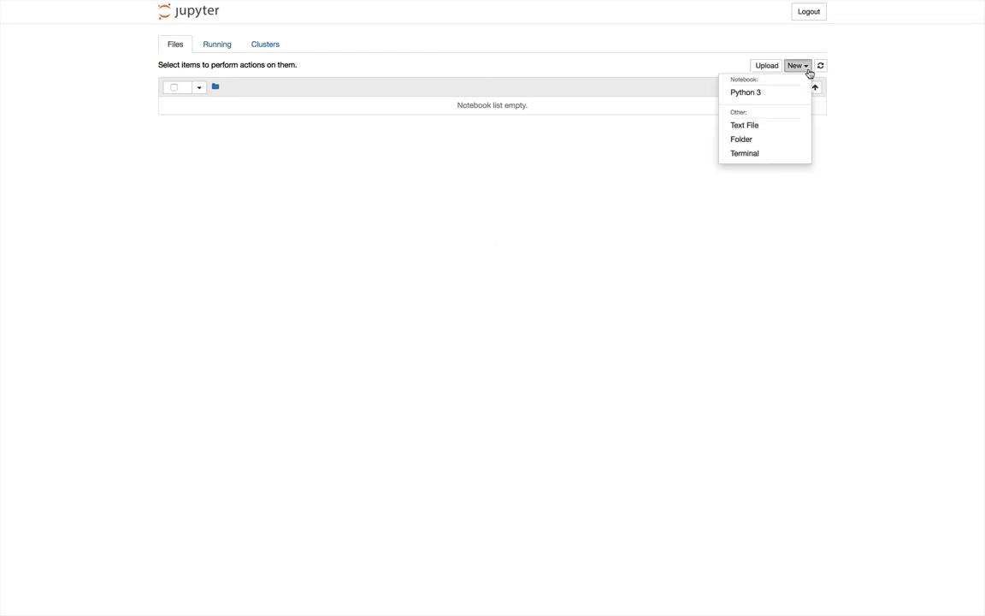
pyautogui.click(746, 92)
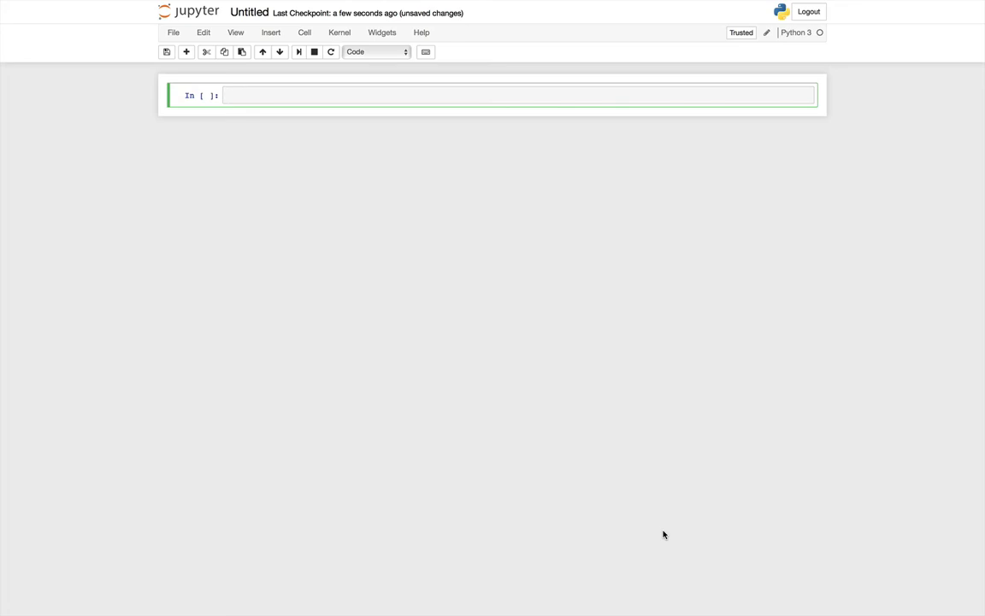
# Step: Import matplotlib.pyplot as plt and enable %matplotlib inline plotting
pyautogui.write('import ma')
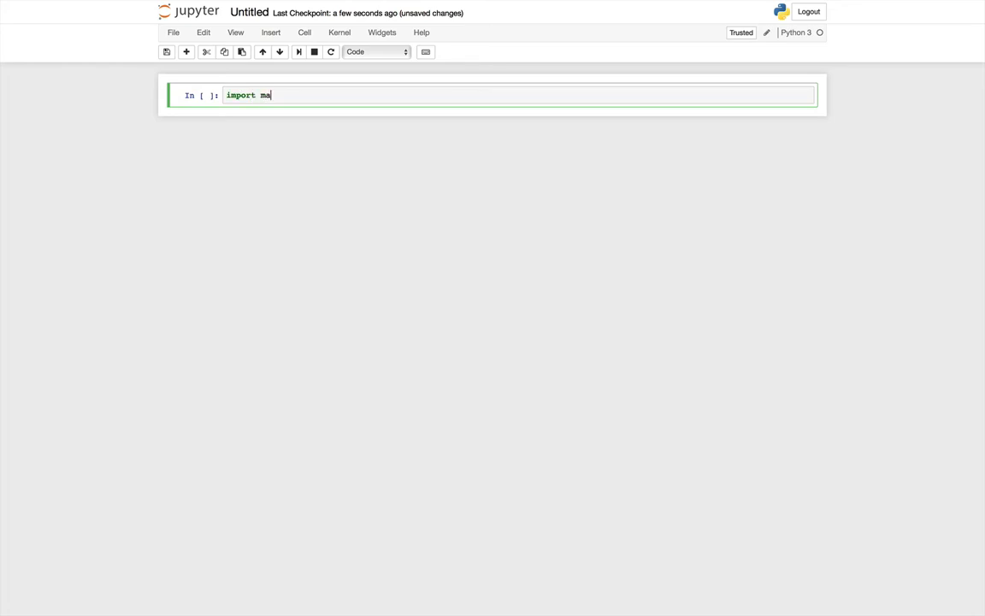
pyautogui.write('tplotlib.pypl')
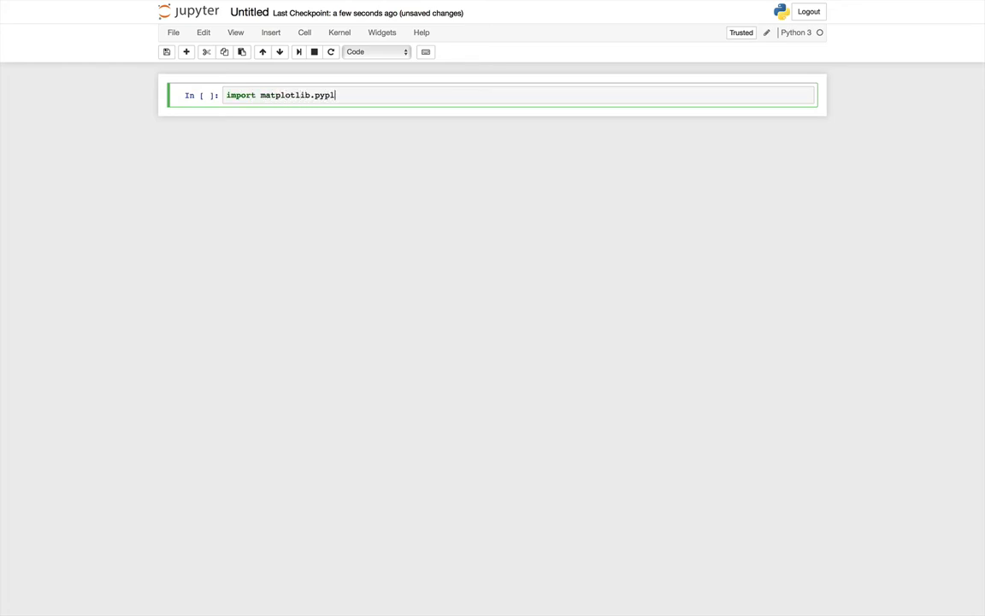
pyautogui.write('ot as plt')
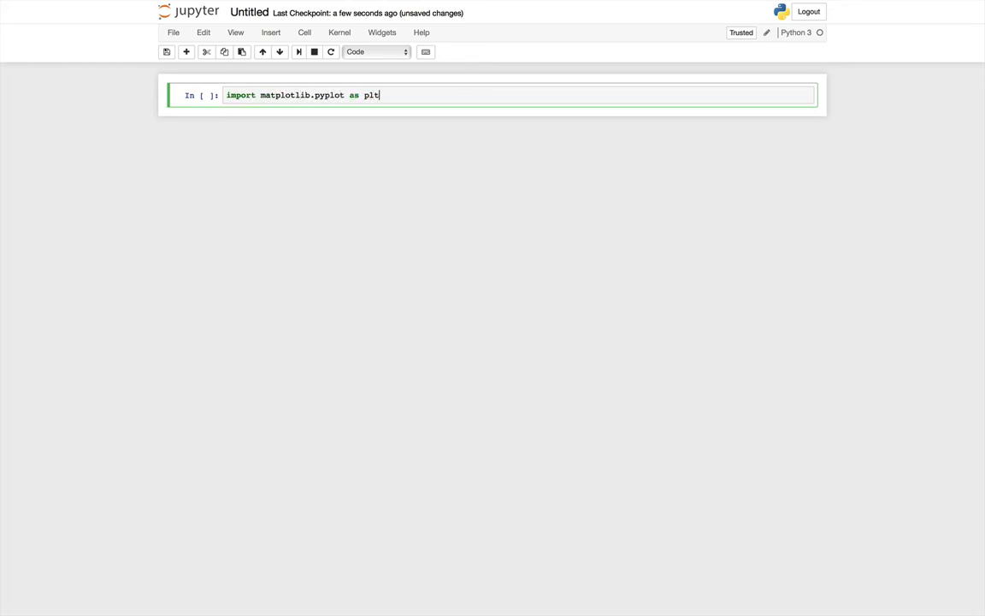
pyautogui.press('Return')
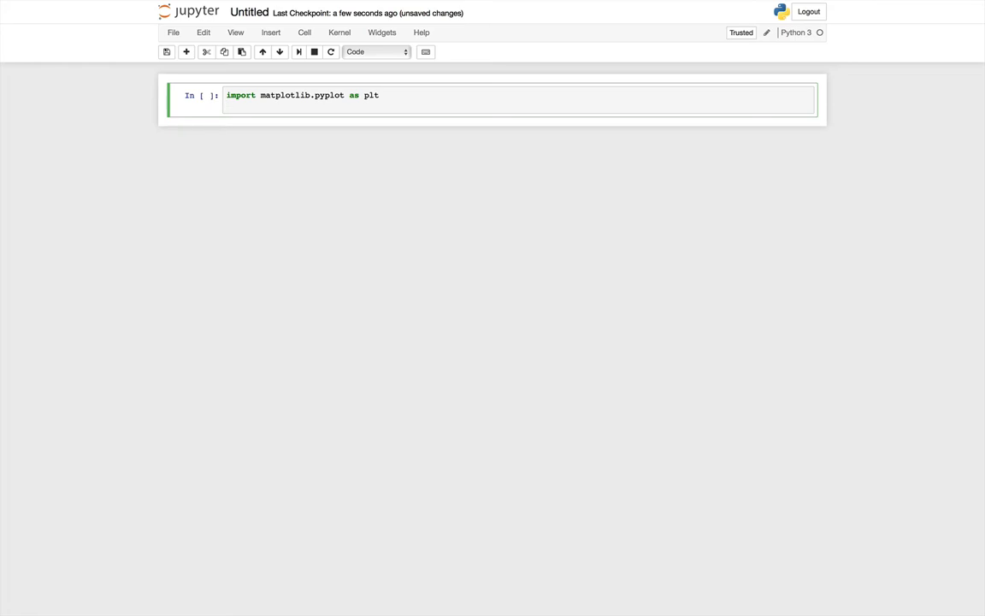
pyautogui.write('%mat')
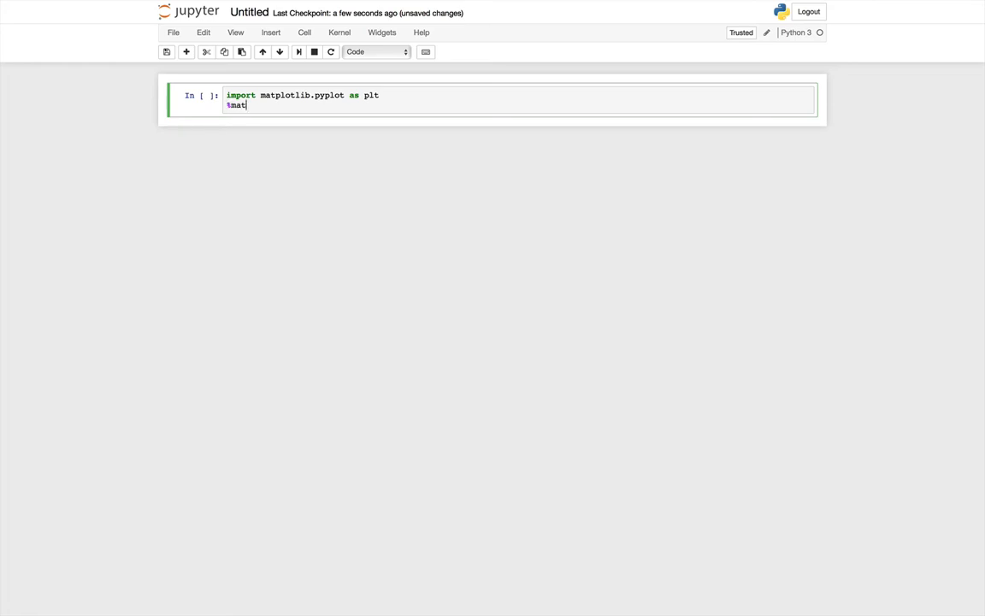
pyautogui.write('plotlib')
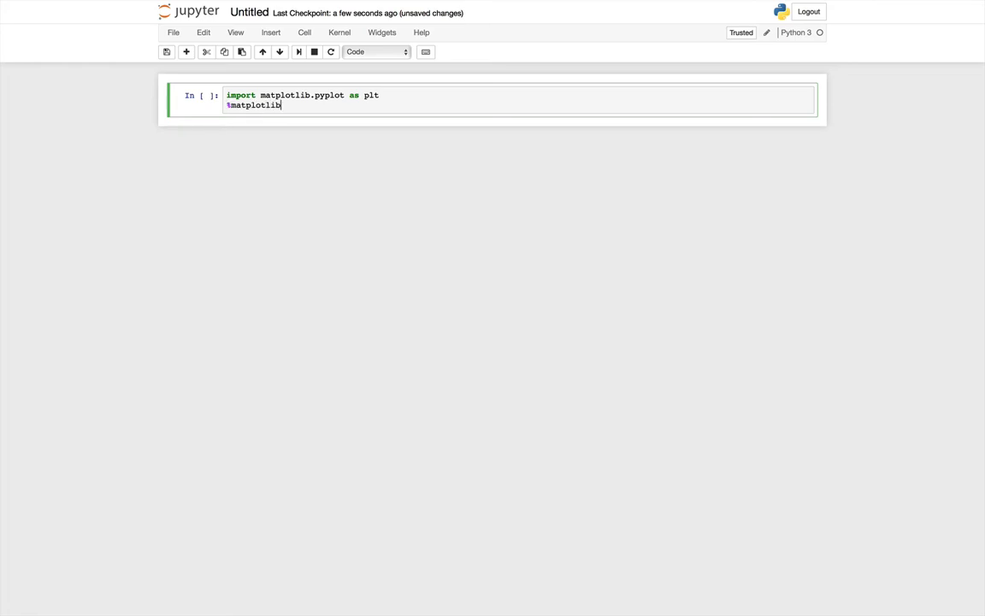
pyautogui.write('inline')
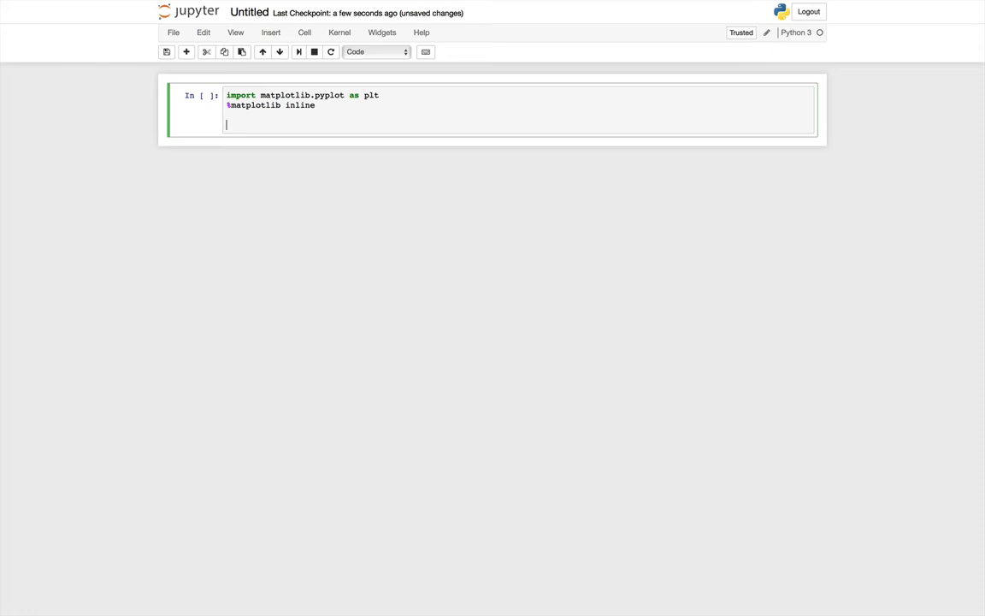
# Step: Import cartopy.crs as ccrs and cartopy.feature as cfeat
pyautogui.write('import')
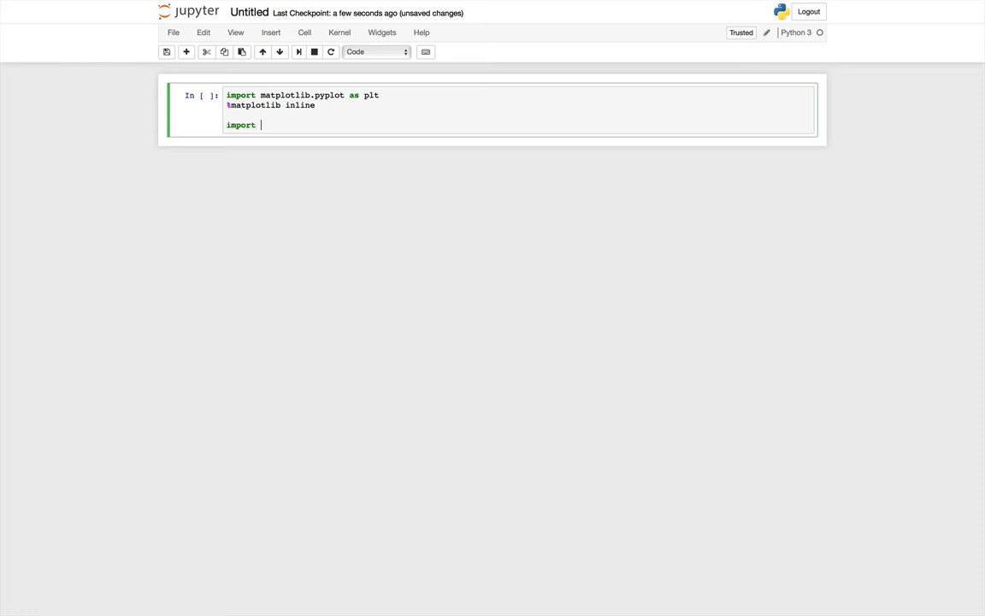
pyautogui.write('cartopy')
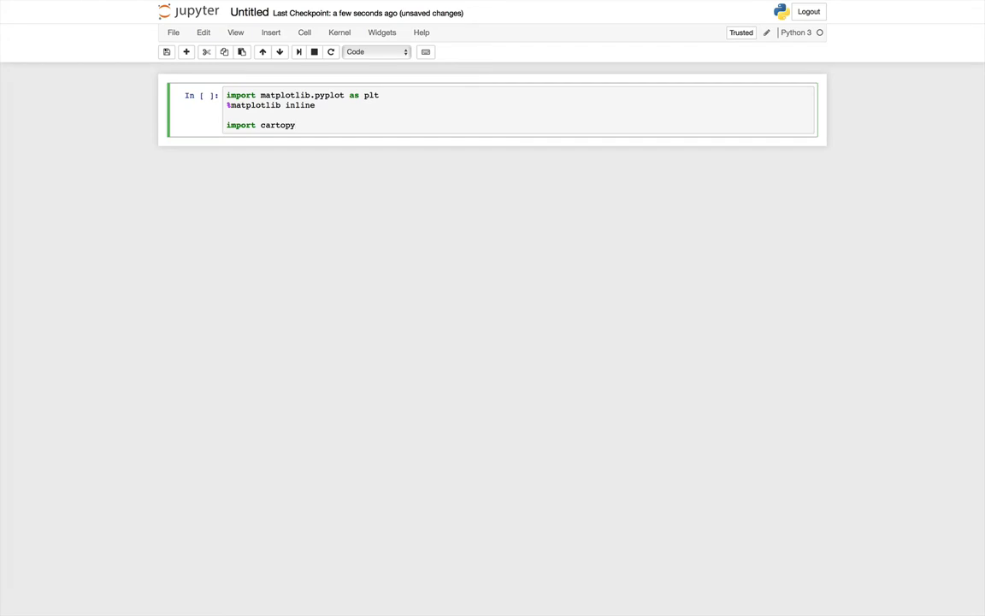
pyautogui.write('.crs as')
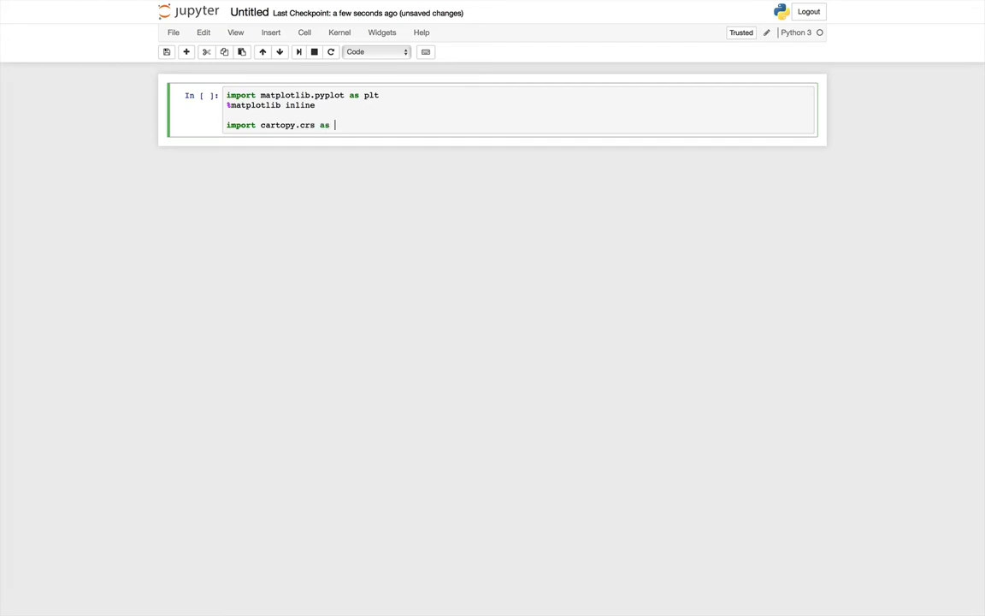
pyautogui.write('ccrs')
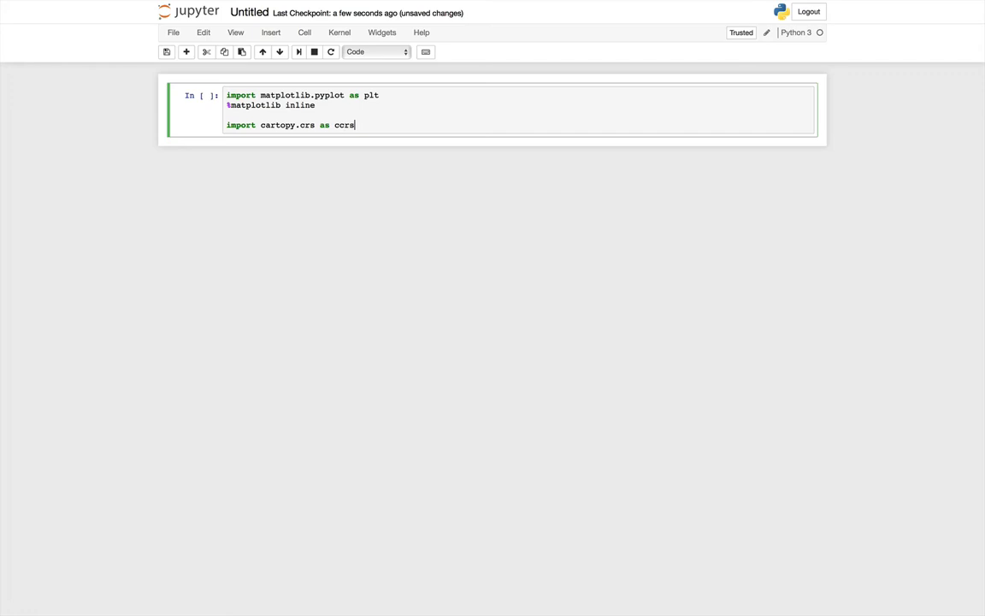
pyautogui.press('Return')
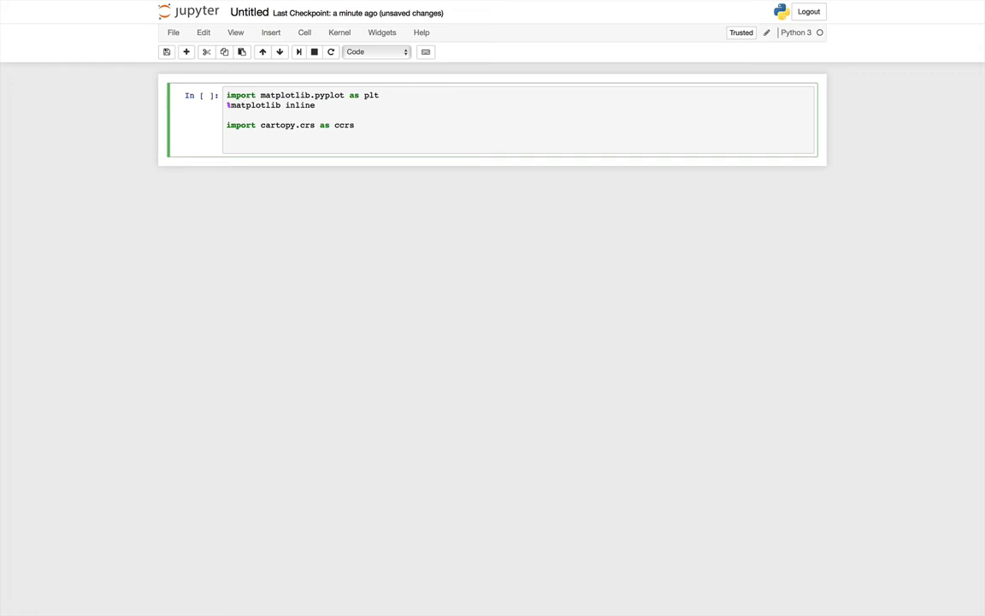
pyautogui.write('import ca')
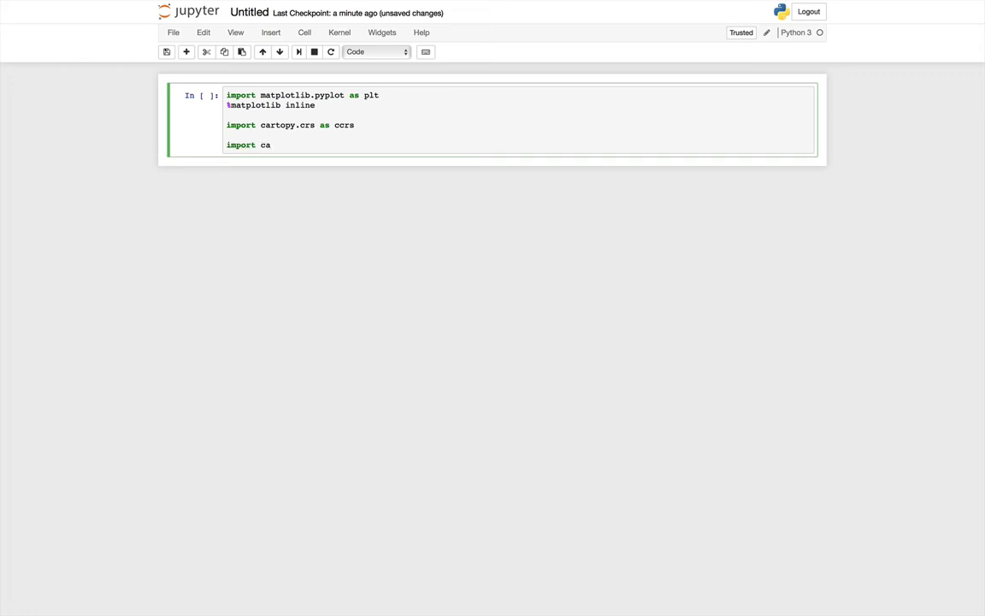
pyautogui.write('rtopy.fea')
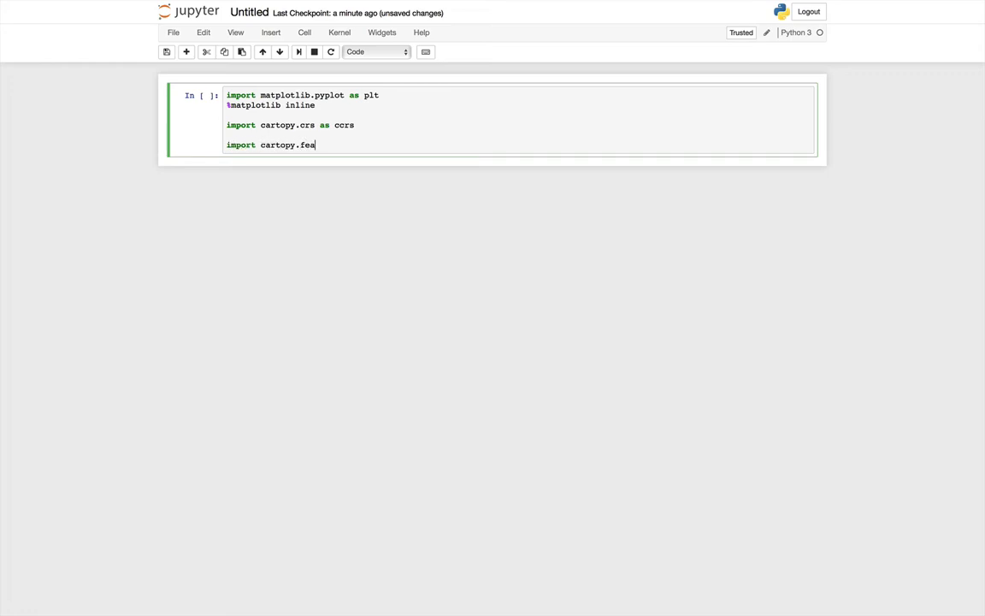
pyautogui.write('ture as cfeat')
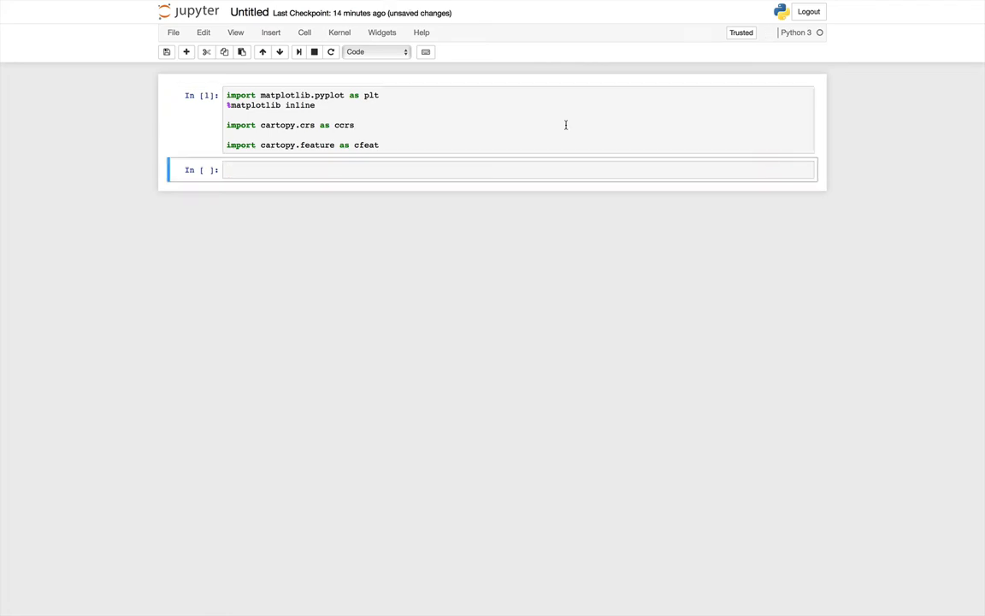
pyautogui.moveTo(952, 267)
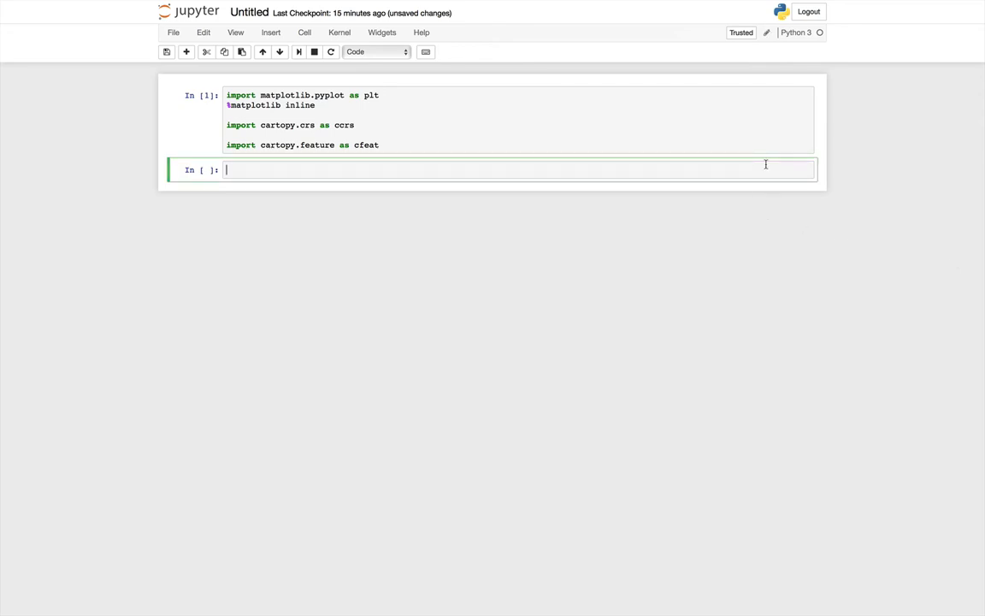
# Step: Create a figure with figsize and a 1,1,1 subplot axes using the ccrs.LambertConformal() projection
pyautogui.write('fig =')
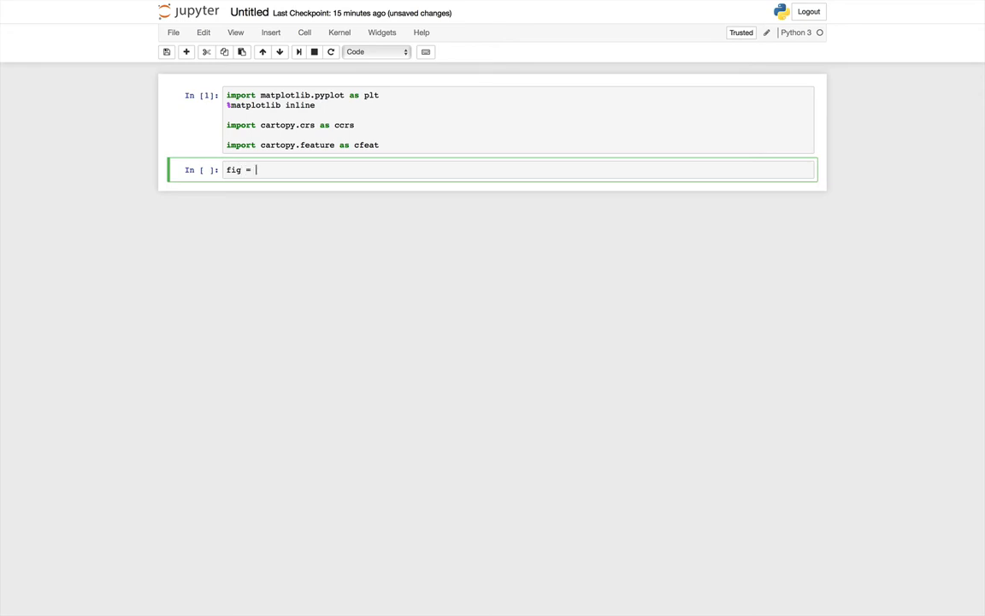
pyautogui.write('plt.figure')
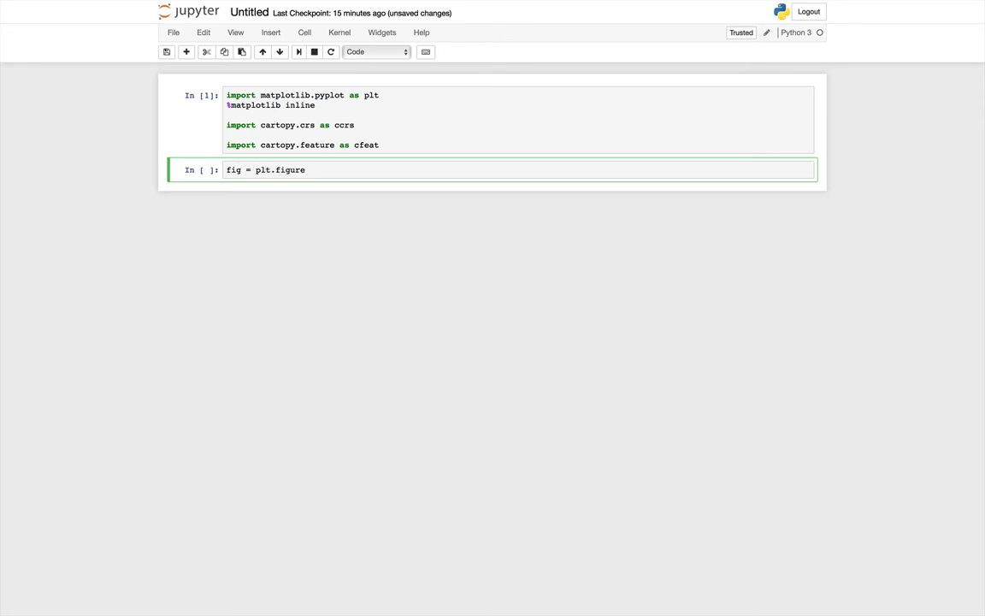
pyautogui.write('figsize=(10, 8))')
pyautogui.write('ax')
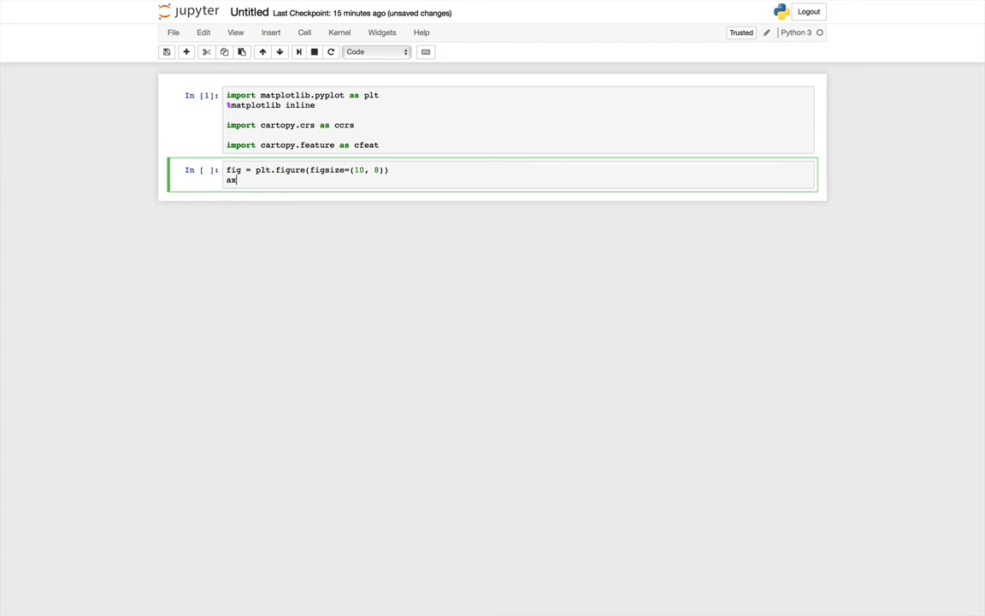
pyautogui.write('= fig')
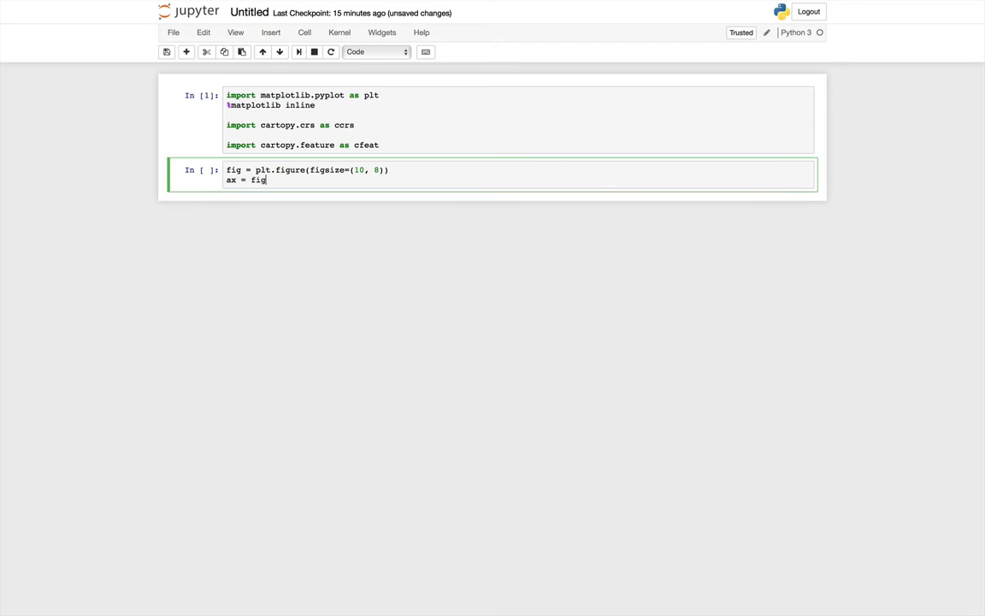
pyautogui.write('.add_subplot')
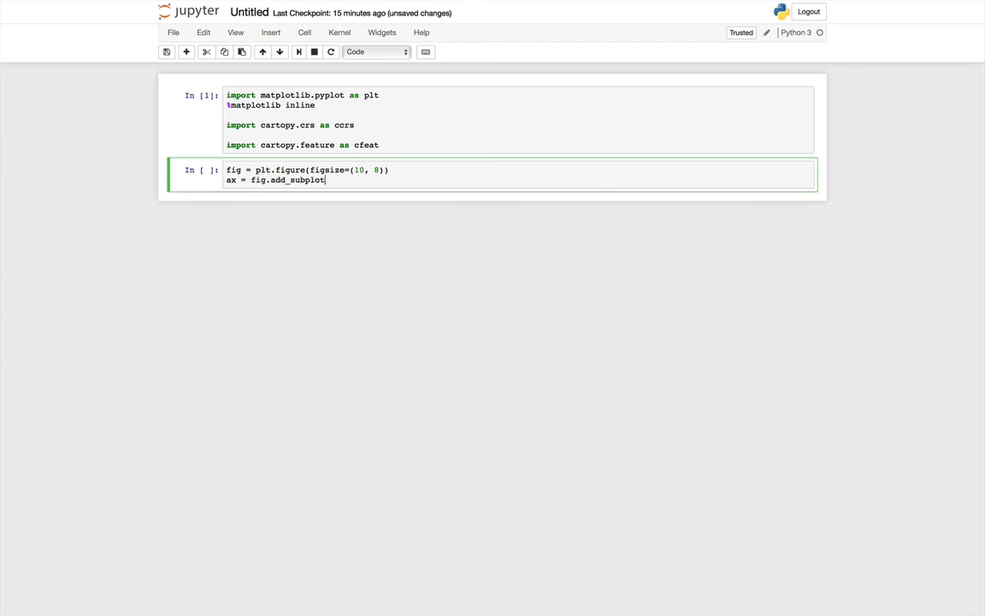
pyautogui.write('(1, 1, 1,')
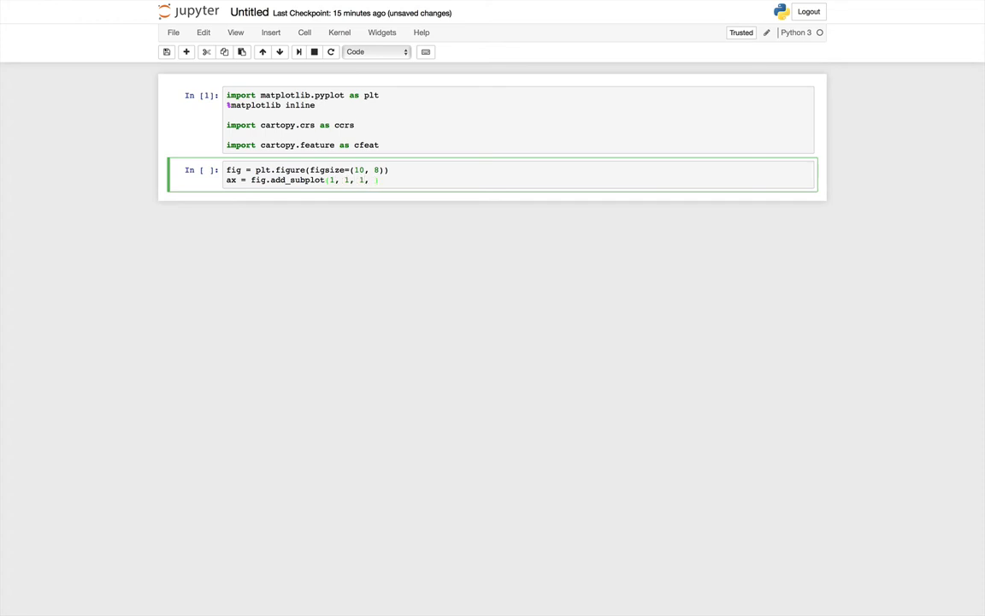
pyautogui.write('projection')
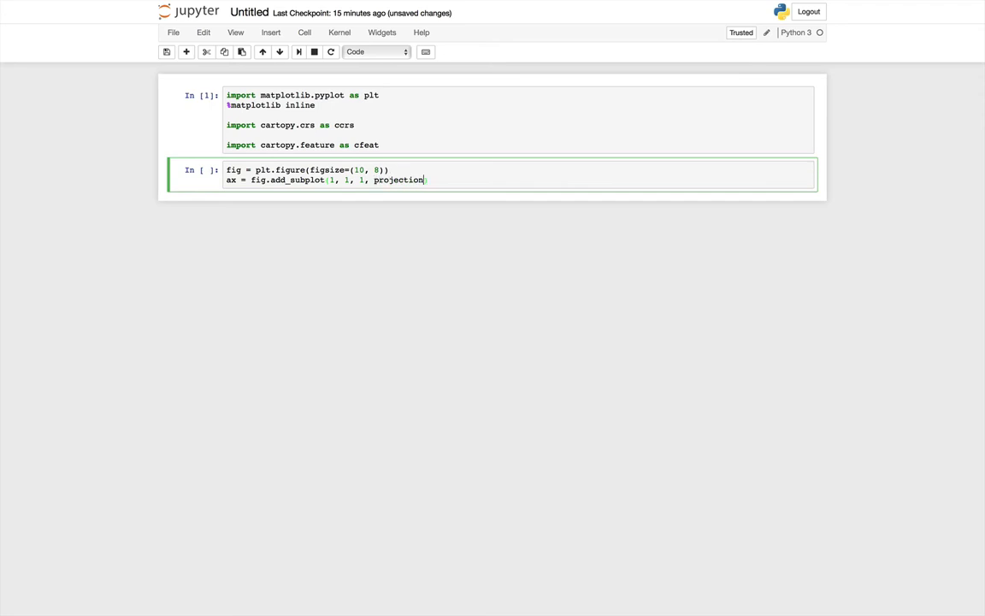
pyautogui.write('=ccrs')
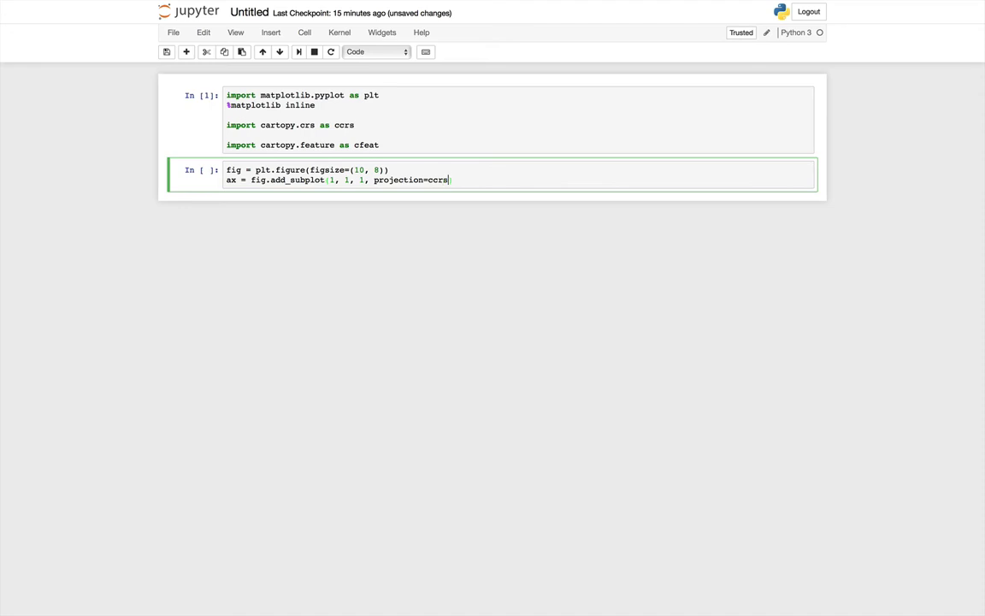
pyautogui.write('.')
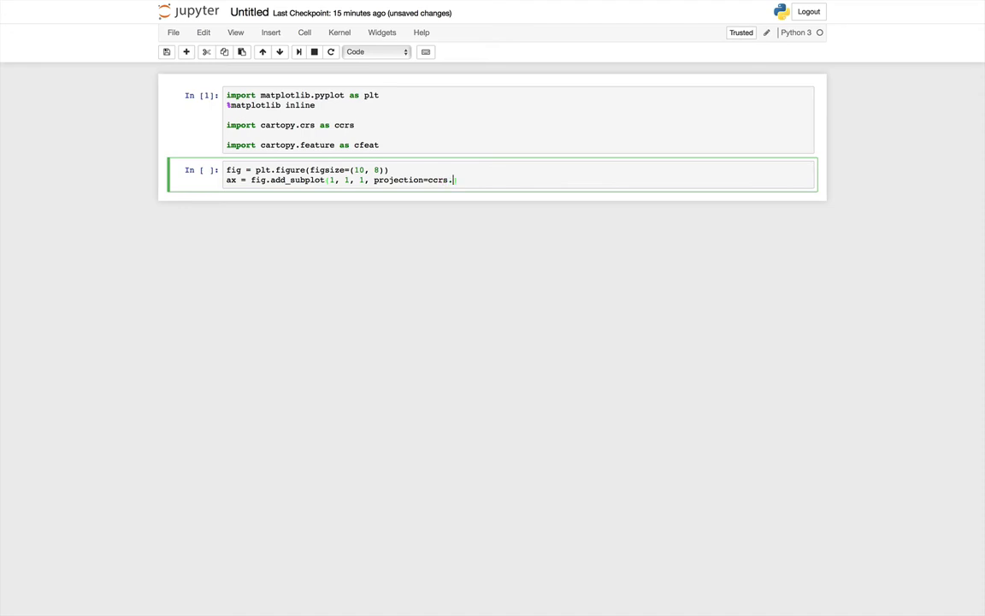
pyautogui.write('Lambert')
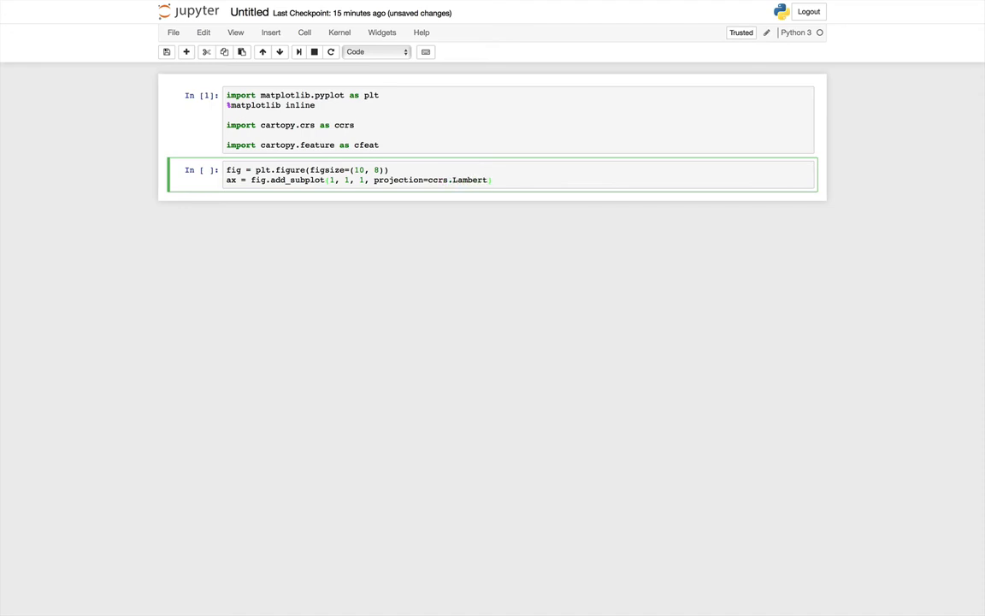
pyautogui.write('Conformal')
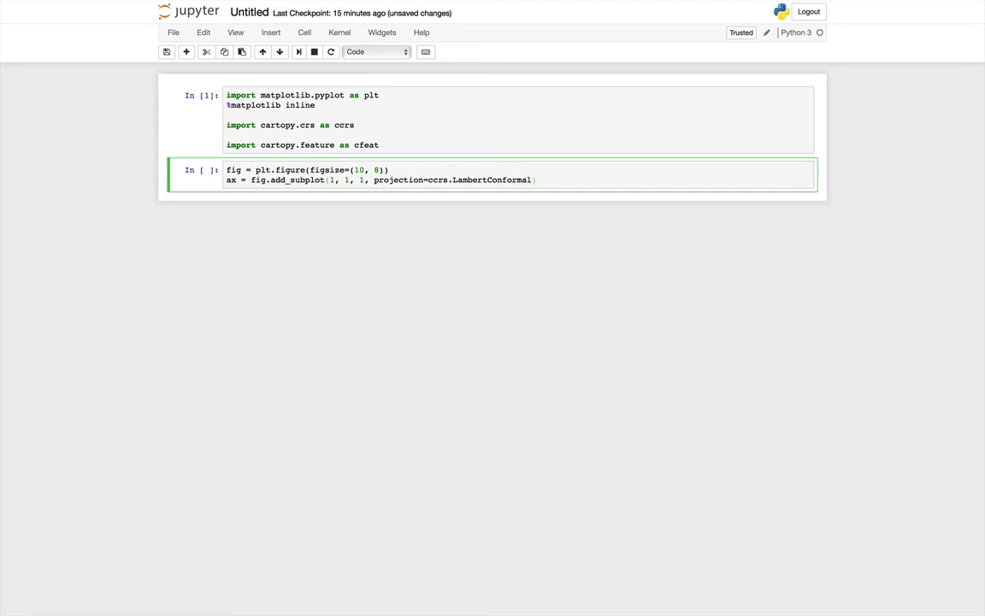
pyautogui.write('()')
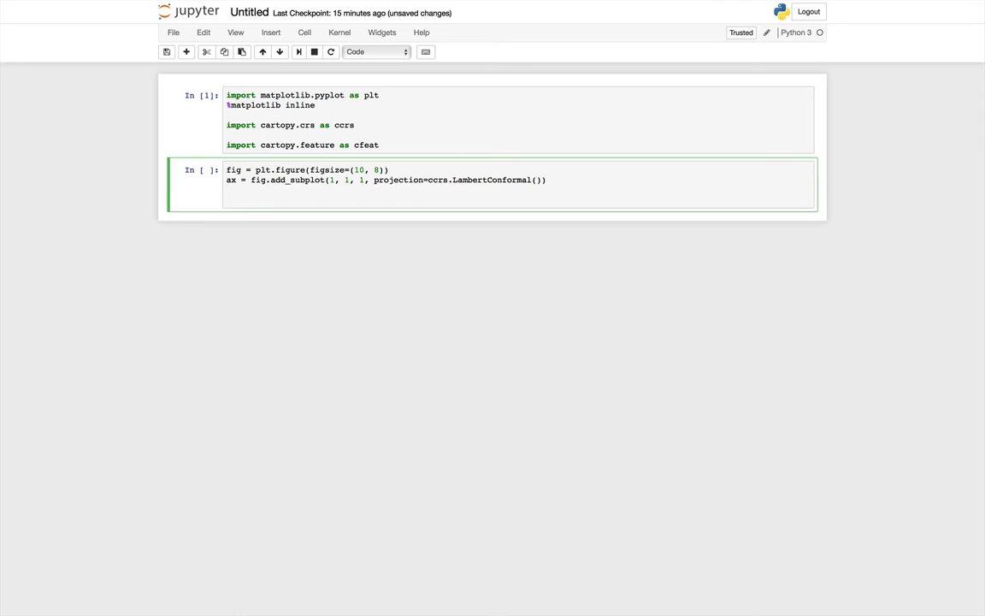
# Step: Add cfeat.LAND, cfeat.OCEAN and cfeat.COASTLINE features to the axes
pyautogui.write('ax.')
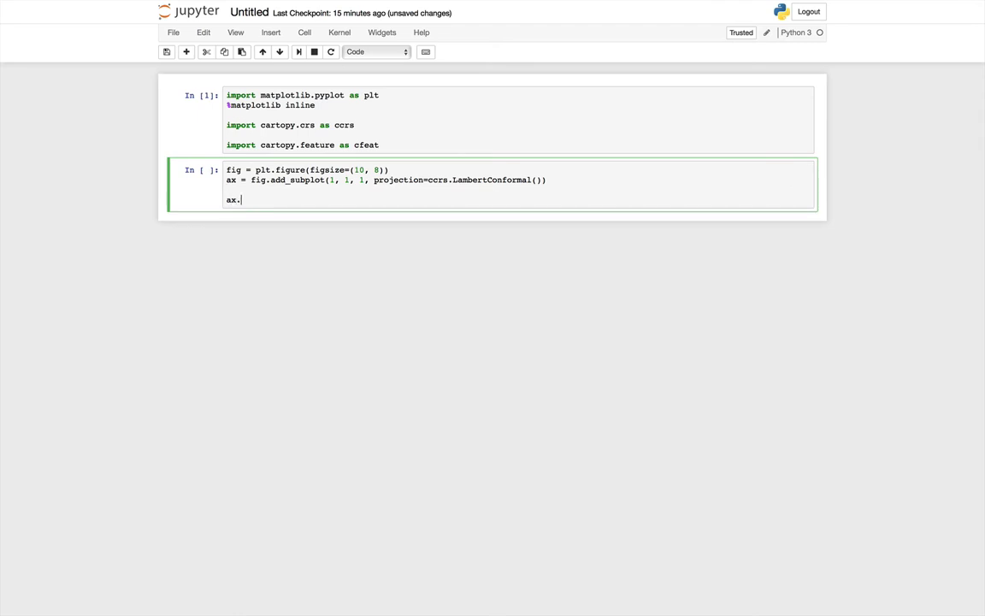
pyautogui.write('add')
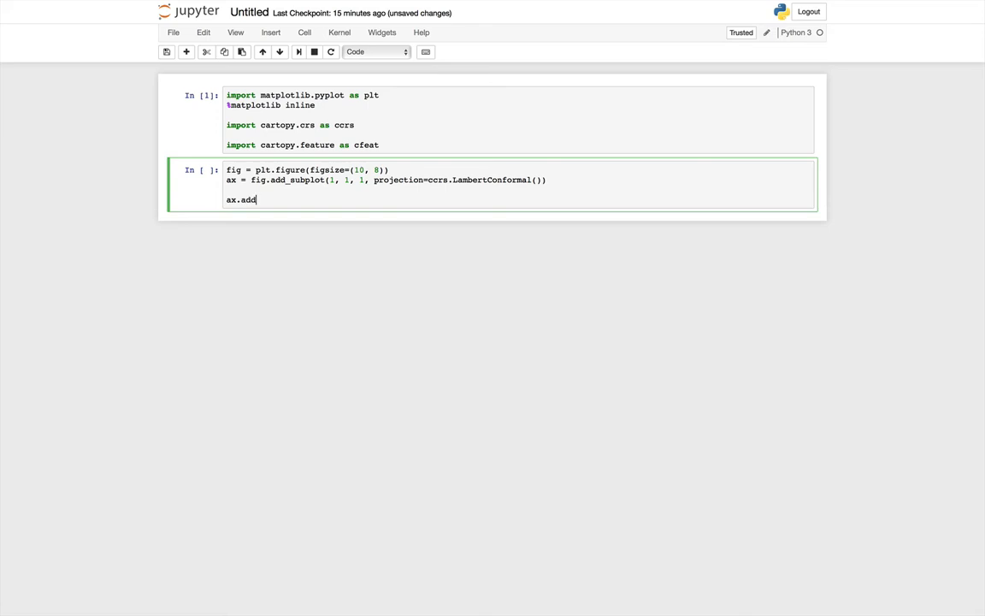
pyautogui.write('_feature')
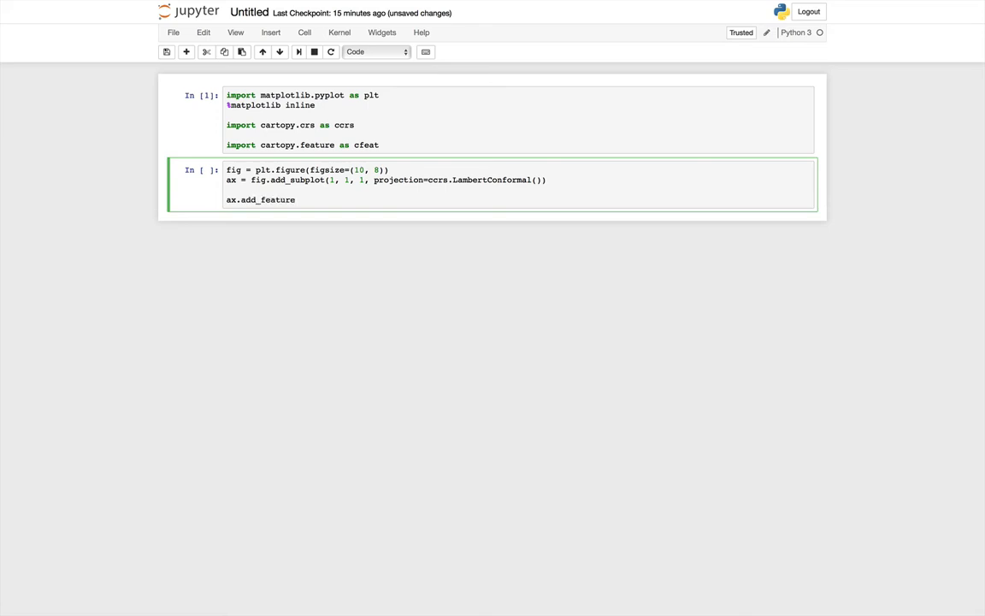
pyautogui.write('(cfeat)')
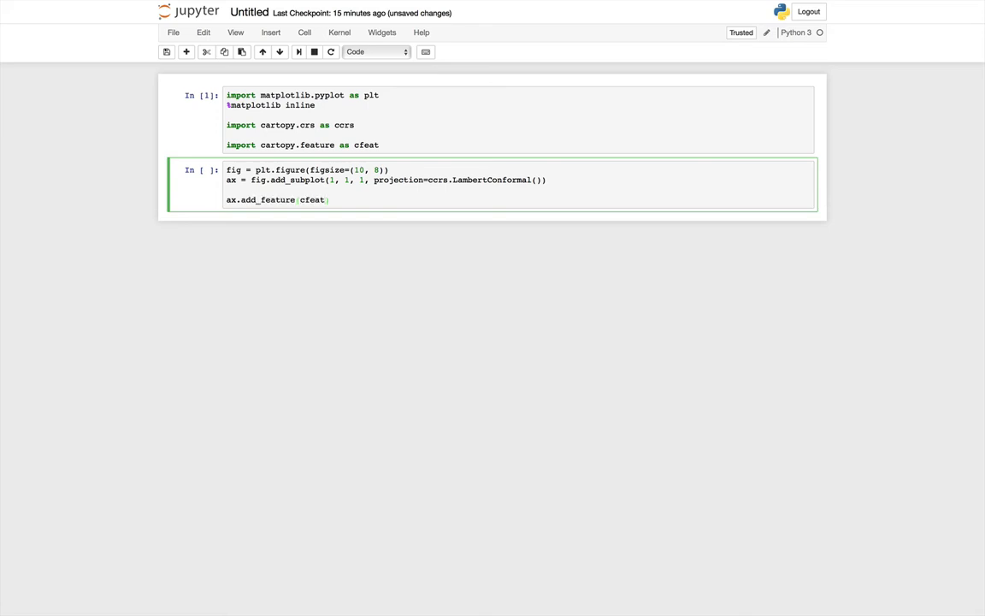
pyautogui.write('.LAND')
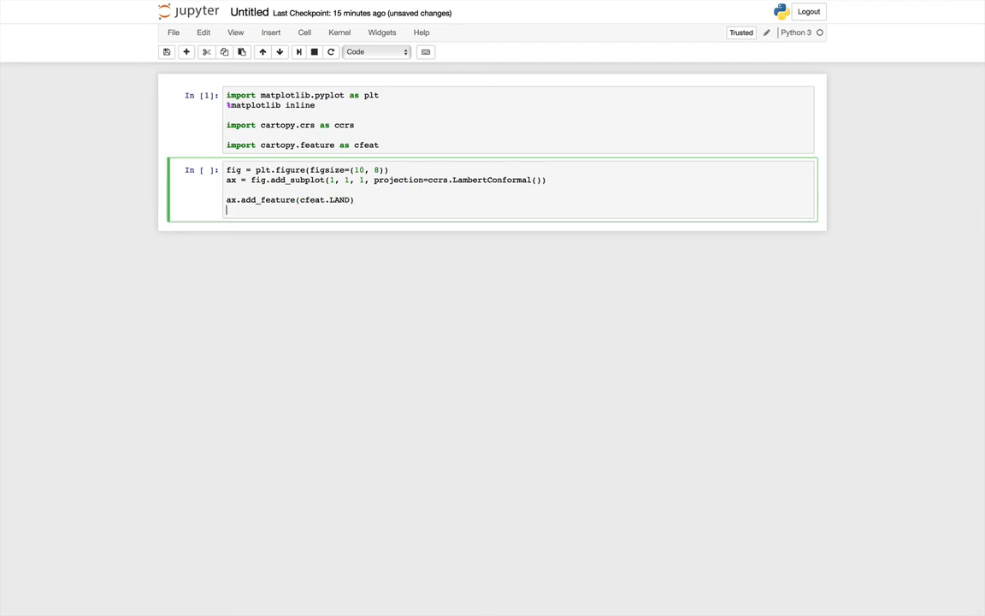
pyautogui.write('ax.add')
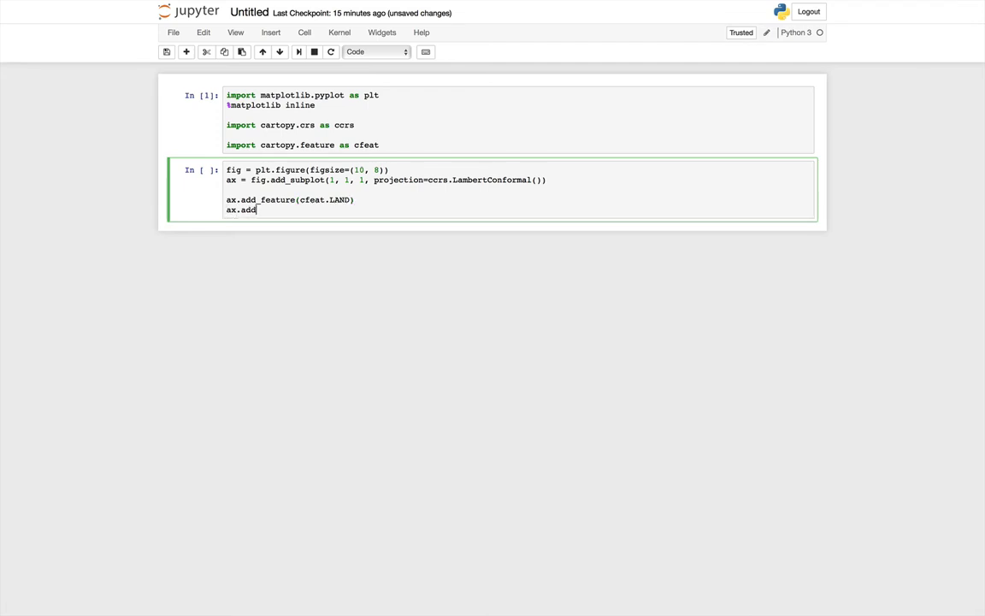
pyautogui.write('_feature(c')
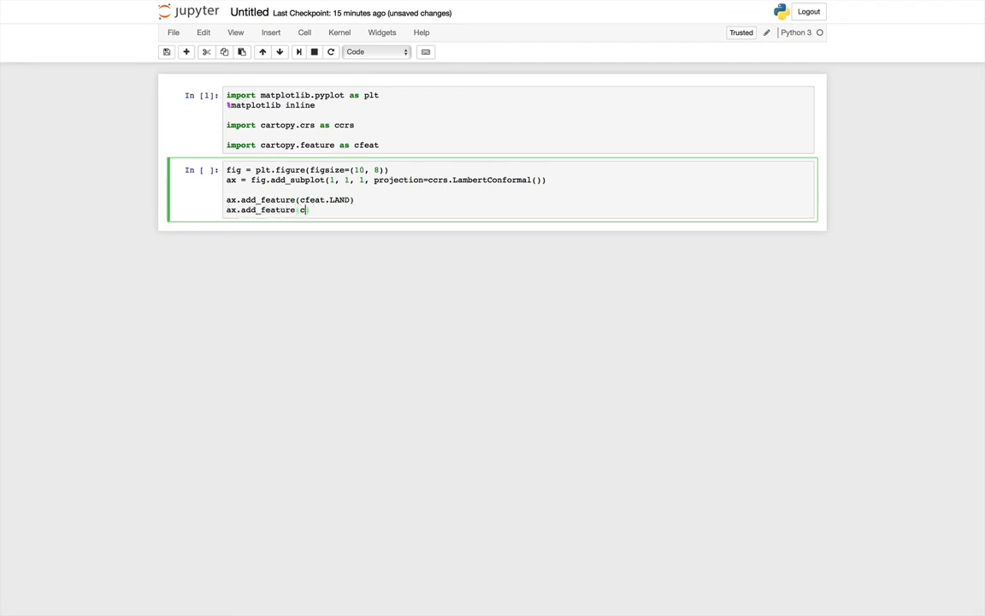
pyautogui.write('feat.OCEAN')
pyautogui.write('ax.a')
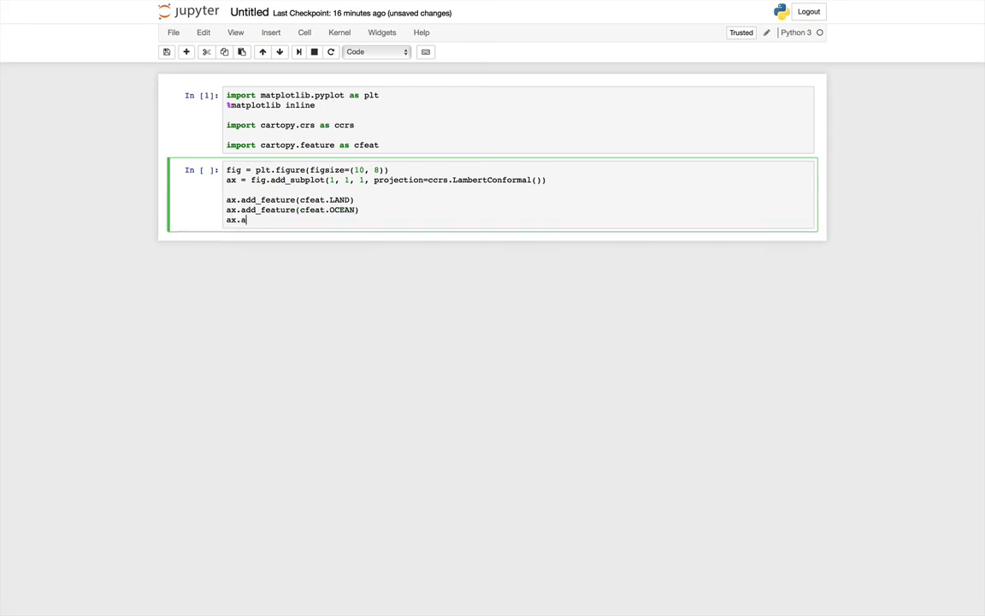
pyautogui.write('dd_feature(cf')
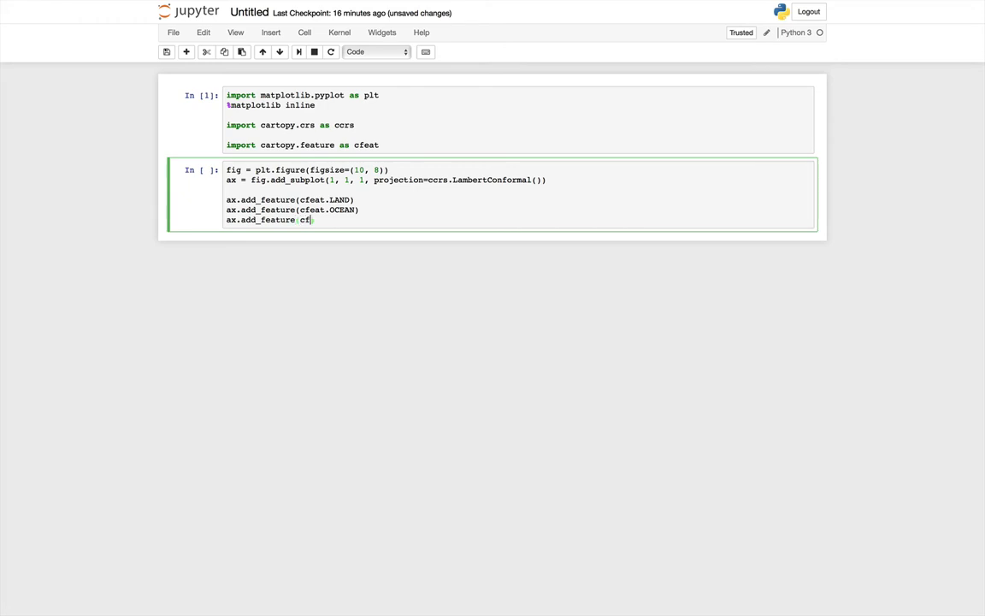
pyautogui.write('eat.COASTLINE')
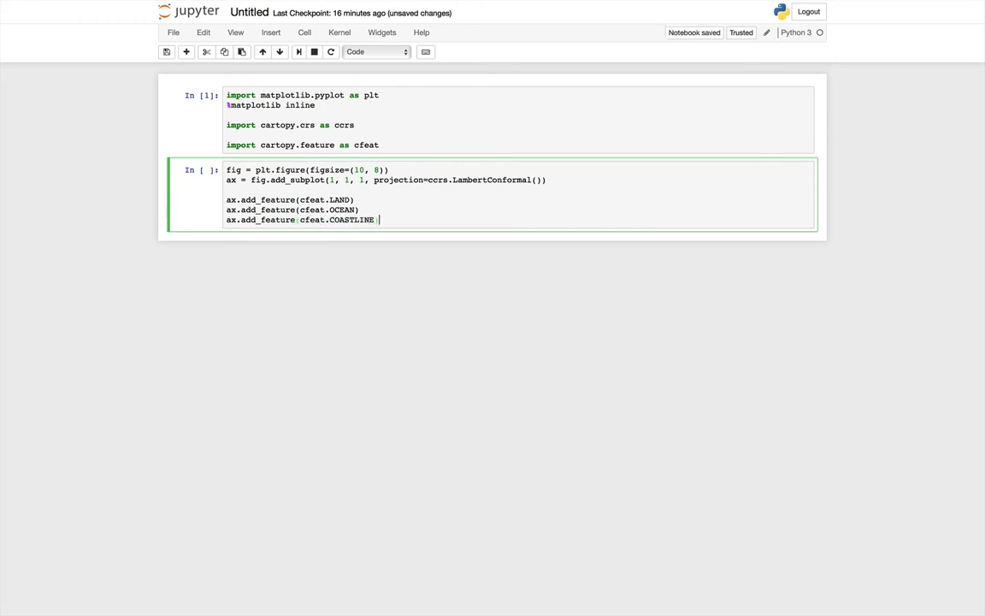
pyautogui.press('Enter')
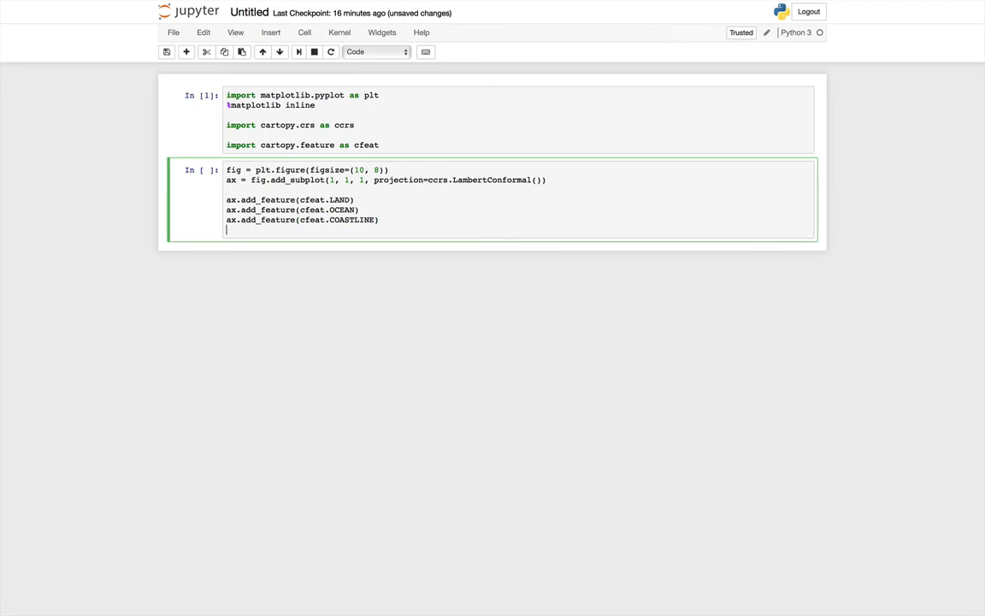
# Step: Add cfeat.BORDERS to the map with a dotted ':' linestyle
pyautogui.write('ax.')
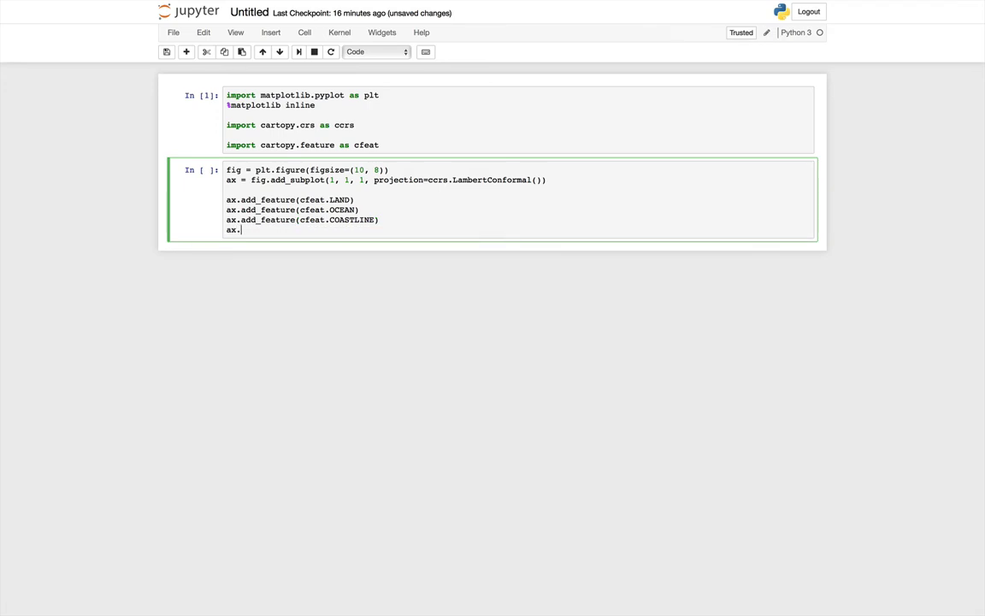
pyautogui.write('add_feature(')
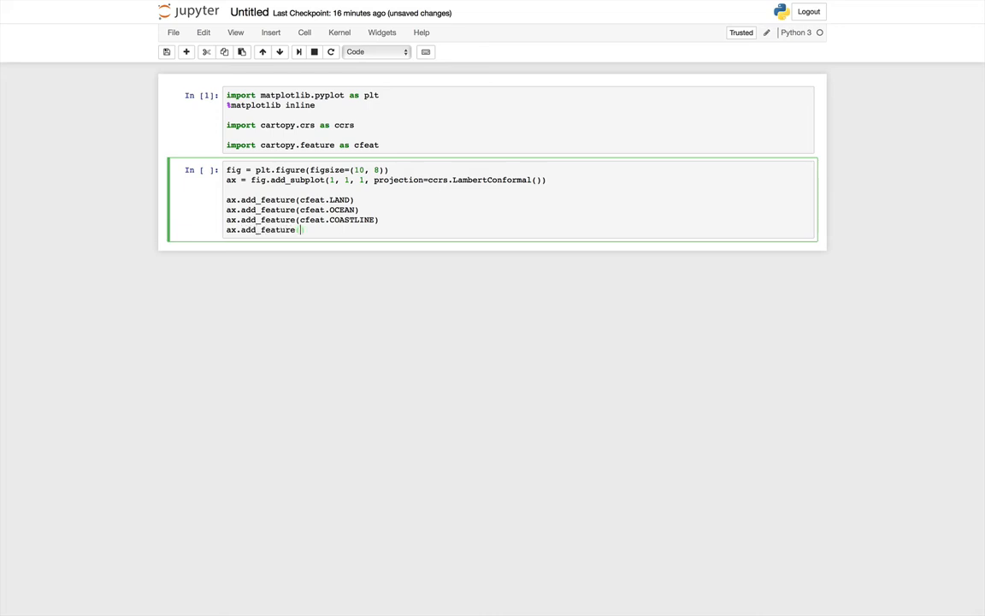
pyautogui.write('cfeat.')
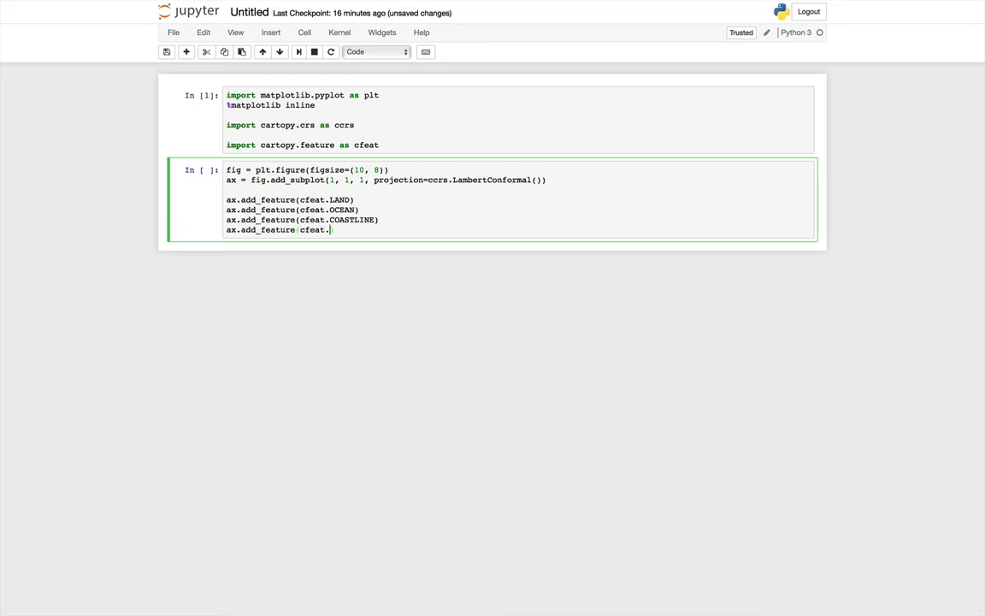
pyautogui.write('BOR')
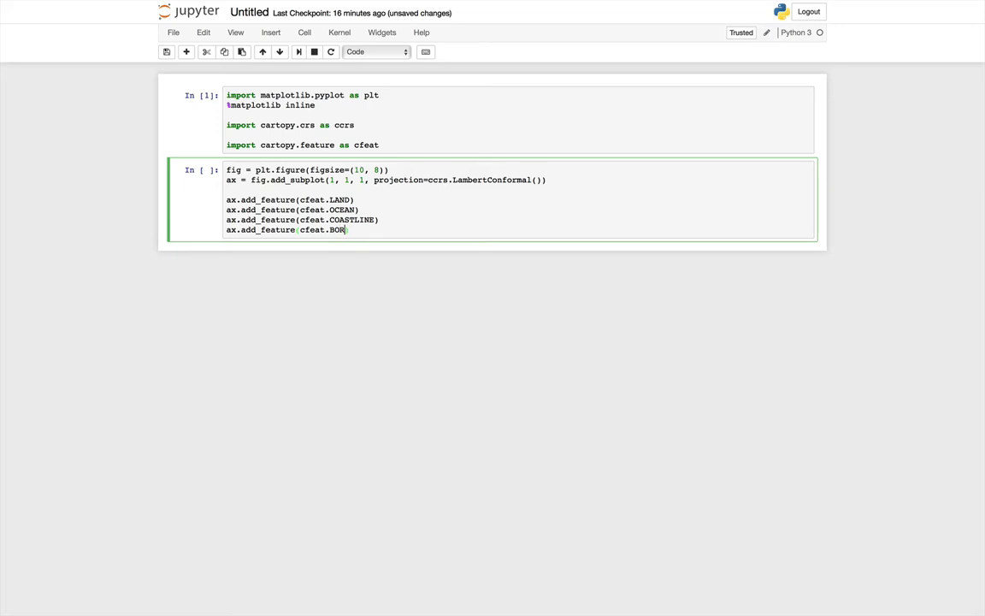
pyautogui.write("DERS, linestyle='")
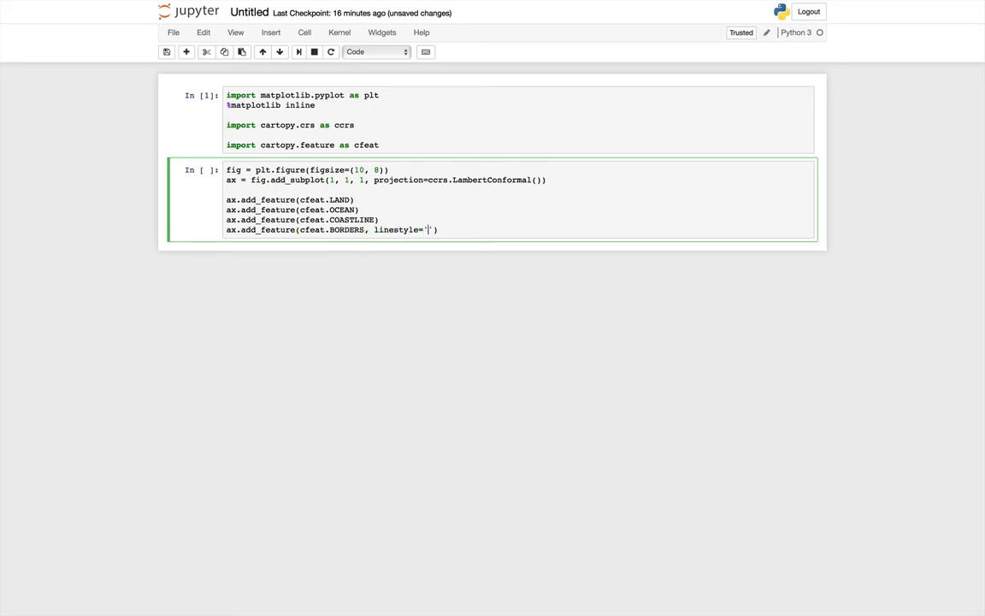
pyautogui.write(':')
pyautogui.write('ax.add')
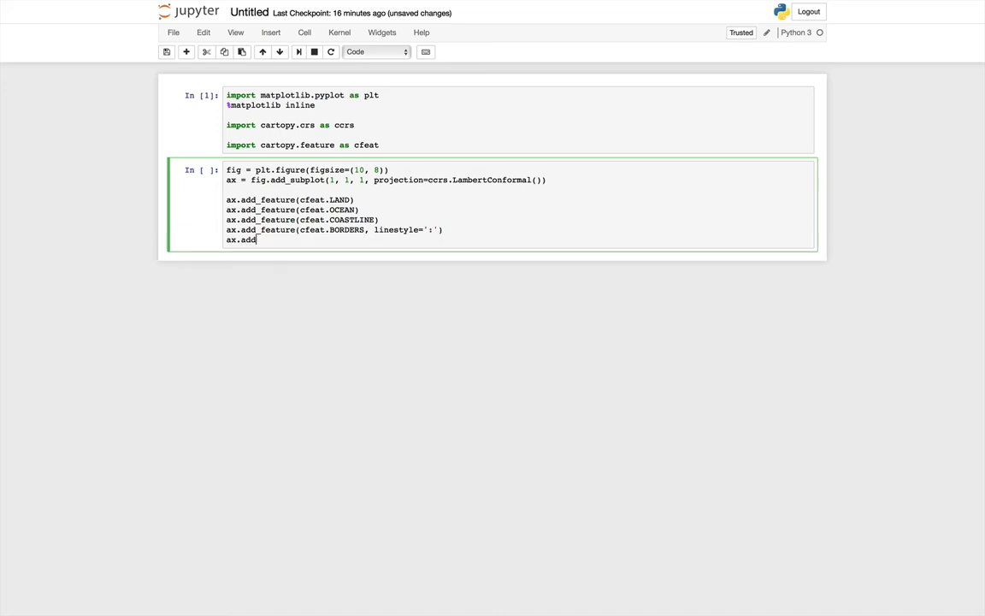
# Step: Add cfeat.LAKES with alpha=0.5 and cfeat.RIVERS to the map
pyautogui.write('_feature()')
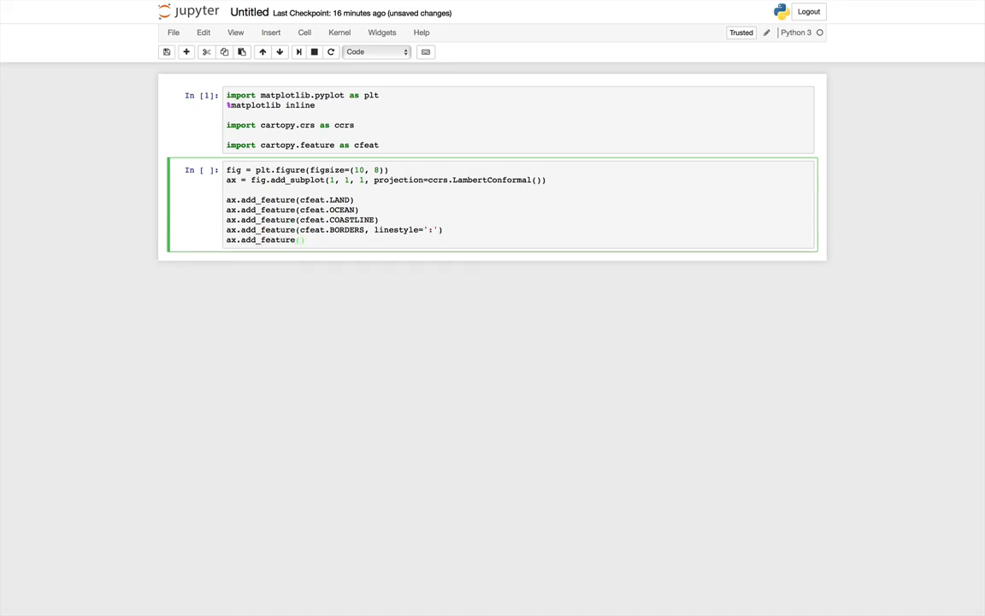
pyautogui.write('cfeat.LAKES, alph')
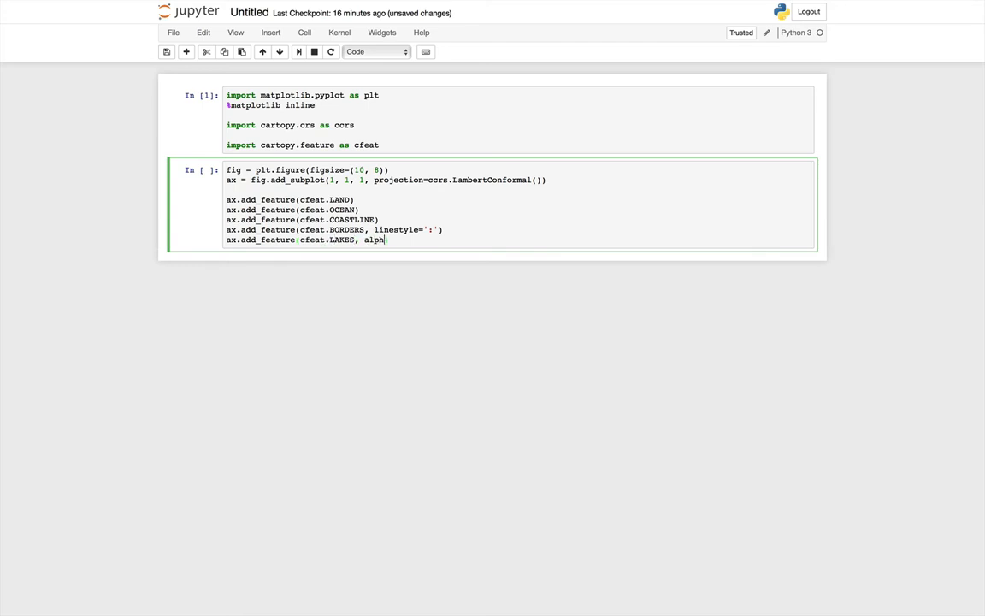
pyautogui.write('a=0.5)')
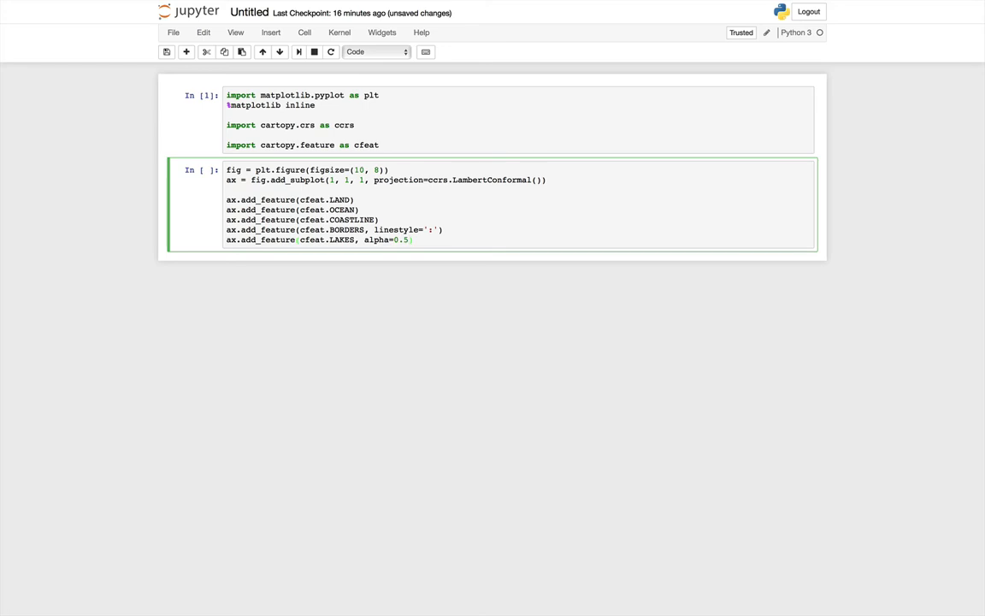
pyautogui.press('Return')
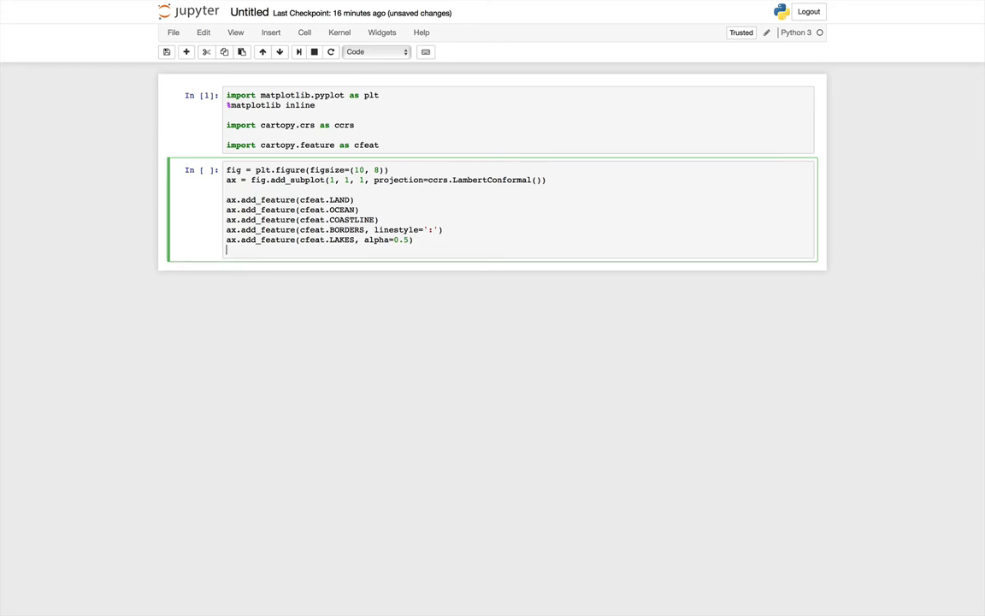
pyautogui.write('ax')
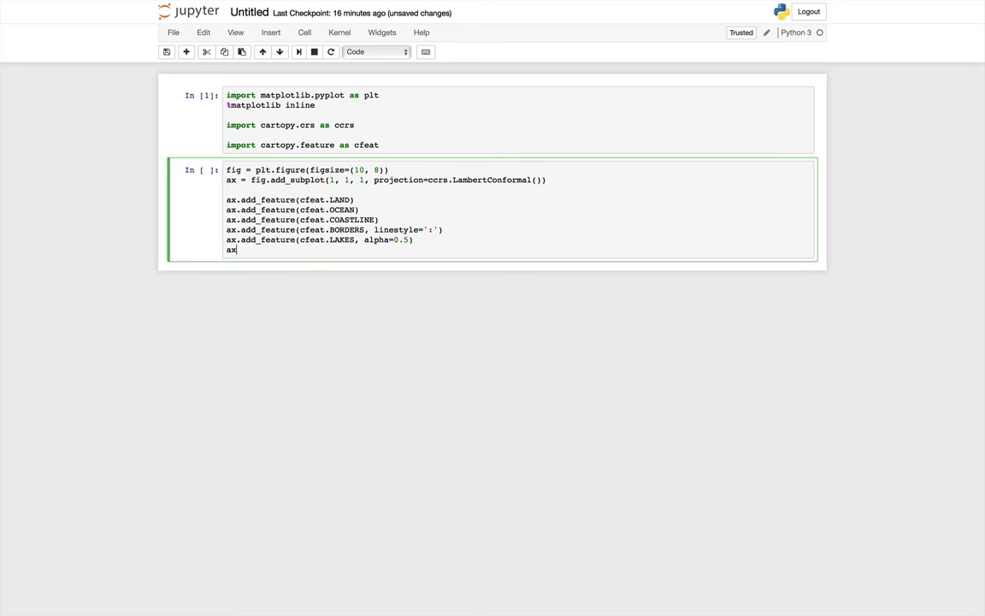
pyautogui.write('.add_feature(cfeat.')
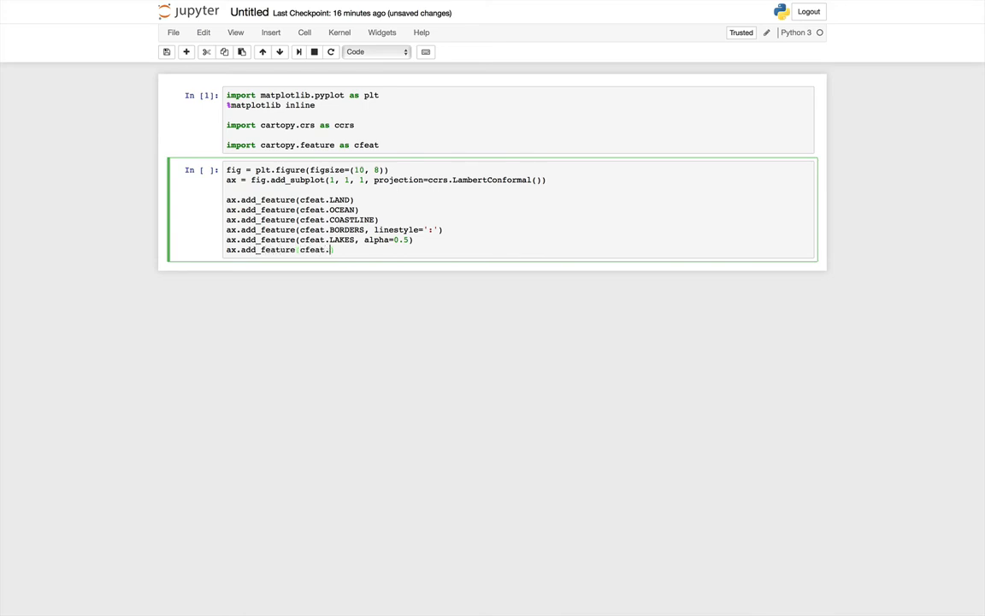
pyautogui.write('RIVERS)')
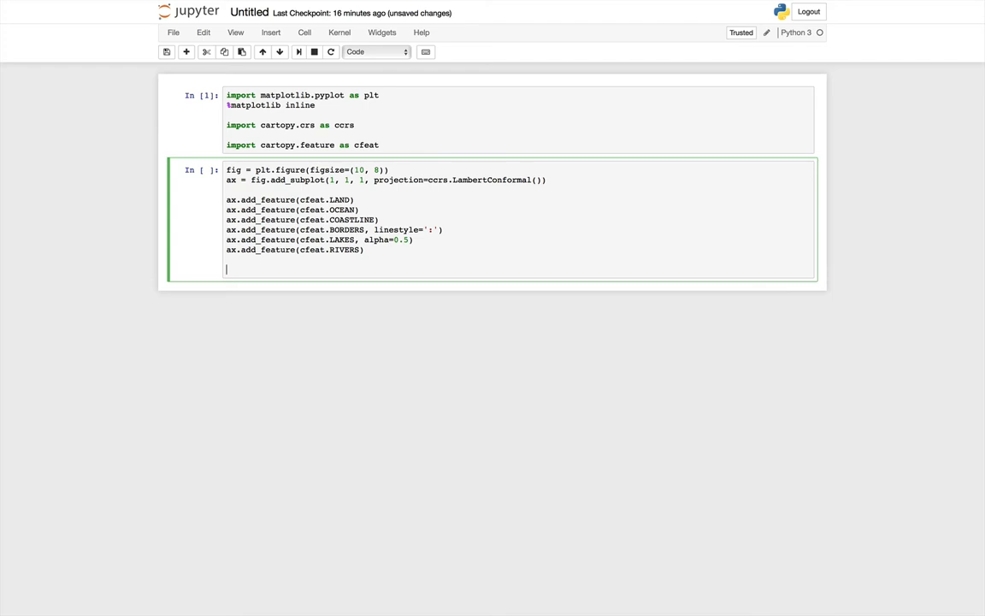
# Step: Limit the map extent with ax.set_extent starting at longitudes -120, -70 and latitude 20
pyautogui.write('ax.')
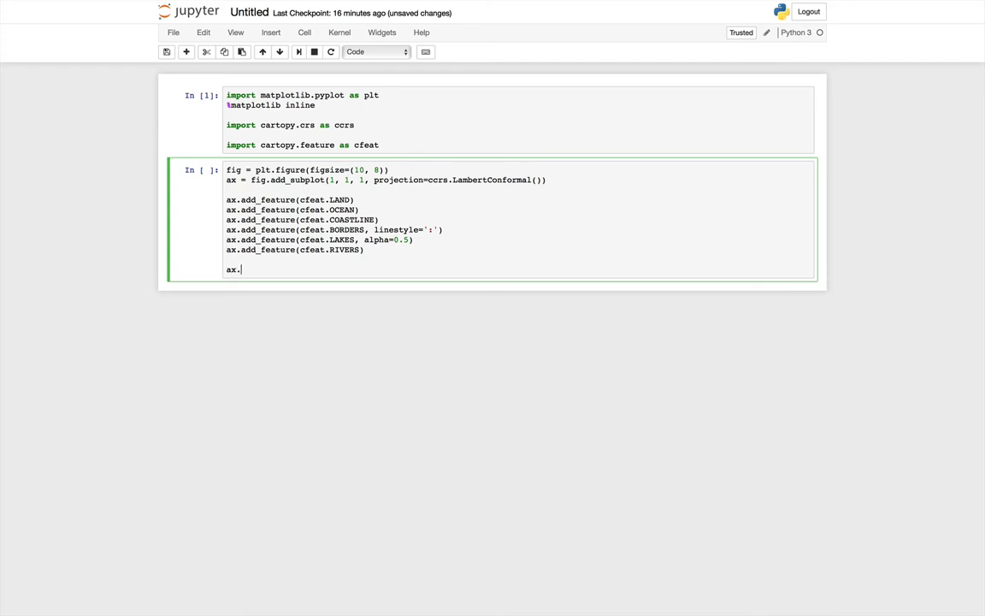
pyautogui.write('set_extent([')
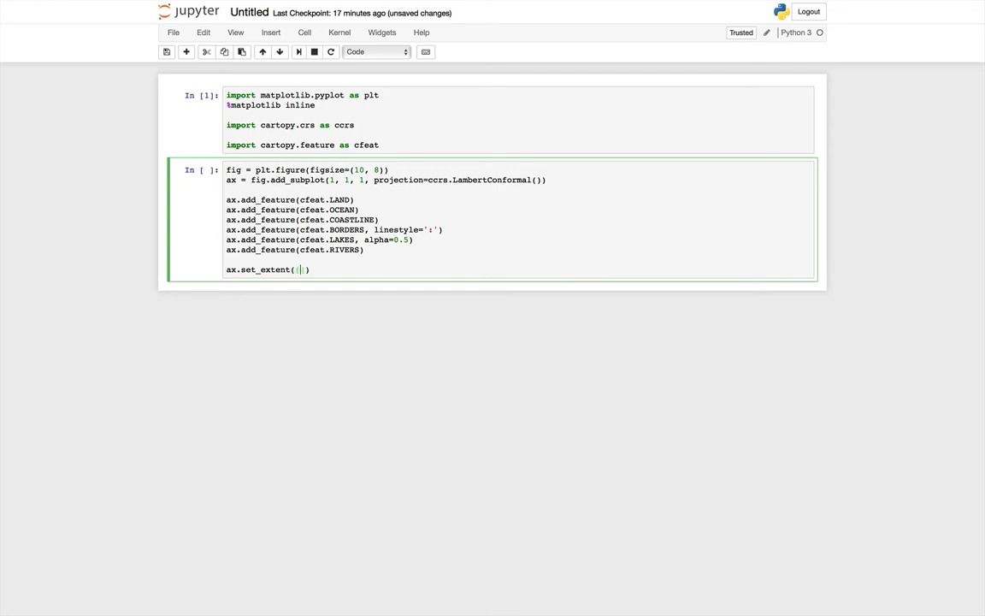
pyautogui.write('-120')
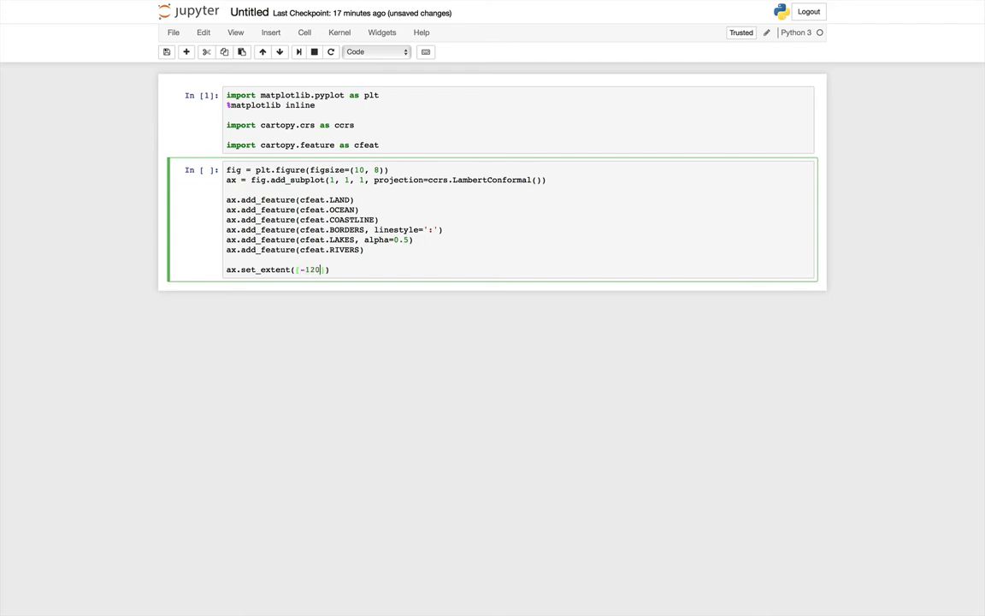
pyautogui.write(', -')
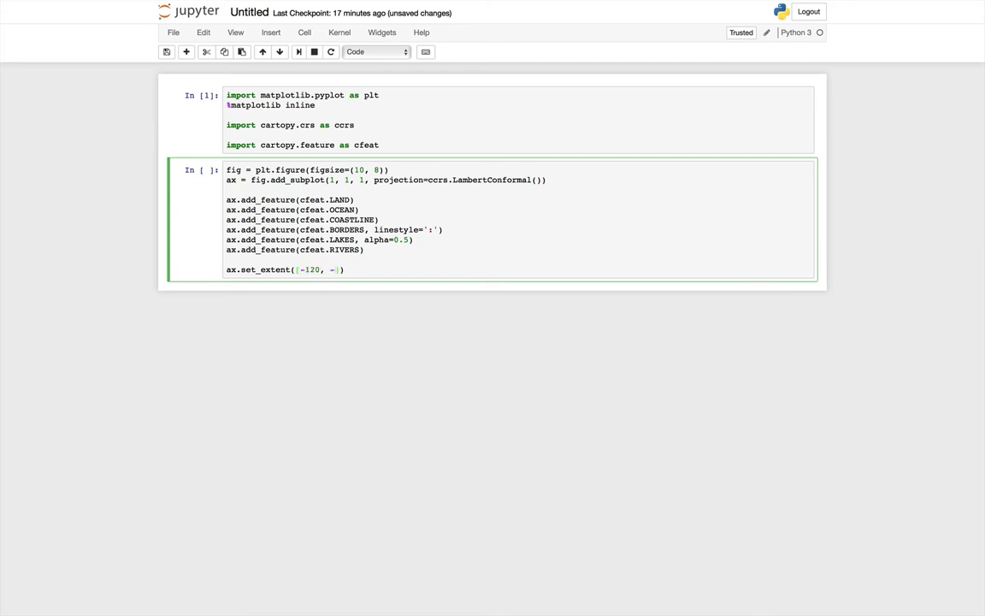
pyautogui.write('70, 20, 50')
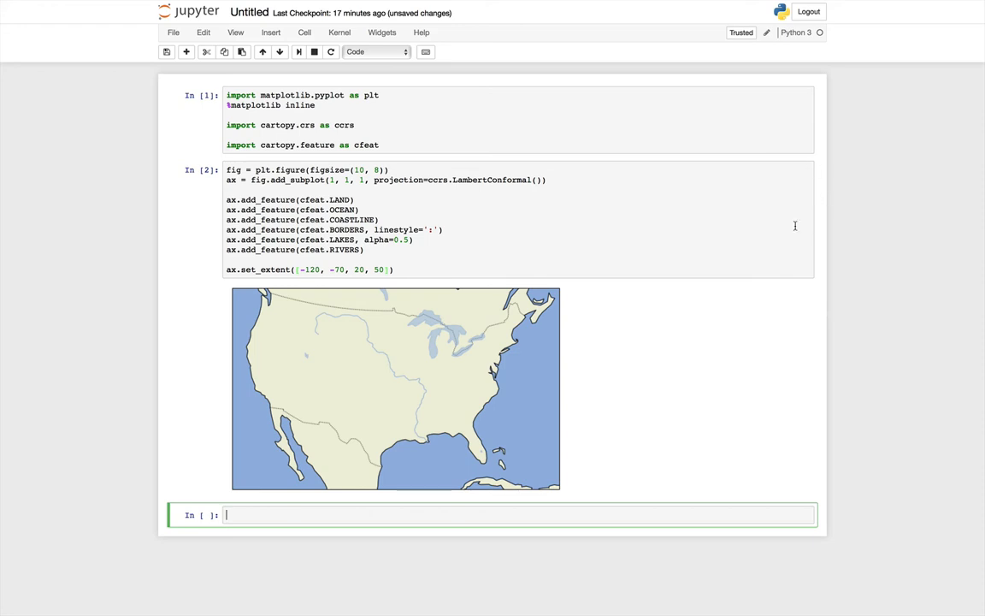
pyautogui.moveTo(834, 510)
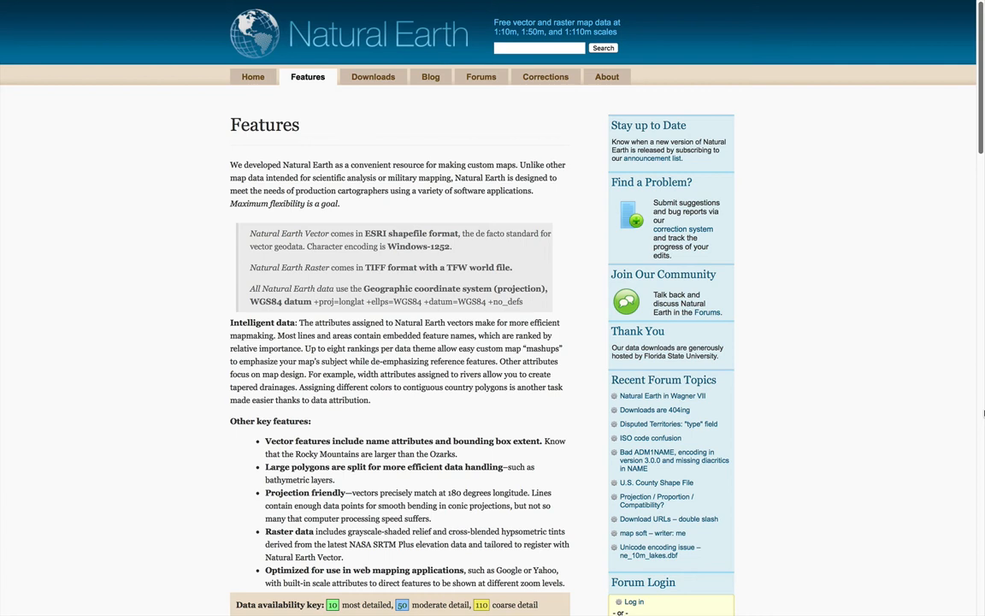
# Step: Scroll through the Natural Earth Features page's cultural, physical and raster data themes
pyautogui.scroll(-3)
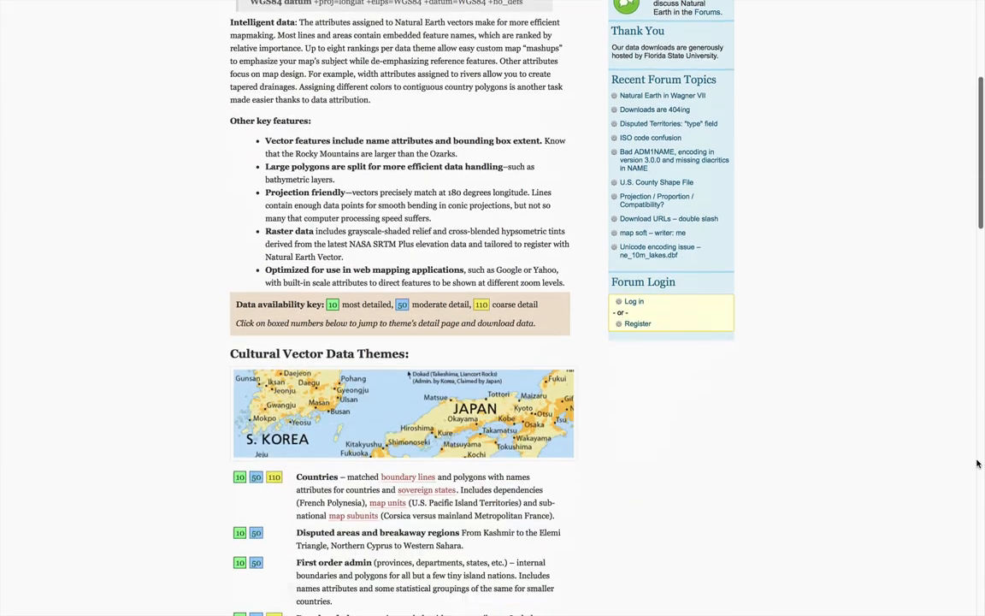
pyautogui.scroll(-3)
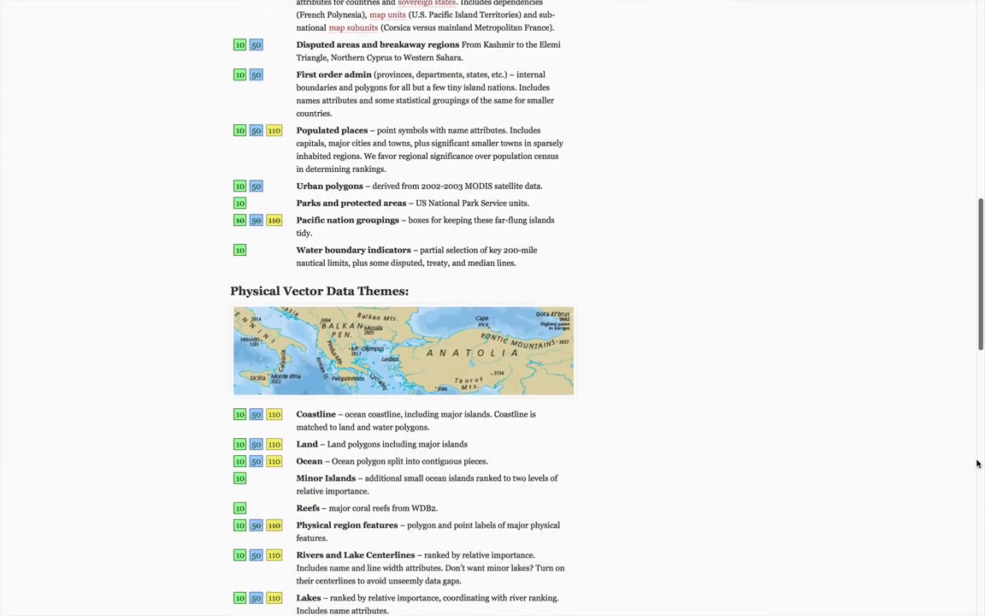
pyautogui.scroll(-3)
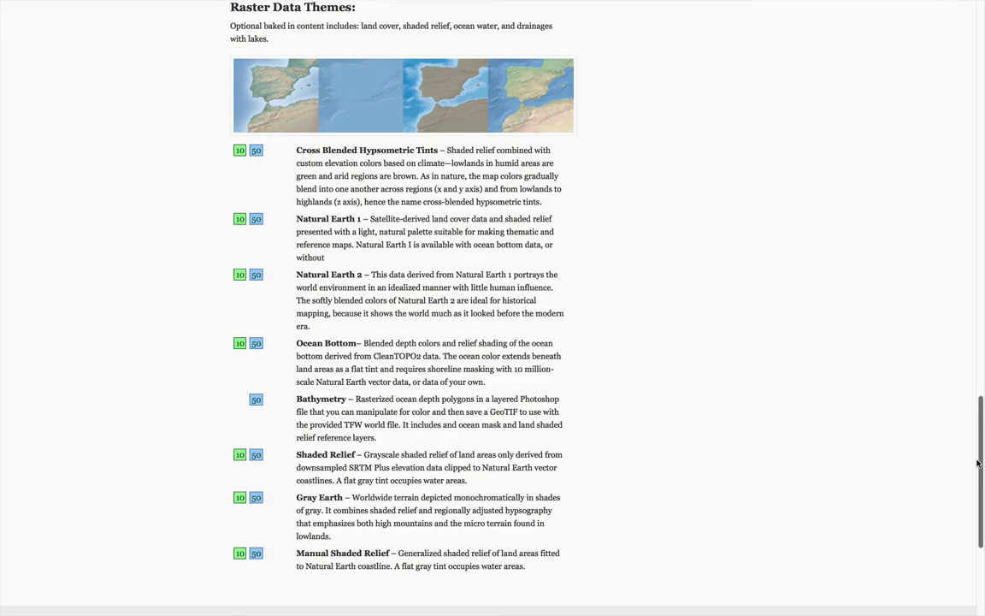
pyautogui.scroll(3)
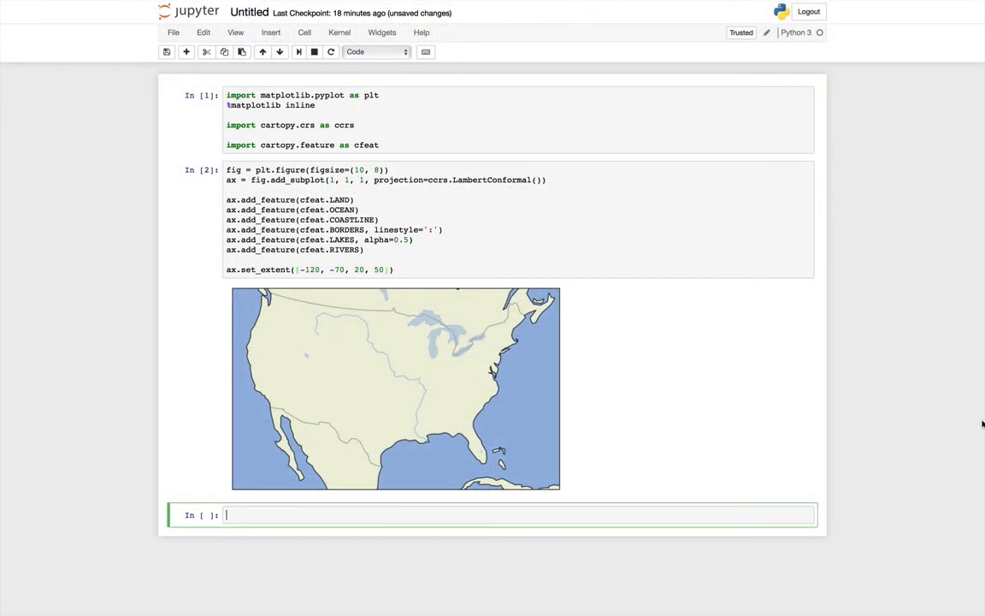
# Step: Define state_borders as a cultural NaturalEarthFeature 'admin_1_states_provinces_lakes' at 50m with facecolor none
pyautogui.write('state_bo')
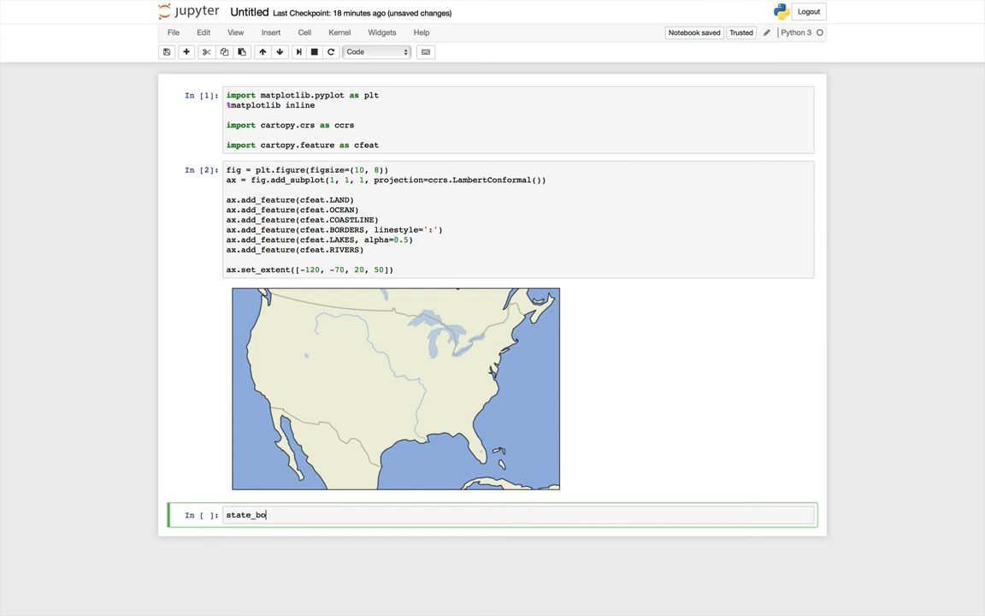
pyautogui.write('rders')
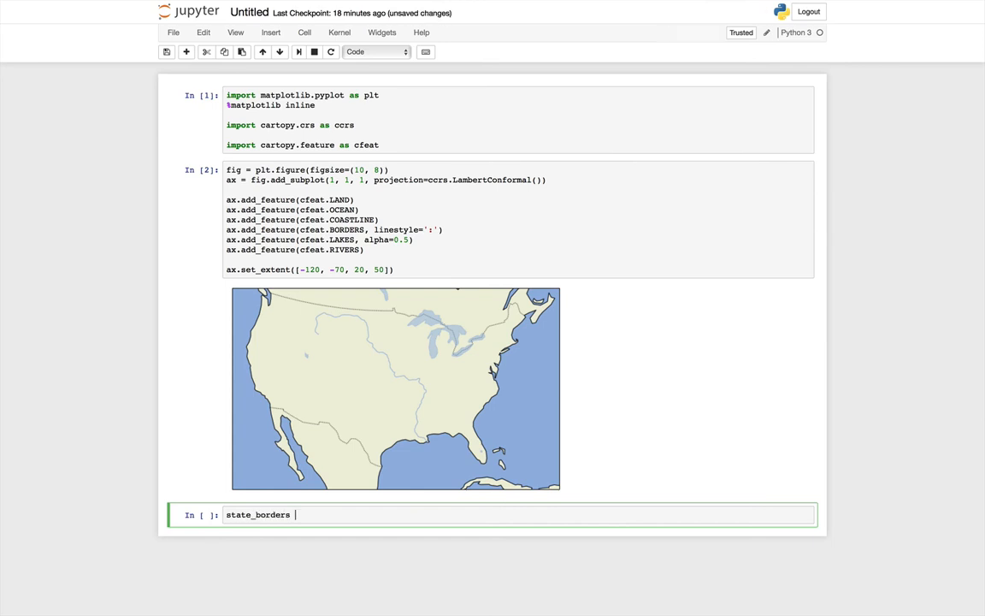
pyautogui.write('= cfeat')
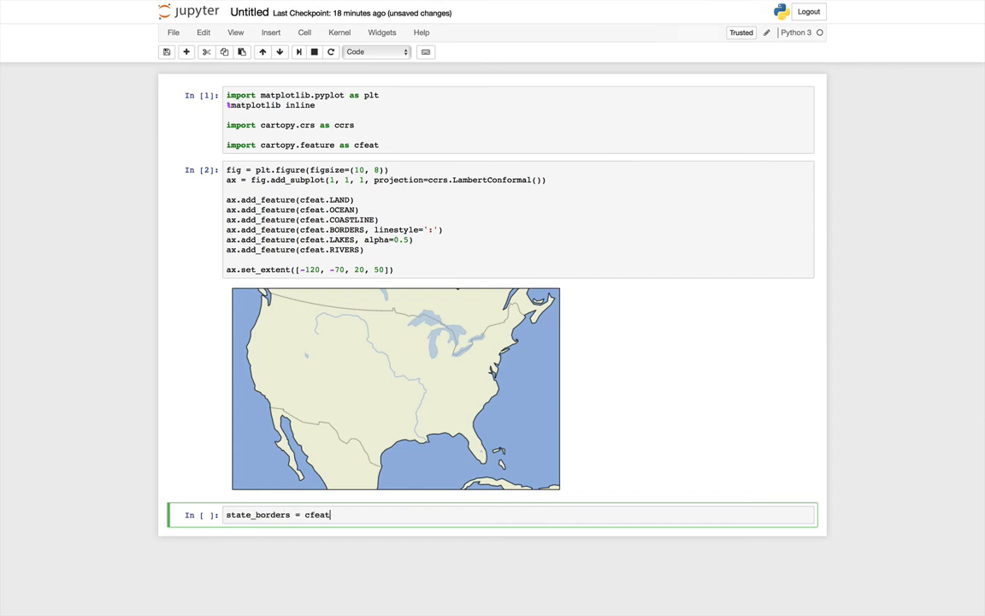
pyautogui.write('.Natur')
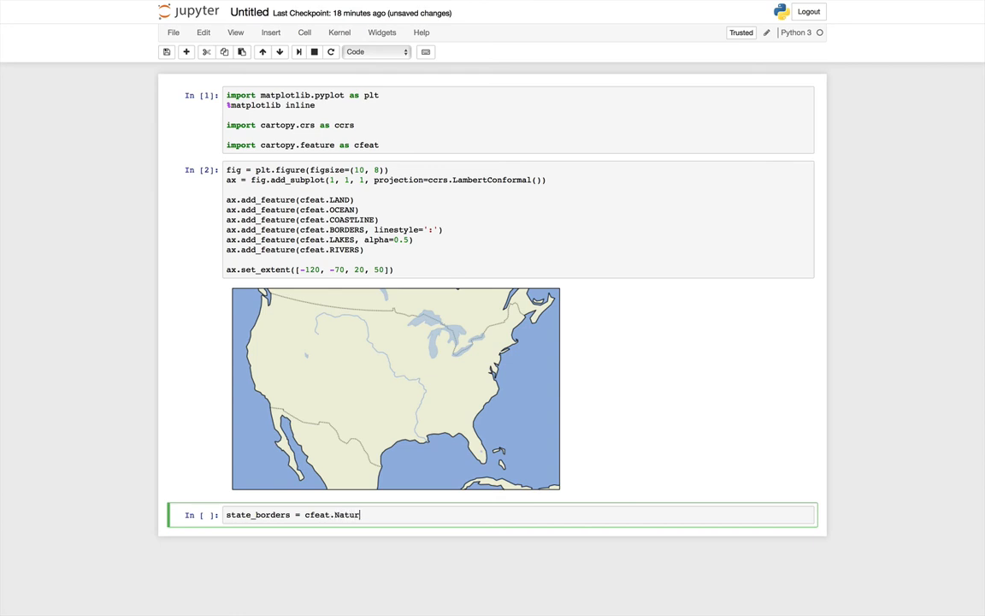
pyautogui.write('alEarth')
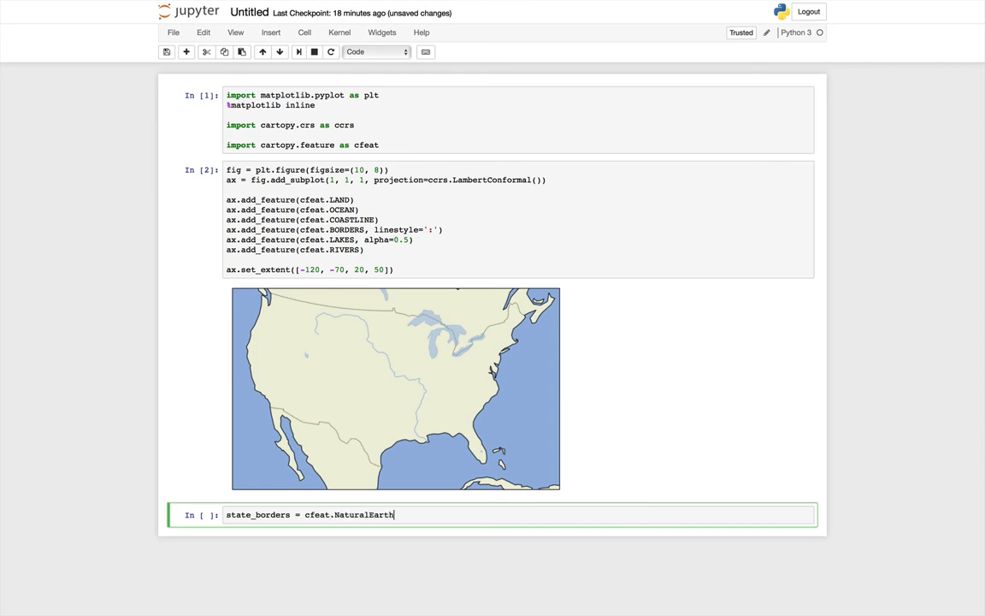
pyautogui.write('Feature')
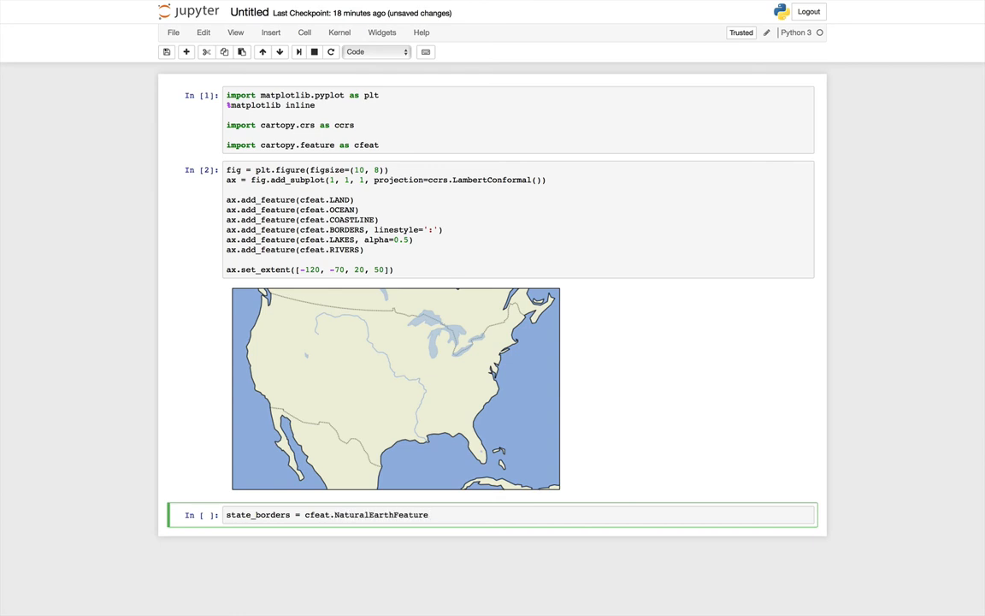
pyautogui.write('category')
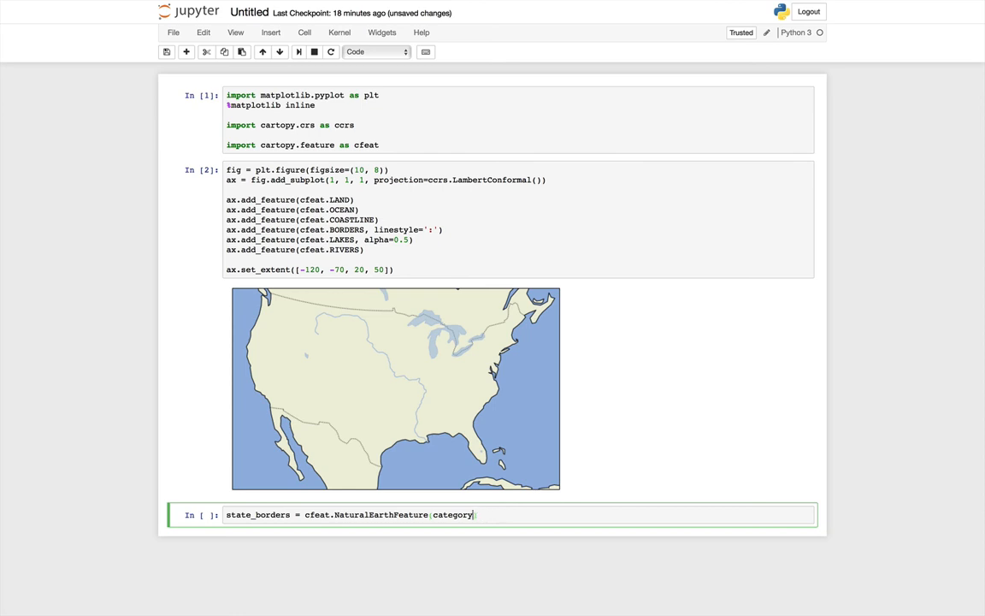
pyautogui.write("='cultural')")
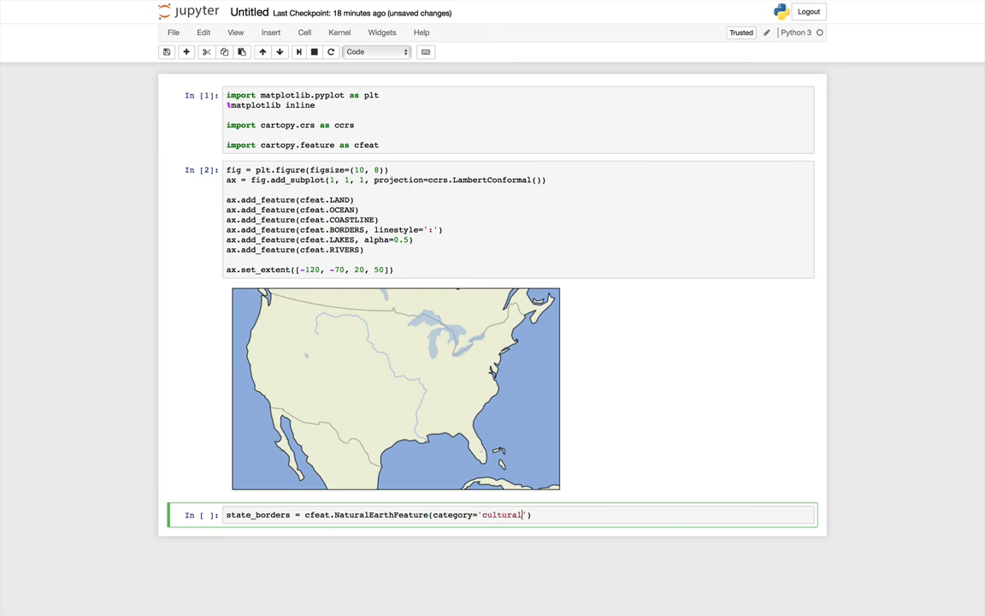
pyautogui.write(',')
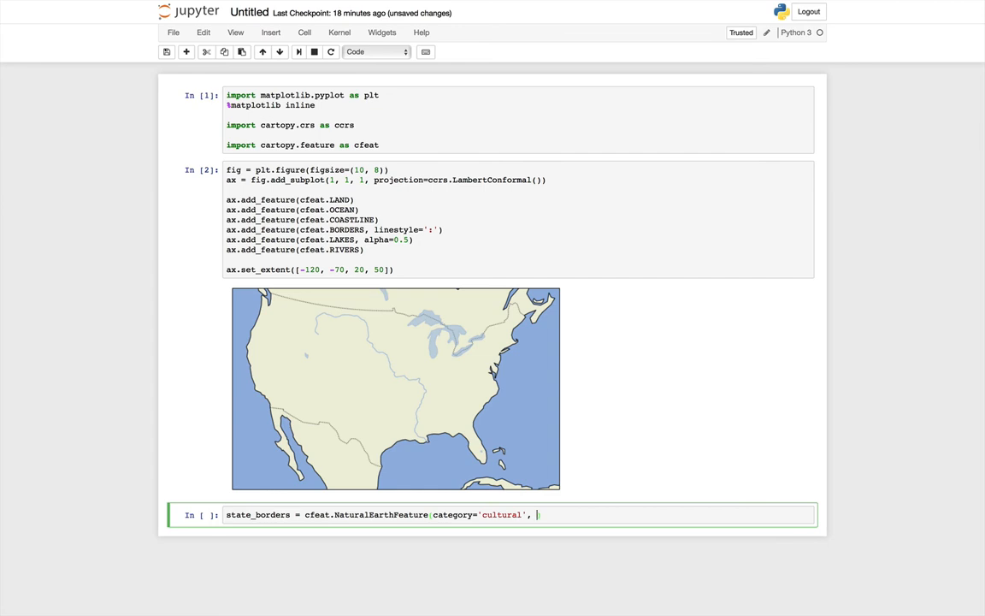
pyautogui.write("name='admin")
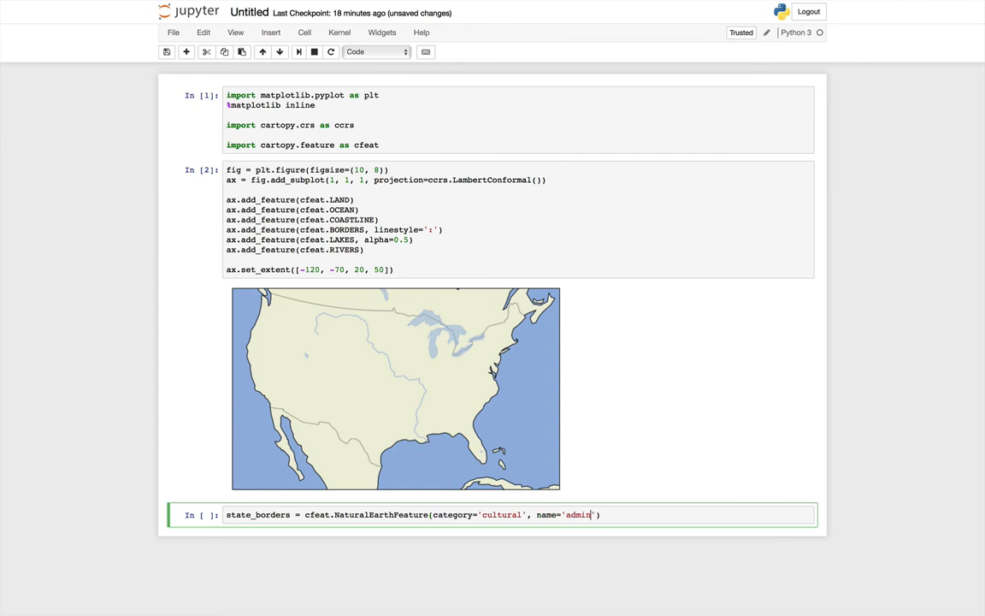
pyautogui.write('_1_states_prov')
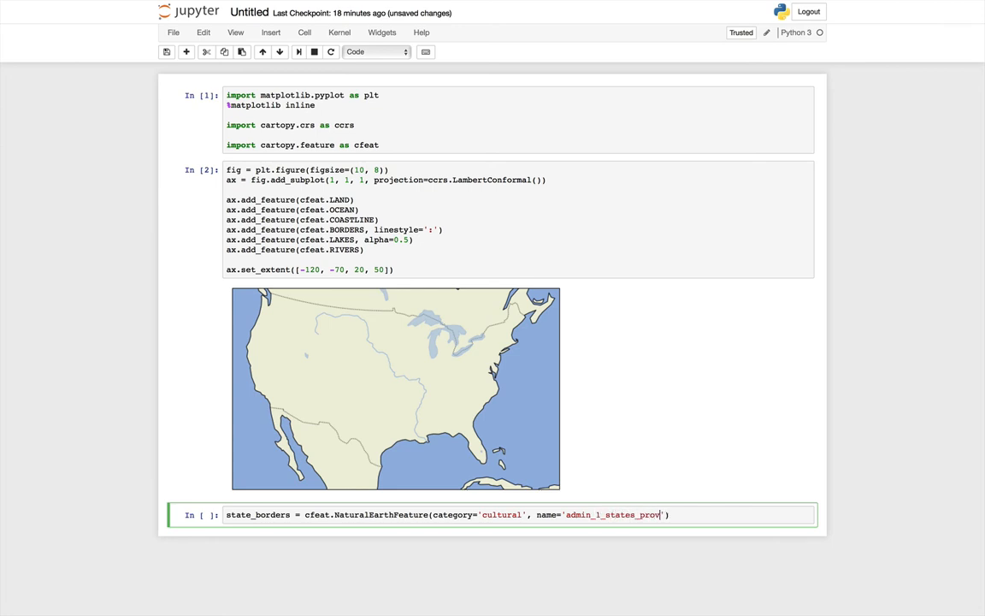
pyautogui.write('inces_la')
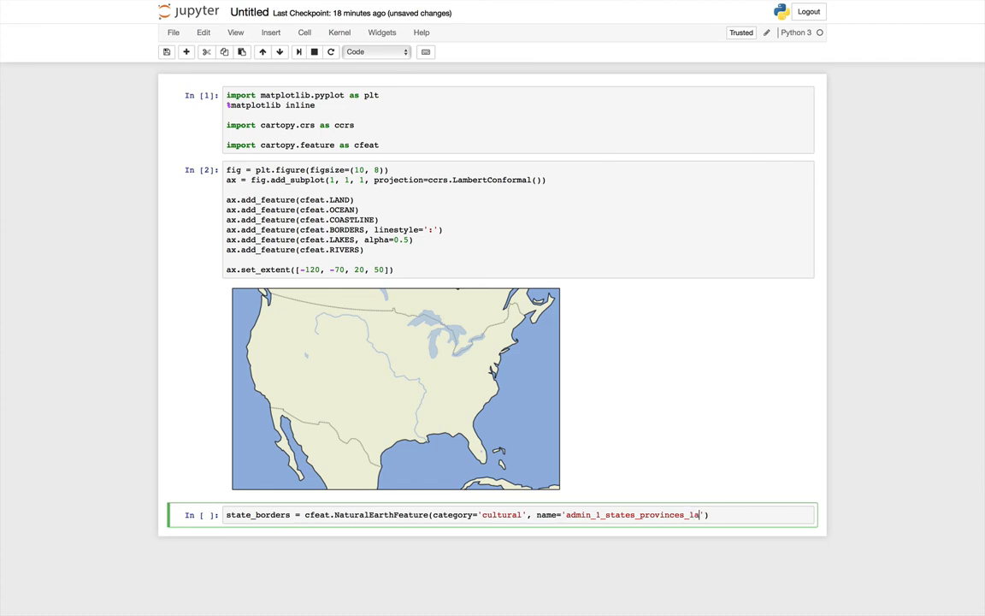
pyautogui.write("kes',")
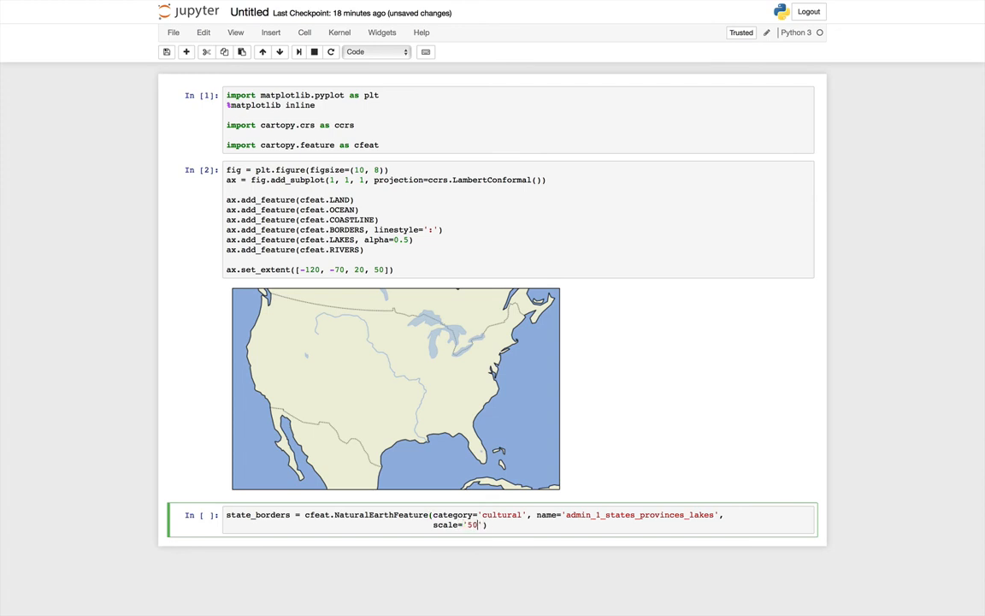
pyautogui.write('m')
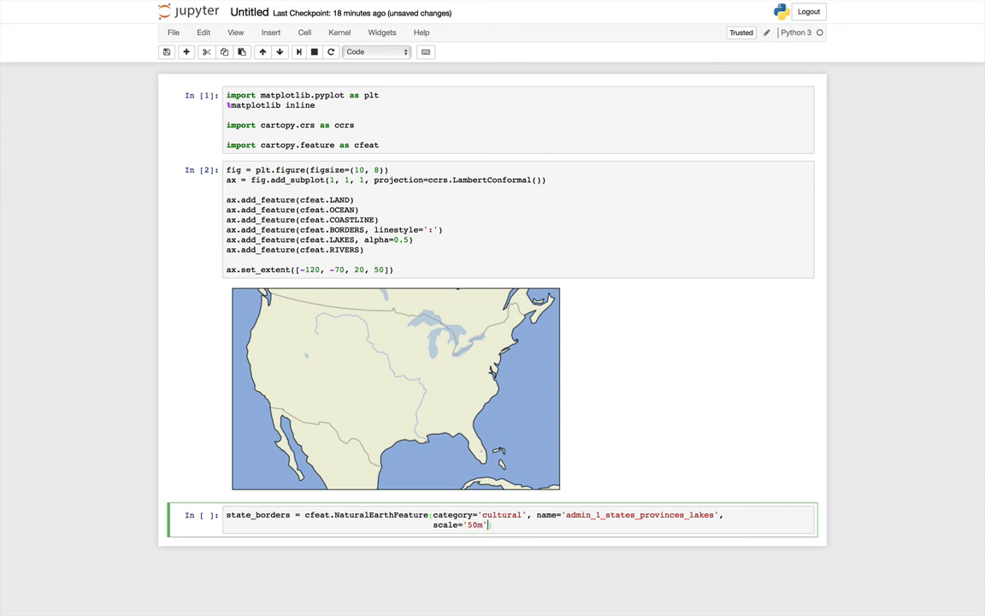
pyautogui.write(", facecolor=''")
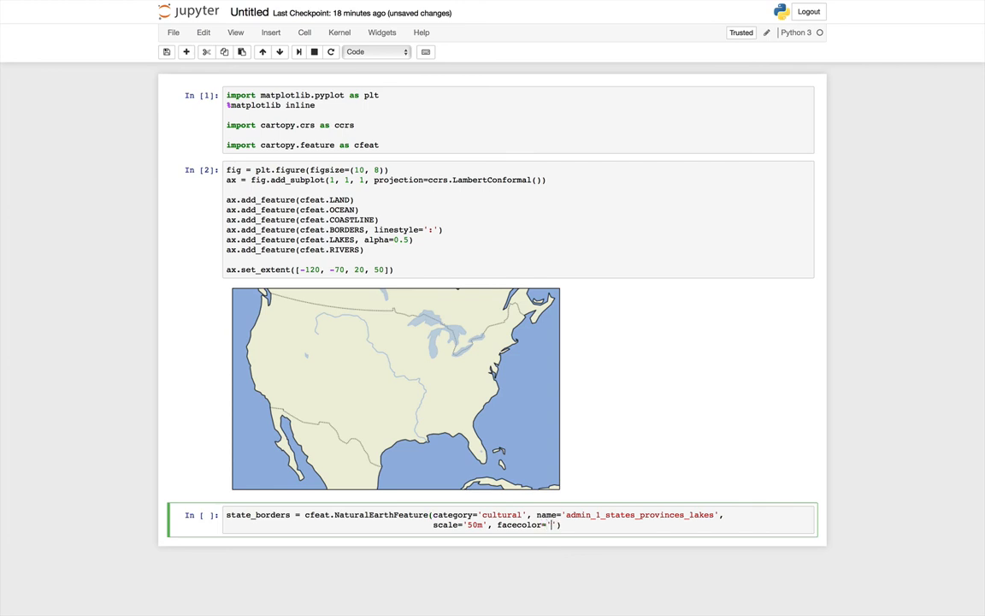
pyautogui.write('none')
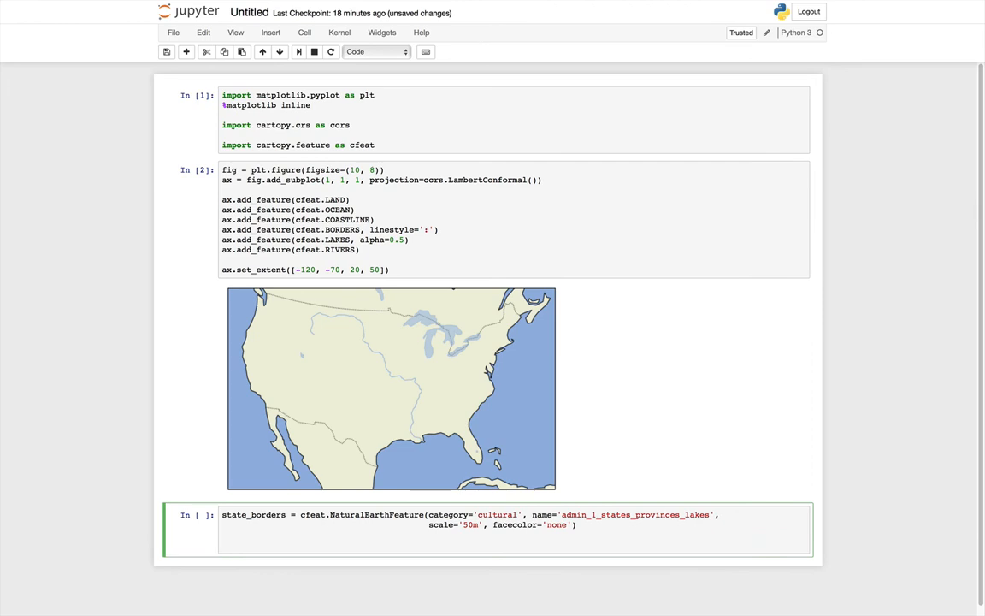
# Step: Add state_borders to the axes with a dotted linestyle and an edgecolor argument
pyautogui.write('ax.add')
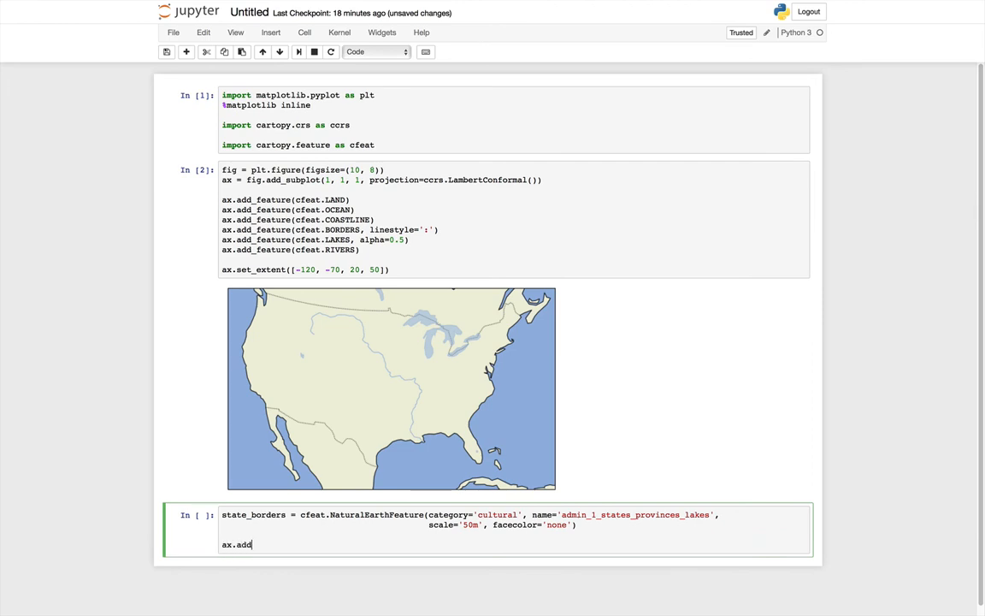
pyautogui.write('_feature(s)')
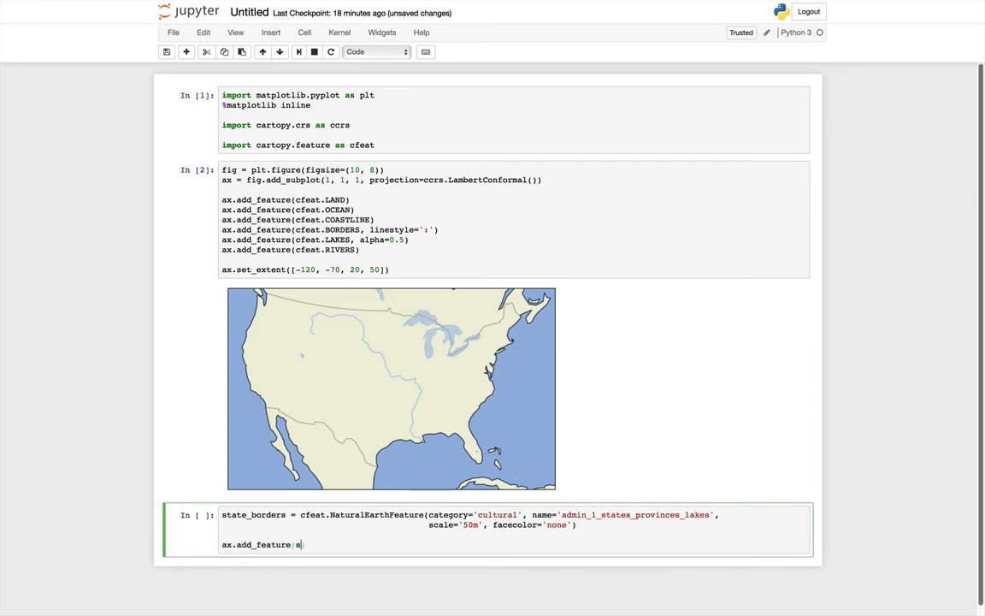
pyautogui.write('tate_c')
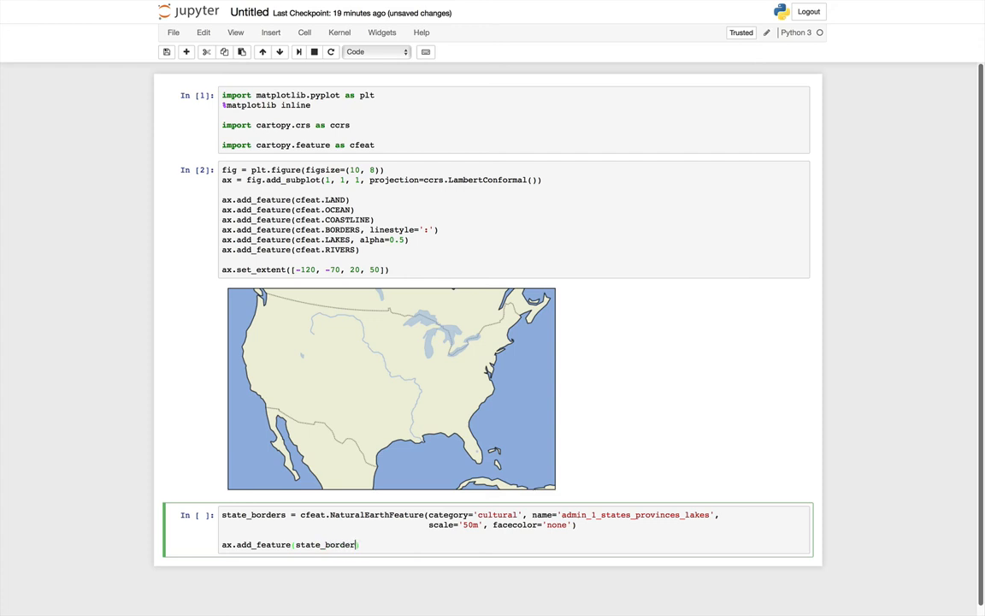
pyautogui.write(', linestyl')
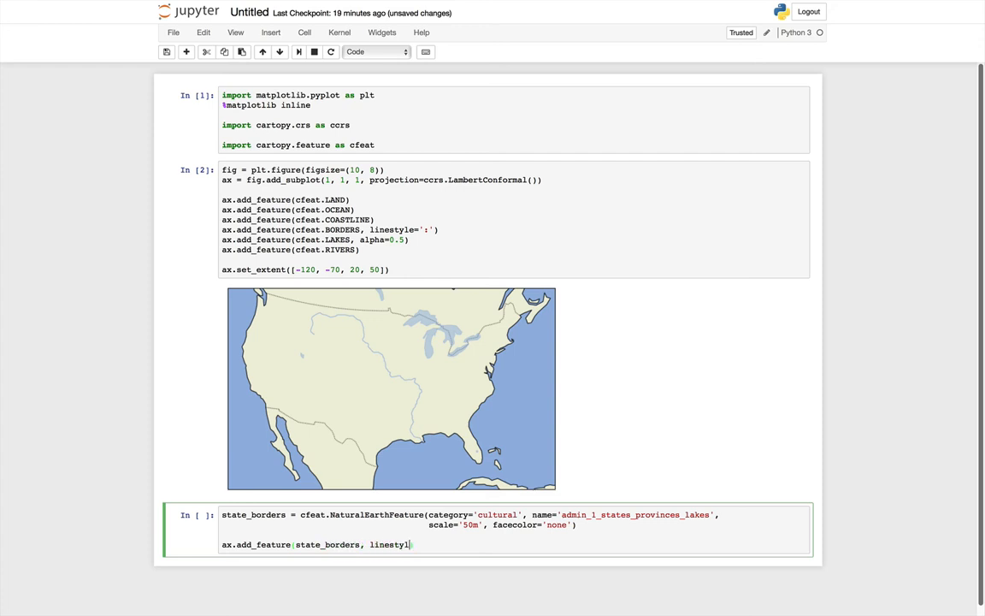
pyautogui.write("e='dotted'")
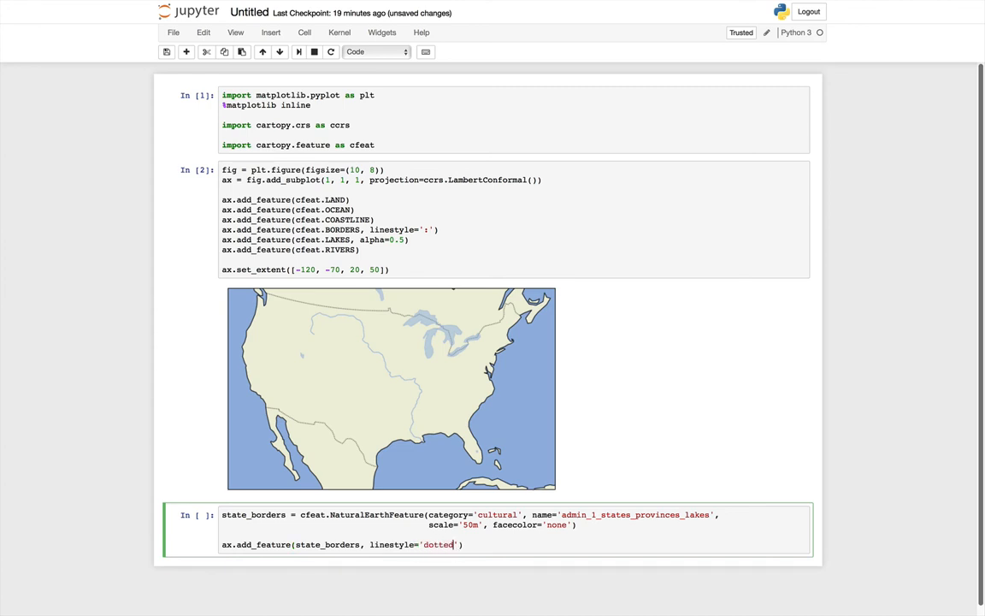
pyautogui.write(',')
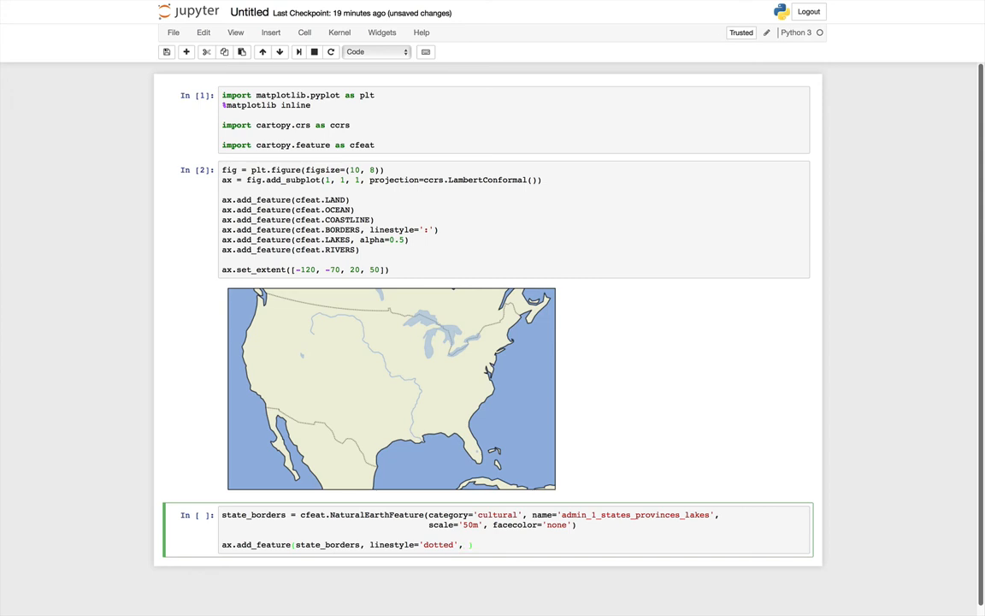
pyautogui.write("edgecolor='black'")
pyautogui.write('fig')
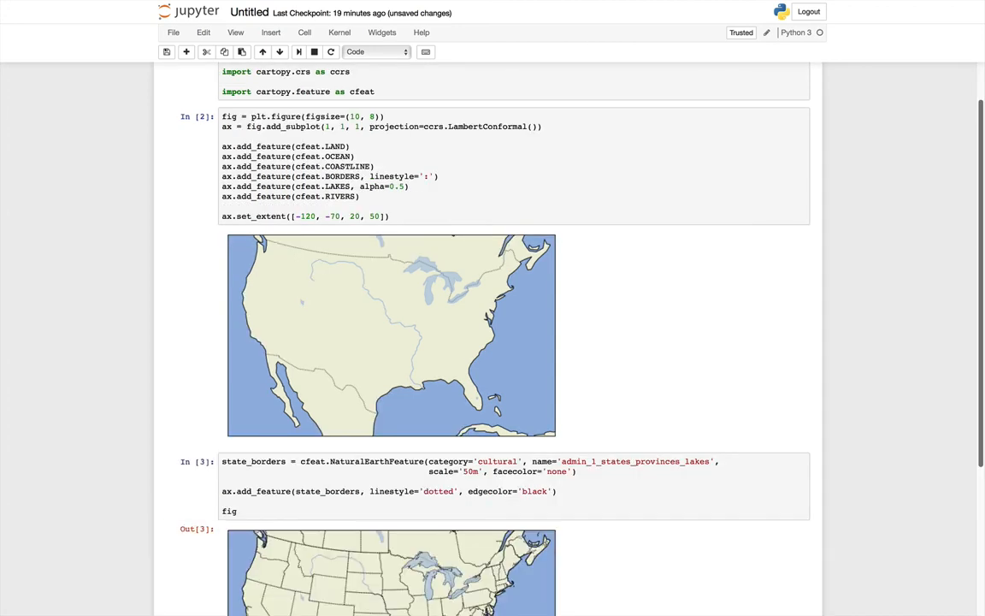
# Step: Scroll down the Cartopy projection list documentation page
pyautogui.scroll(-3)
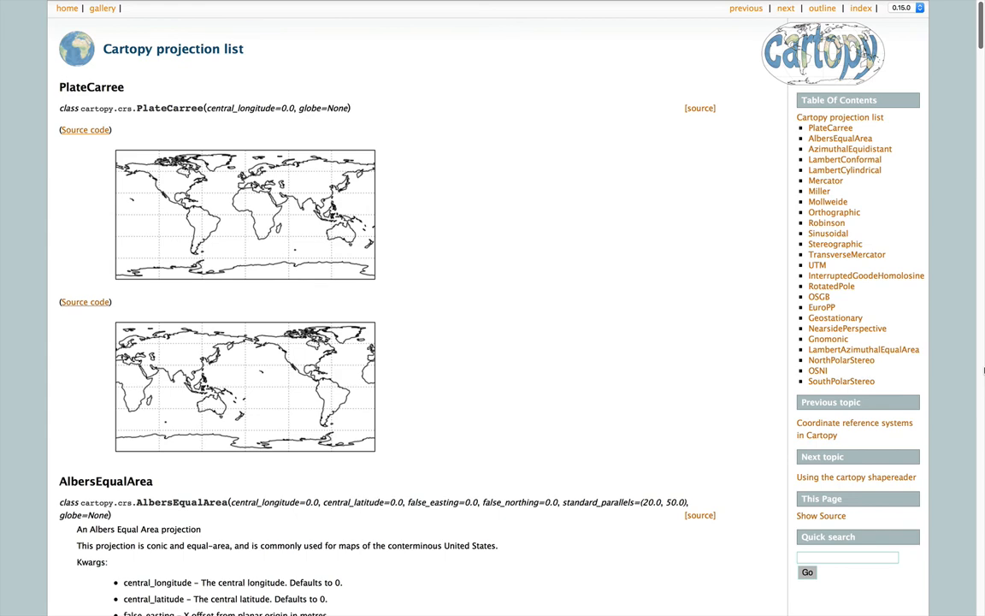
# Step: Scroll the Cartopy projection list past Mercator, Miller and Mollweide to the Stereographic entry
pyautogui.scroll(-3)
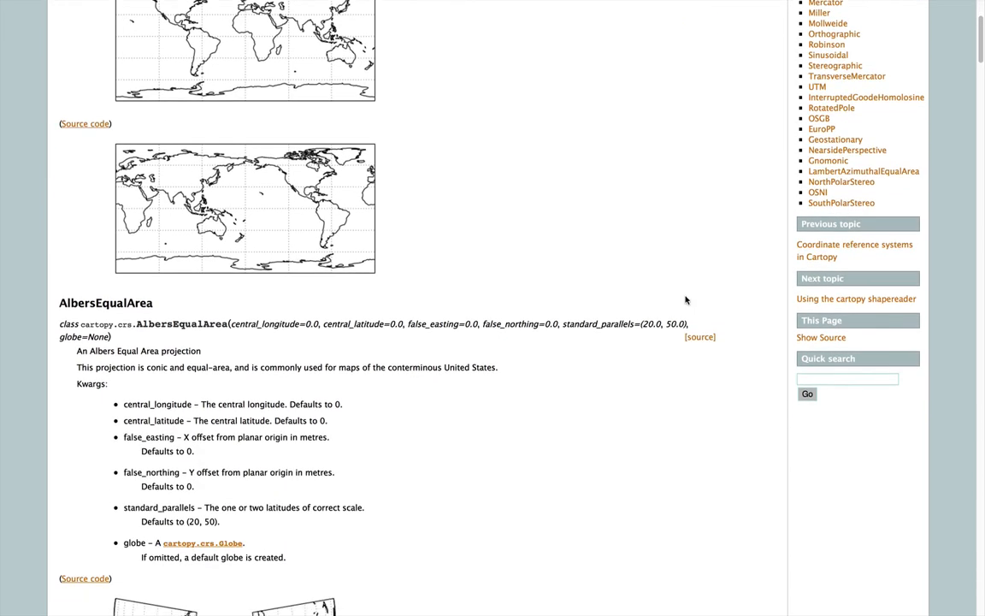
pyautogui.scroll(-3)
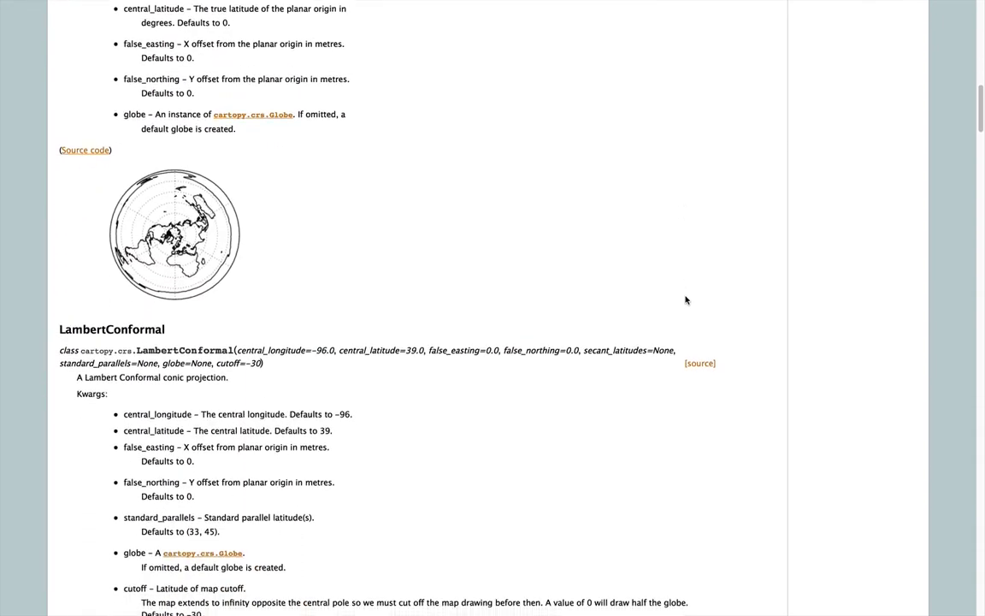
pyautogui.scroll(-3)
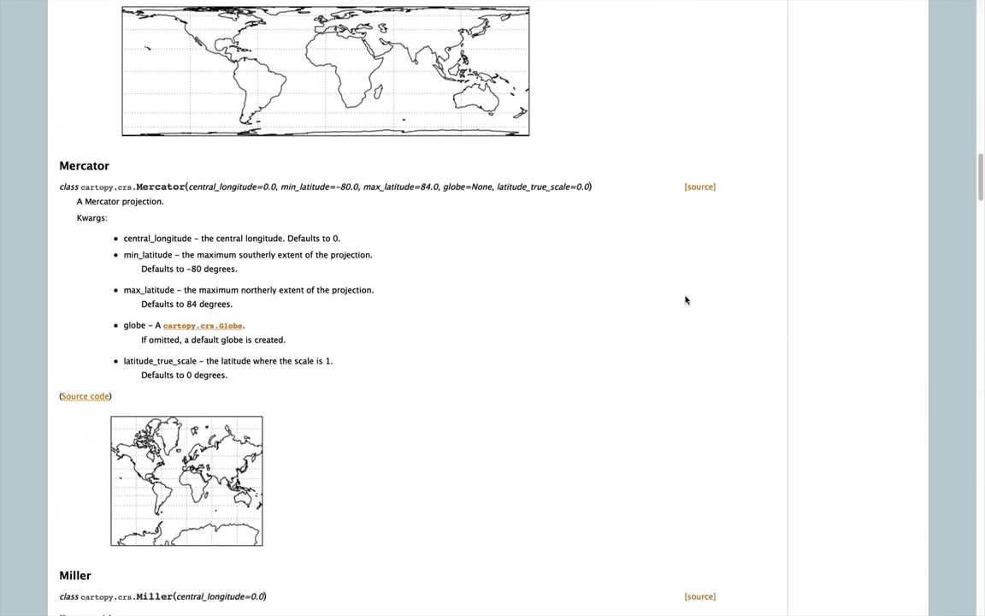
pyautogui.scroll(-3)
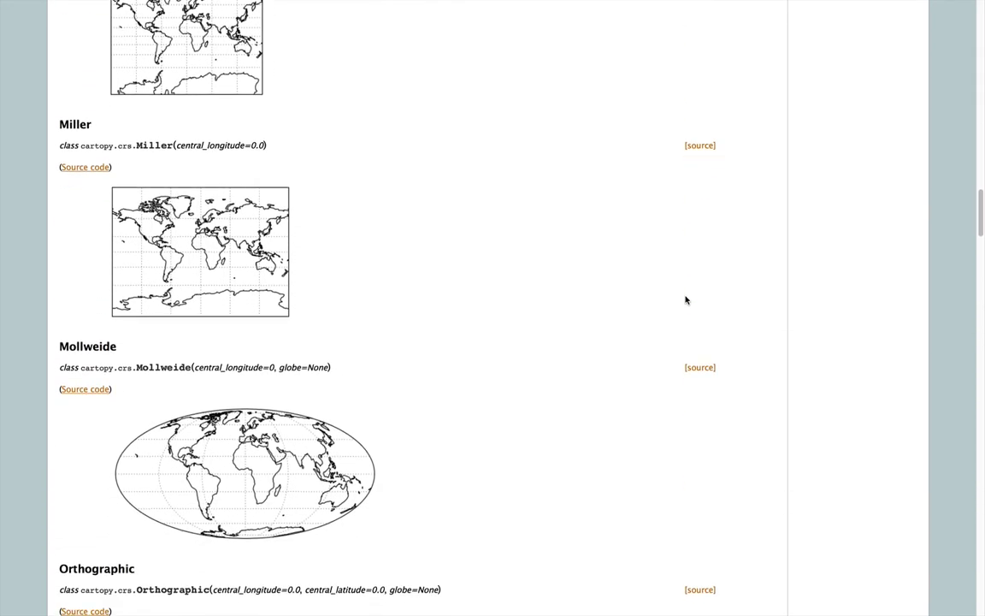
pyautogui.scroll(-3)
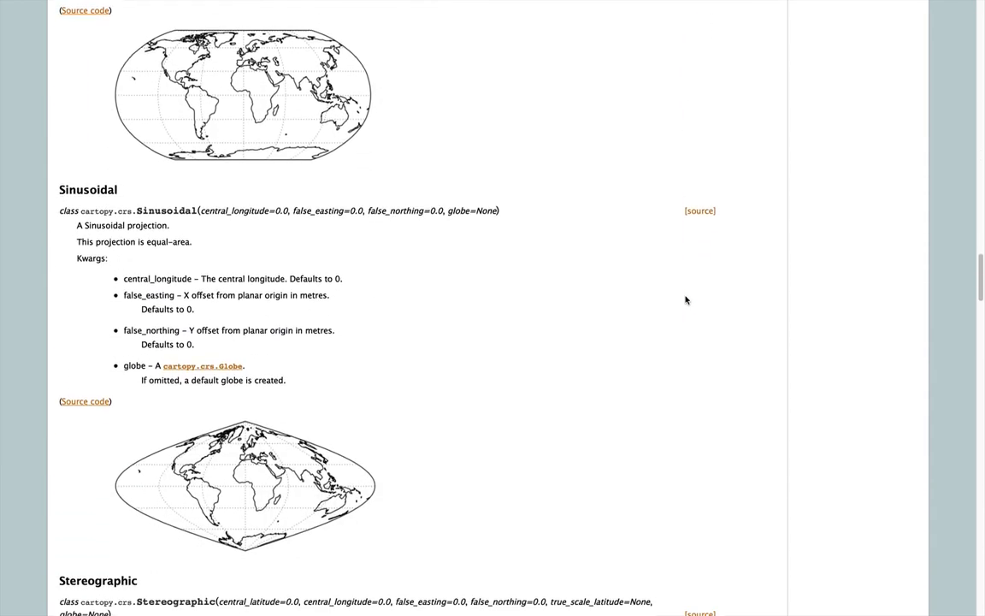
pyautogui.scroll(-3)
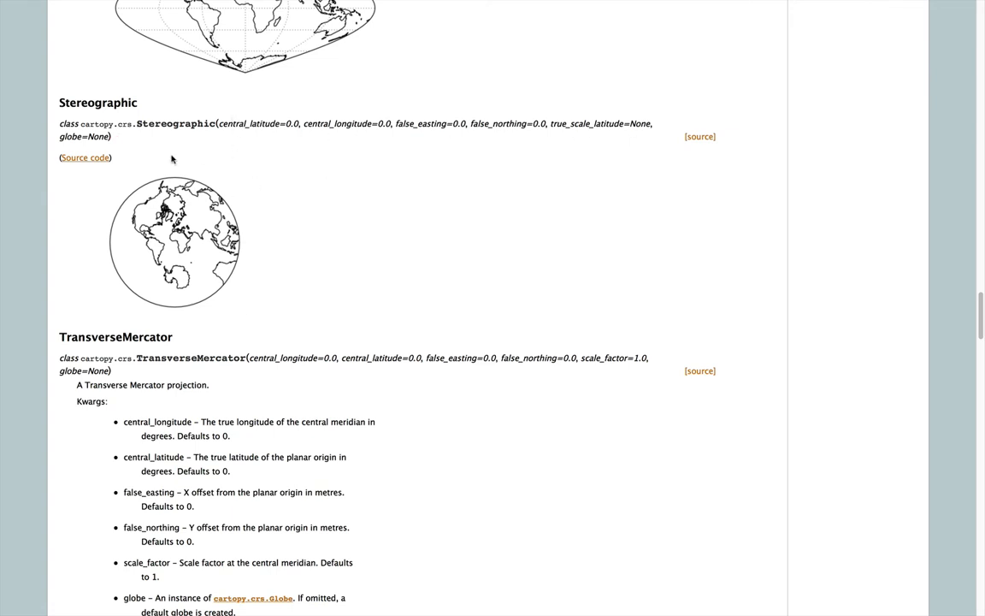
pyautogui.moveTo(356, 150)
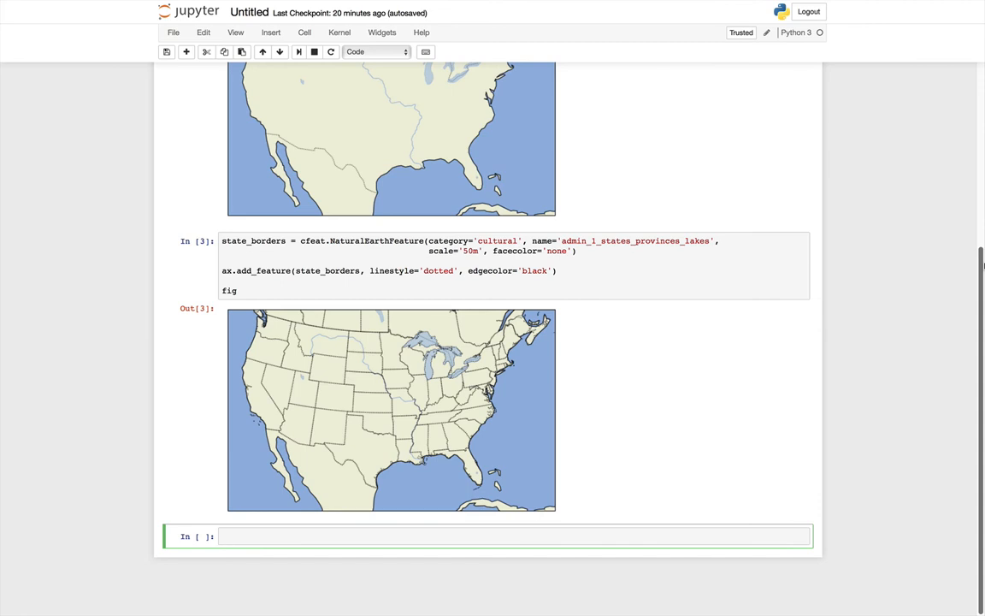
# Step: Define proj as a Stereographic projection with central_longitude -95 and central_latitude 35
pyautogui.write('pro')
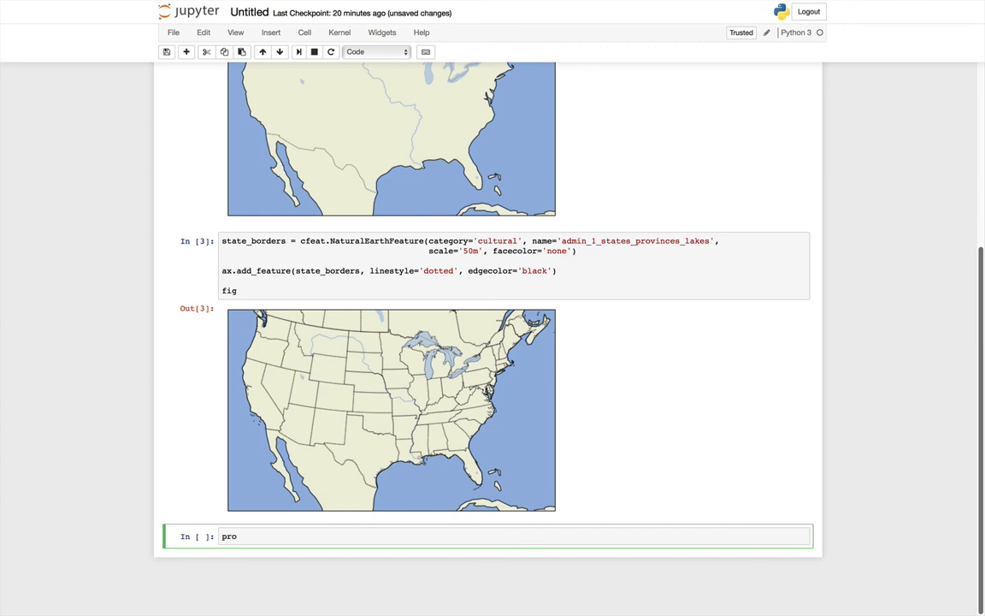
pyautogui.write('j =')
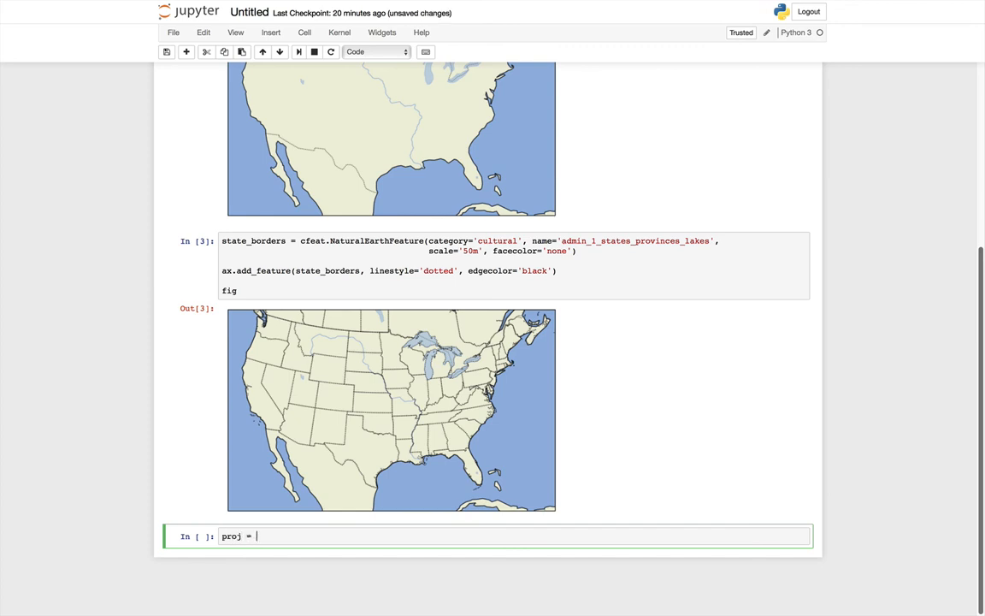
pyautogui.write('ccrs.')
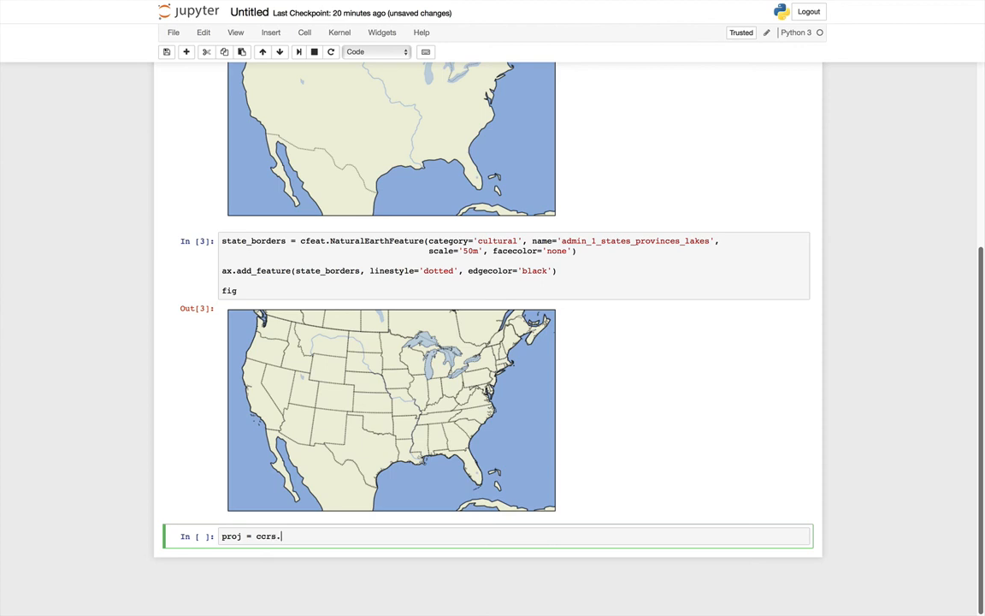
pyautogui.write('Ste')
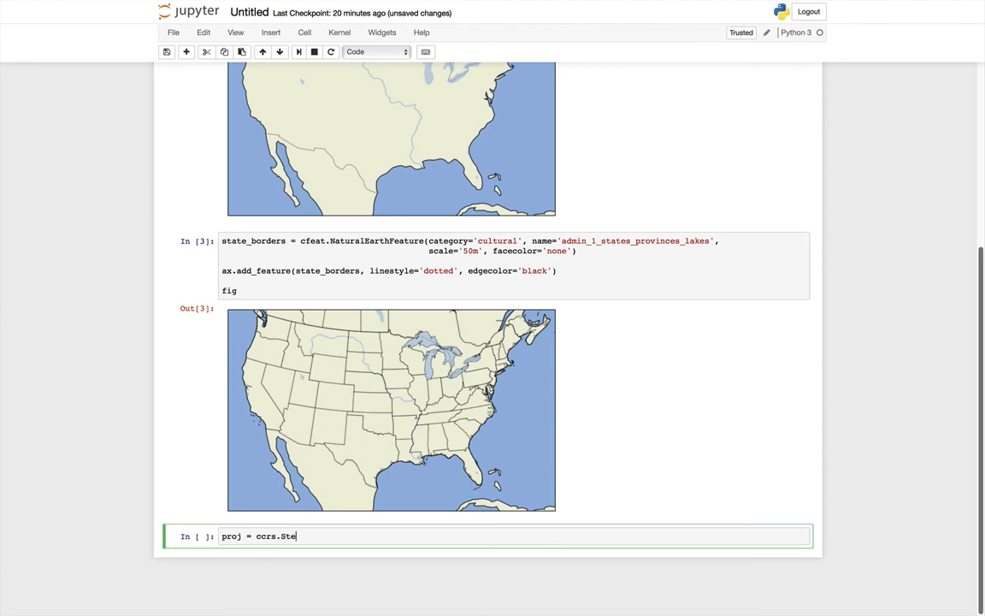
pyautogui.write('r')
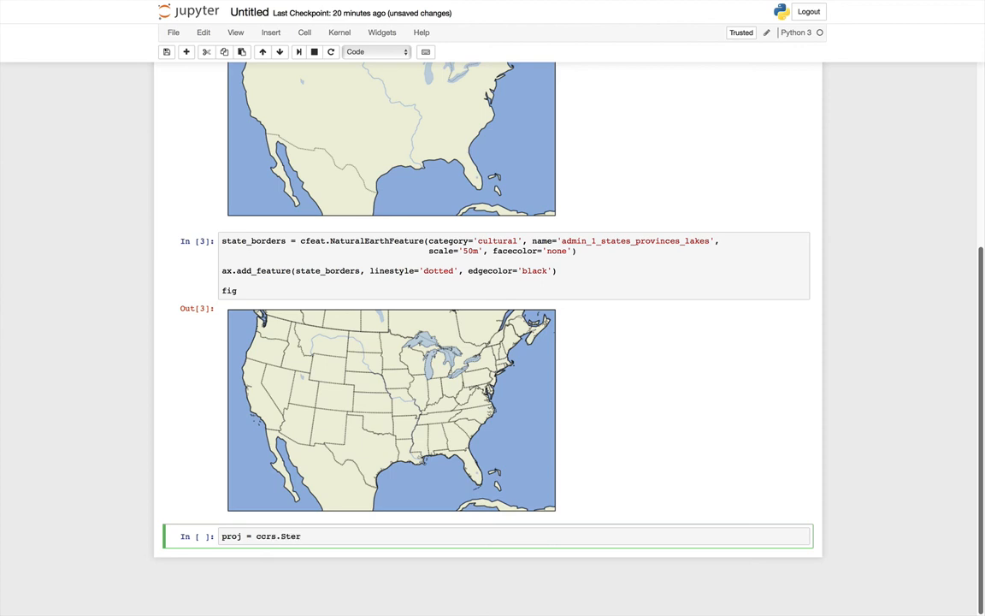
pyautogui.write('eographic')
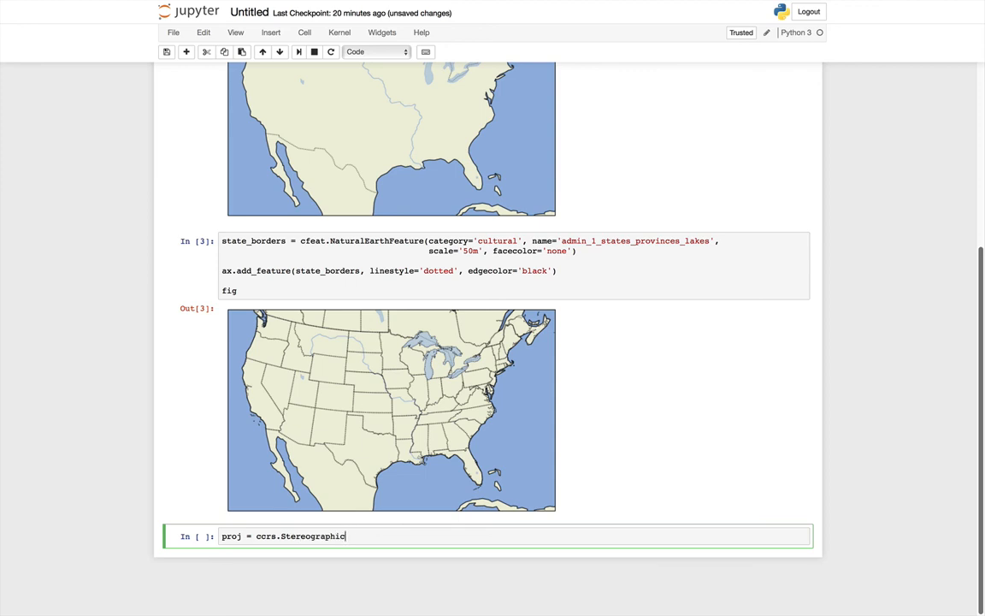
pyautogui.write('central)')
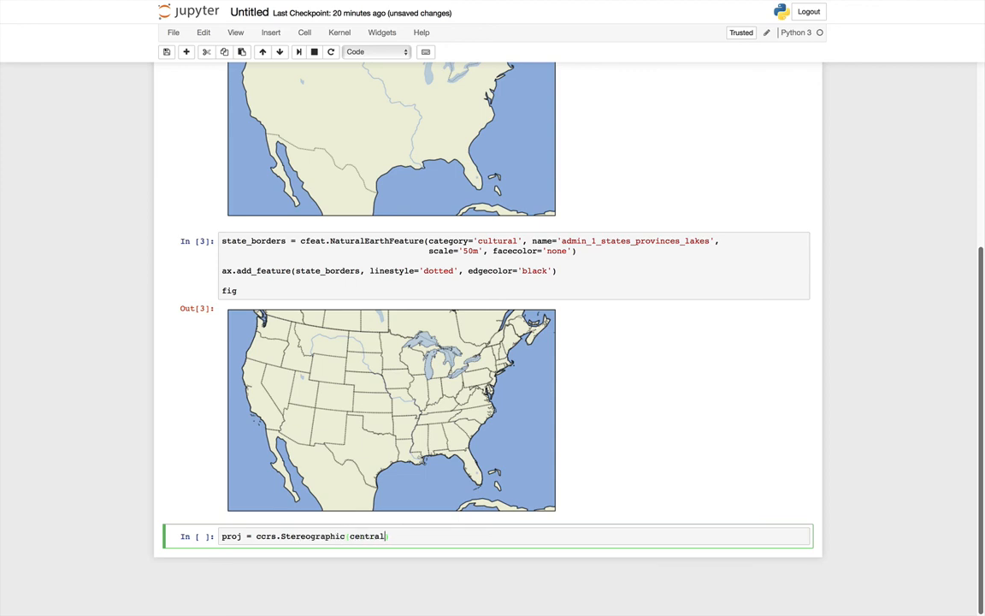
pyautogui.write('_lon')
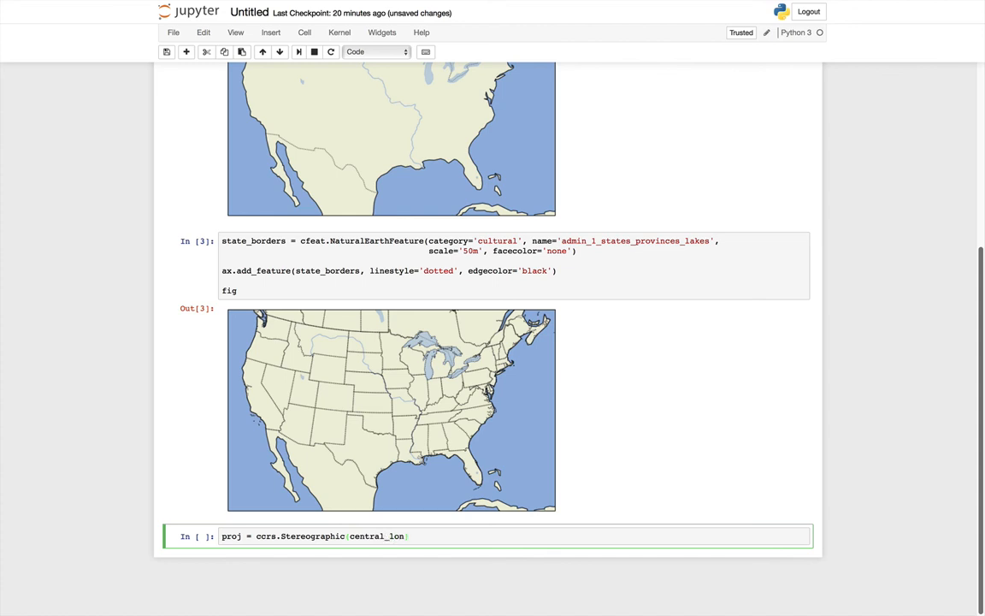
pyautogui.write('gitude=-')
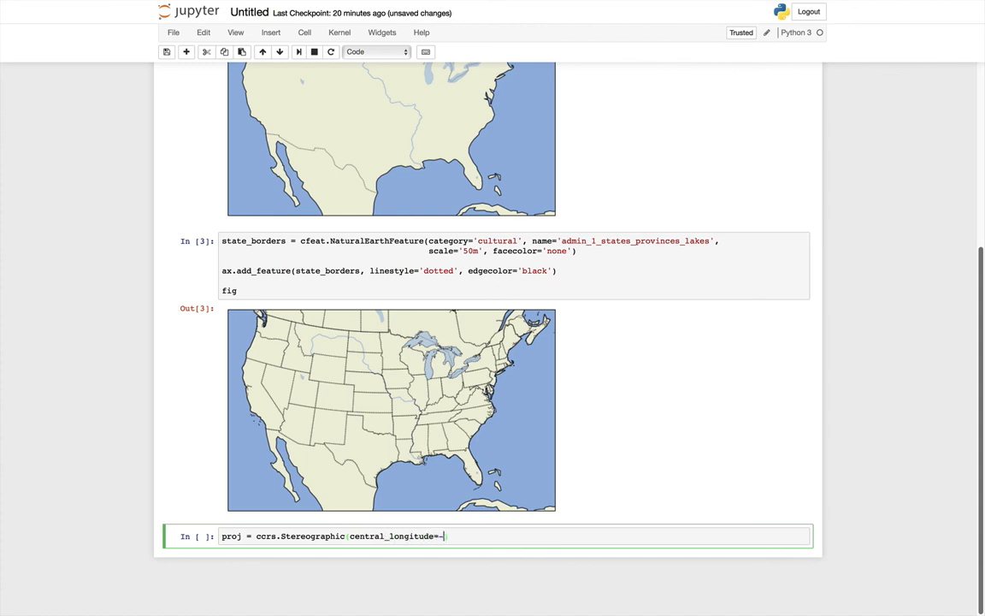
pyautogui.write('95')
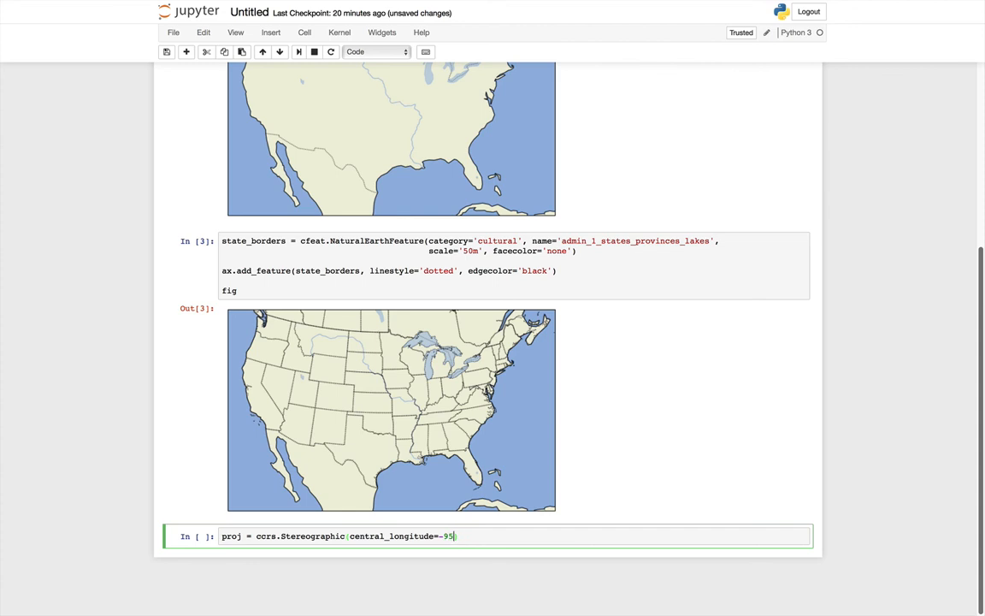
pyautogui.write(', central')
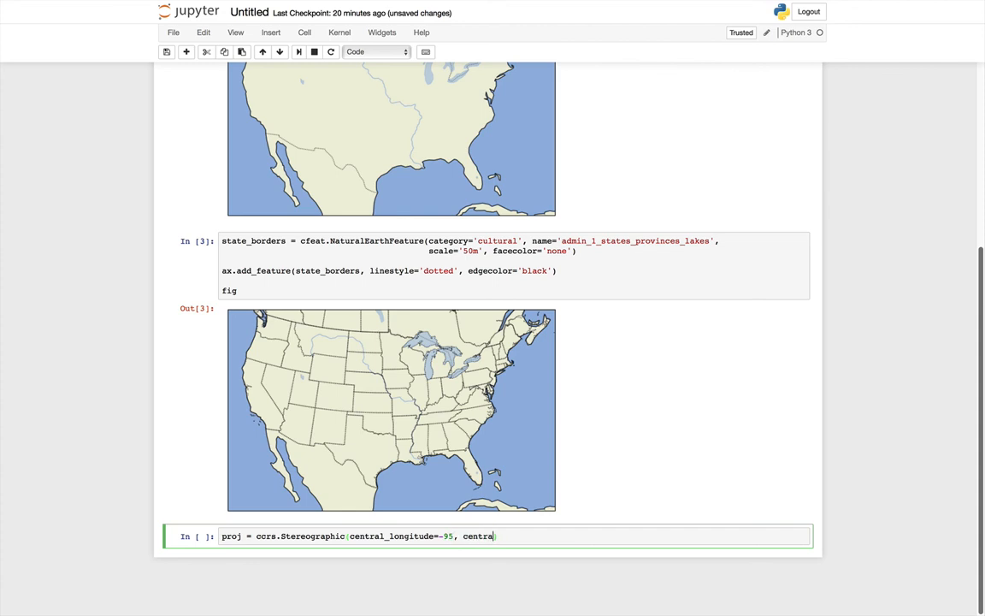
pyautogui.write('l_latitude')
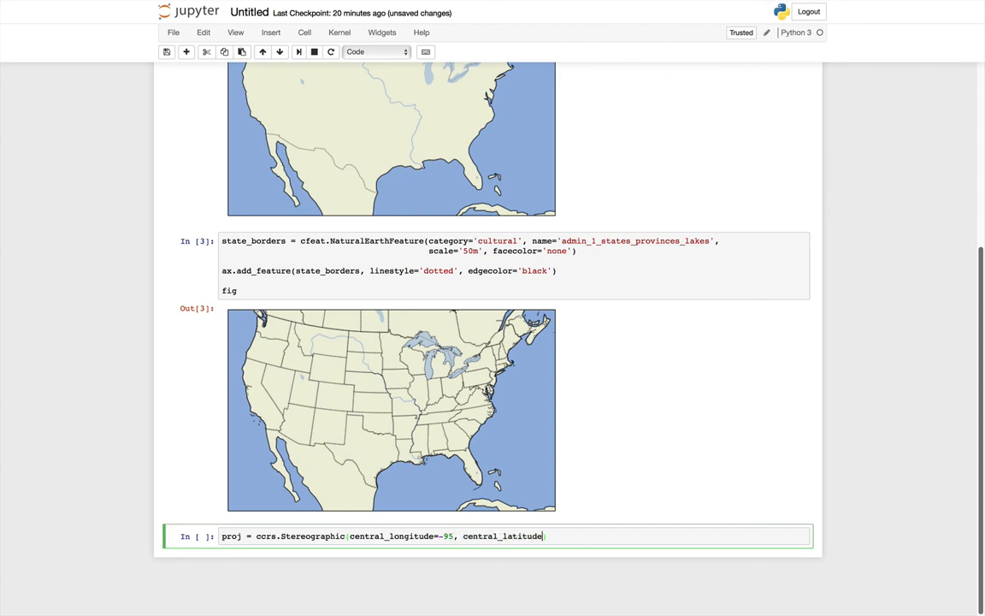
pyautogui.write('35)')
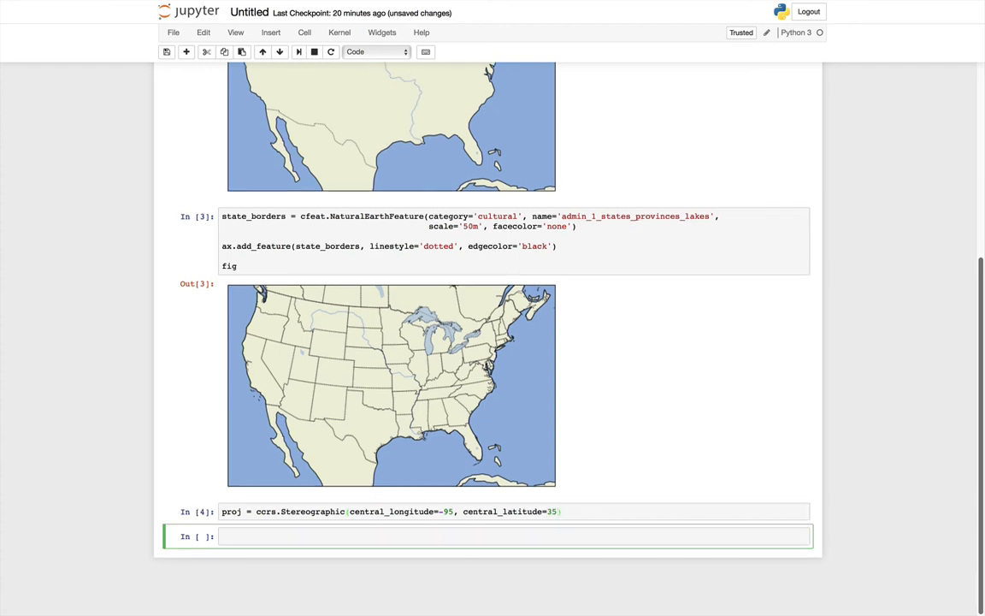
# Step: Start a new cell creating a 12 by 12 figure and adding a projected subplot
pyautogui.write('fig =')
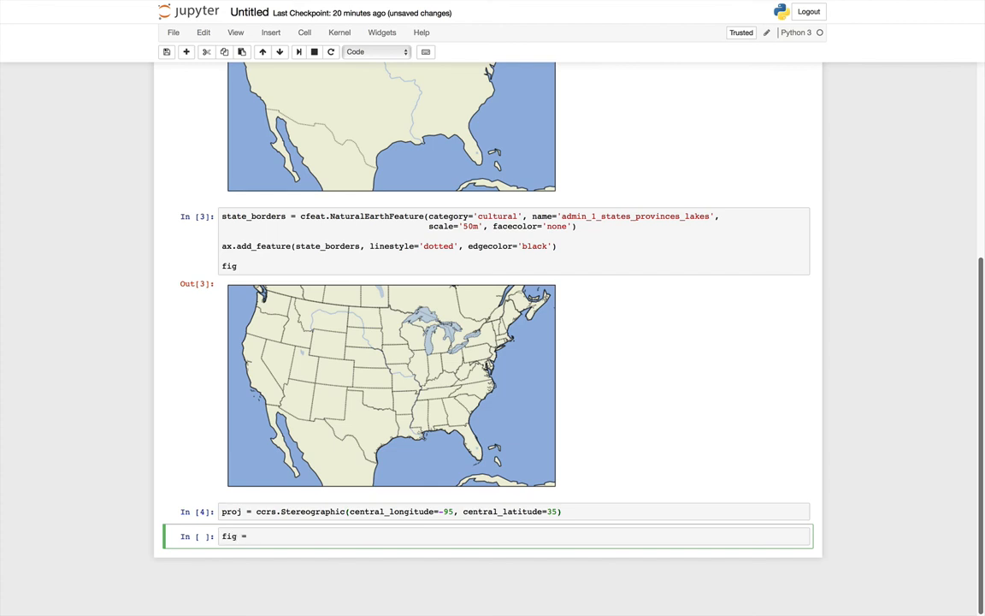
pyautogui.write('plt.figure')
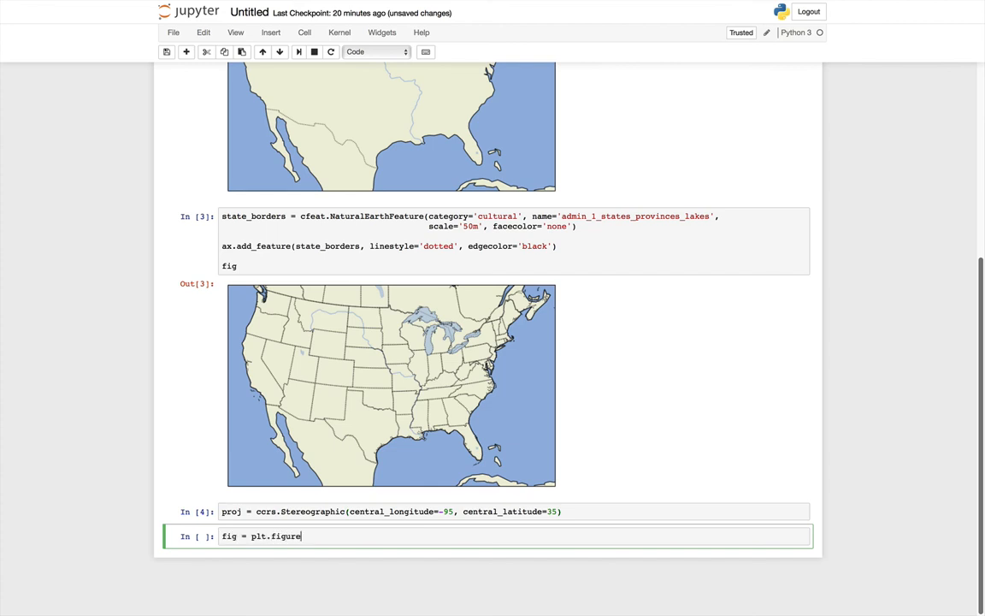
pyautogui.write('(figsize=')
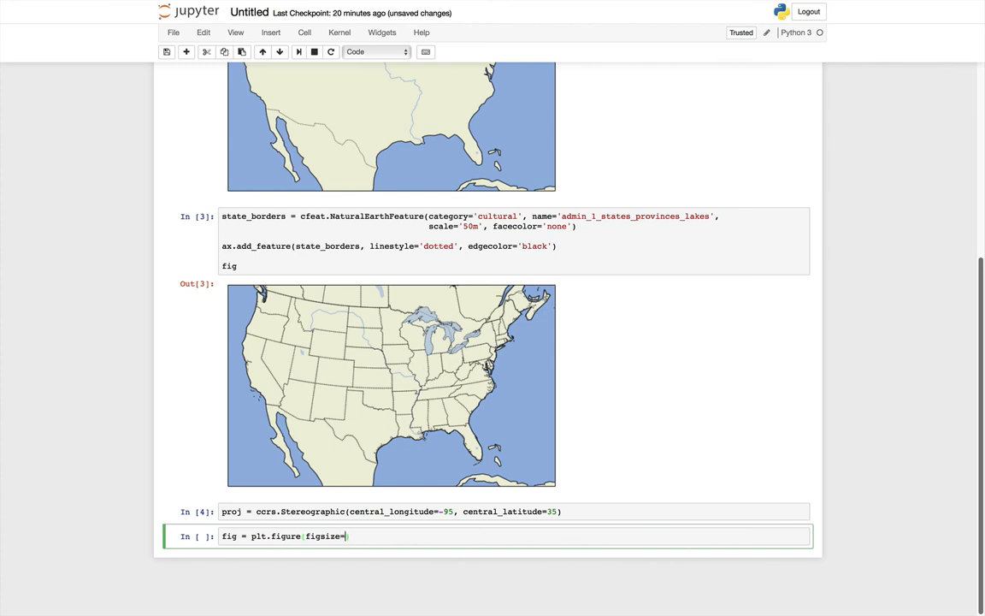
pyautogui.write('(12, 12))')
pyautogui.write('ax')
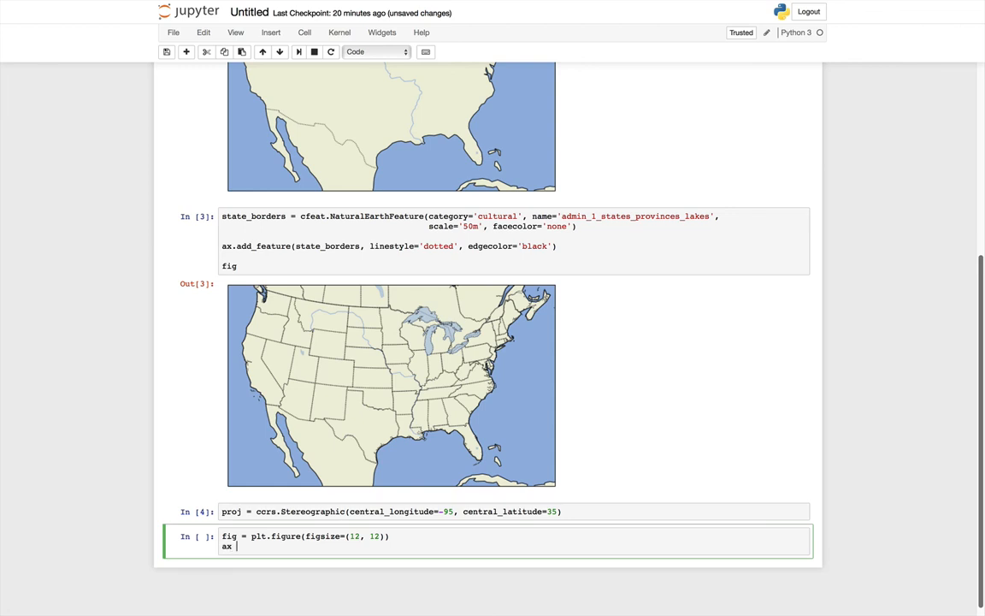
pyautogui.write('= fig.add')
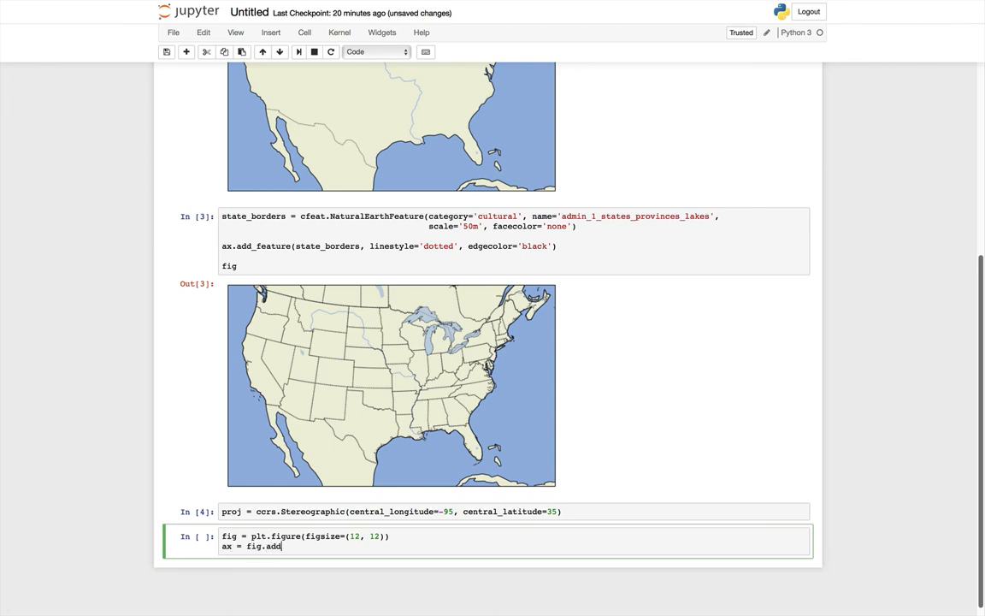
pyautogui.write('_subplot(1, 1, 1, projection=proj')
pyautogui.write('ax.add_fa')
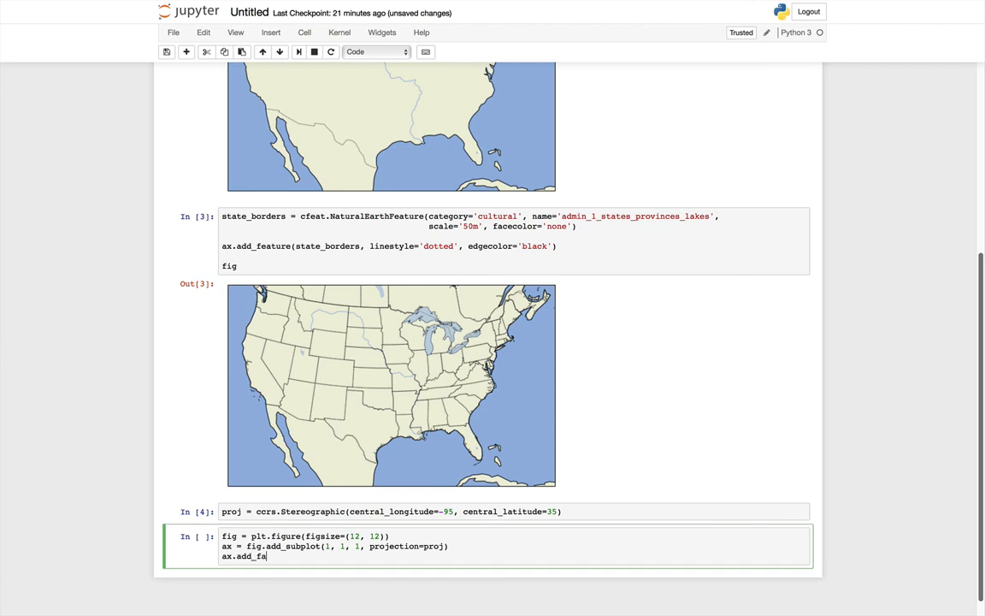
# Step: Add the state_borders feature to the axes with black edge colour
pyautogui.write('ture(')
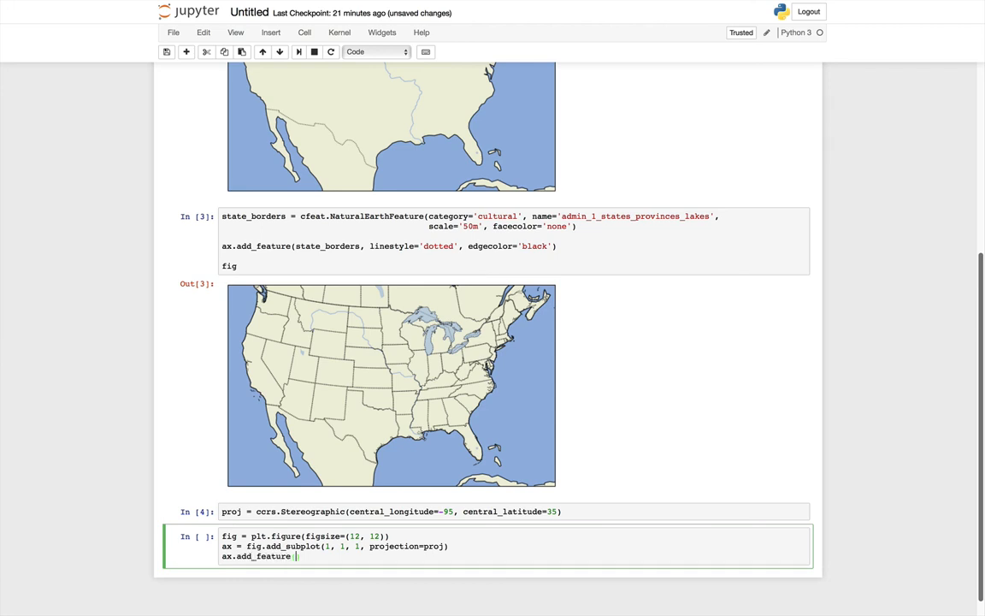
pyautogui.write('state_borders,')
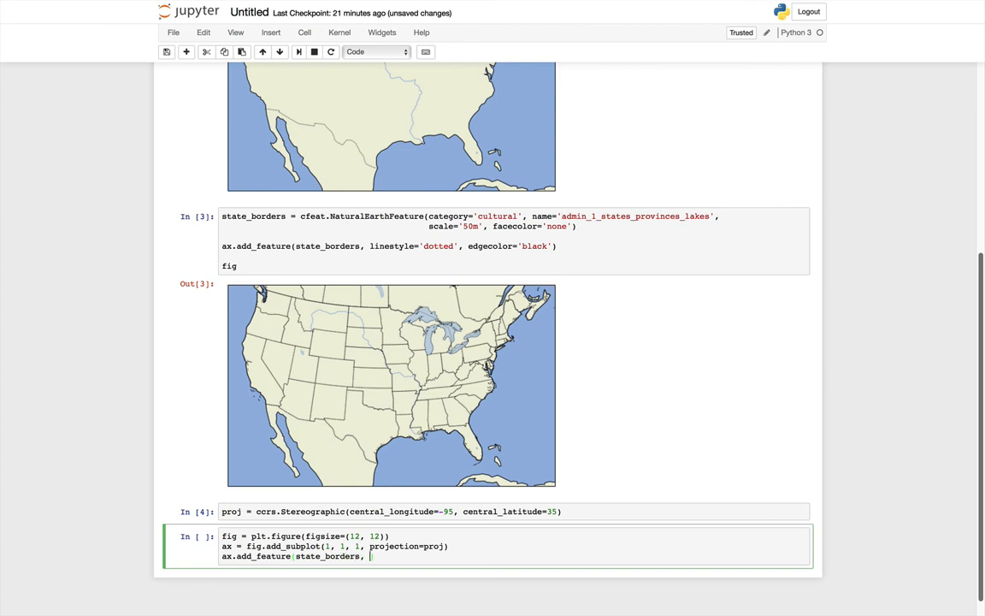
pyautogui.write('edgecolor')
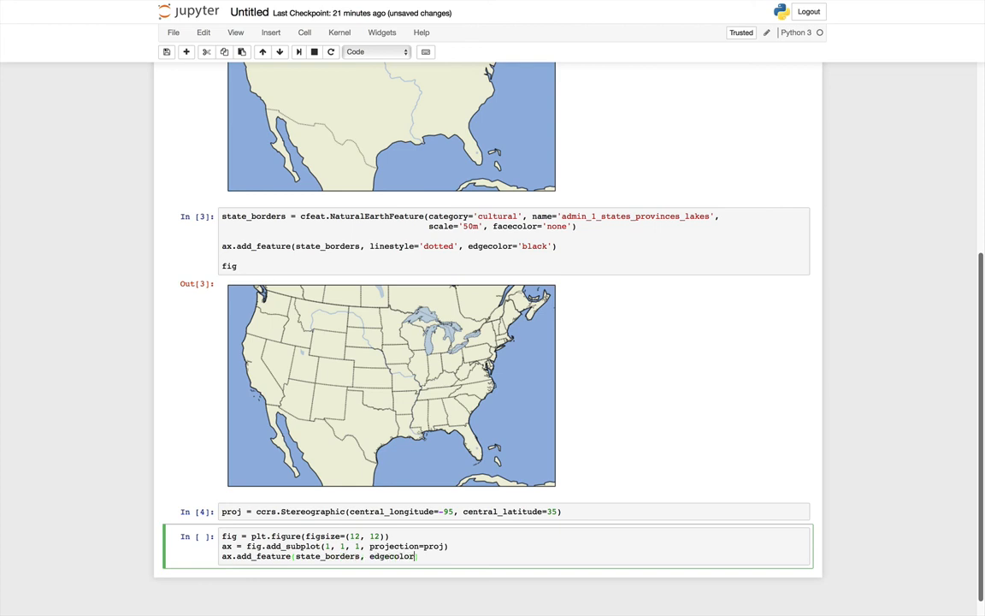
pyautogui.write("='black')")
pyautogui.write('ax.')
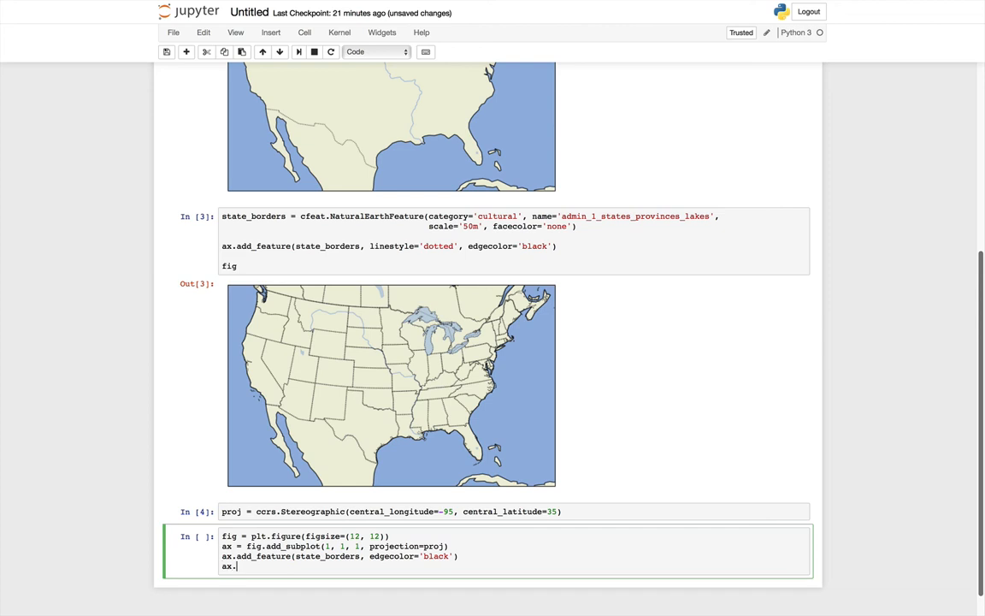
# Step: Add cfeat.BORDERS to the axes and begin the gridlines call
pyautogui.write('add_feature')
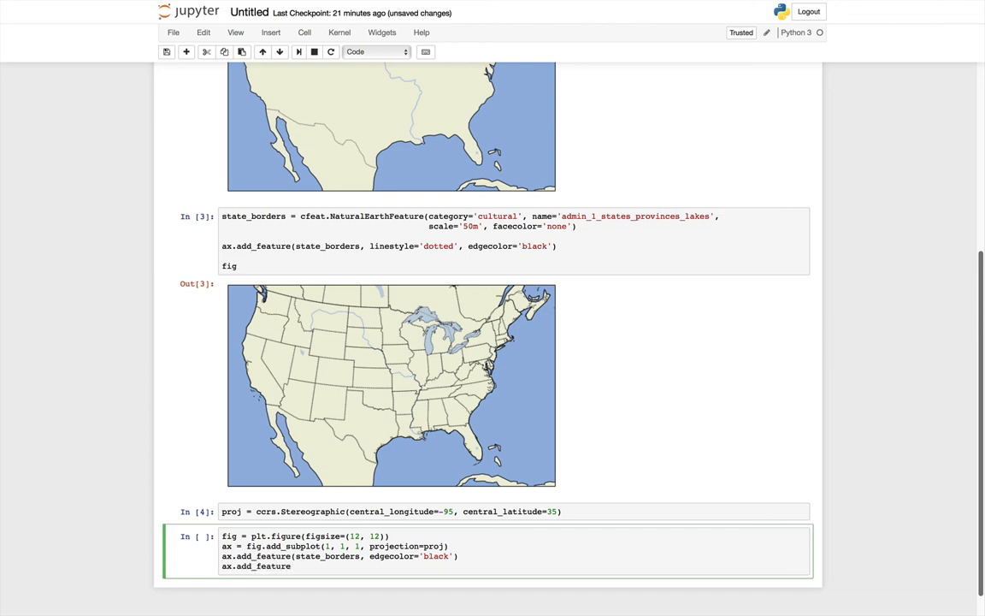
pyautogui.write('(cfeat)')
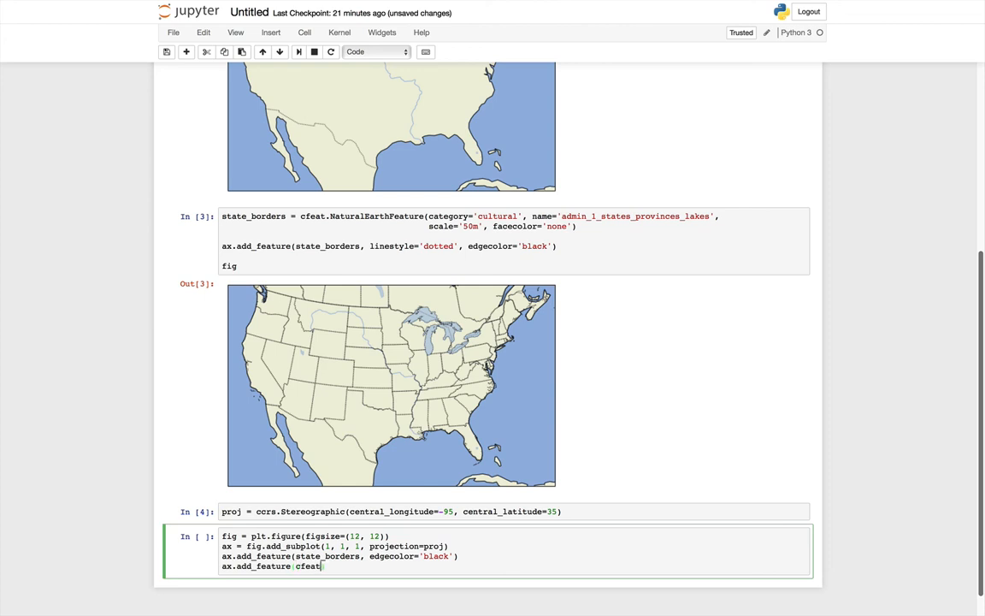
pyautogui.write('.')
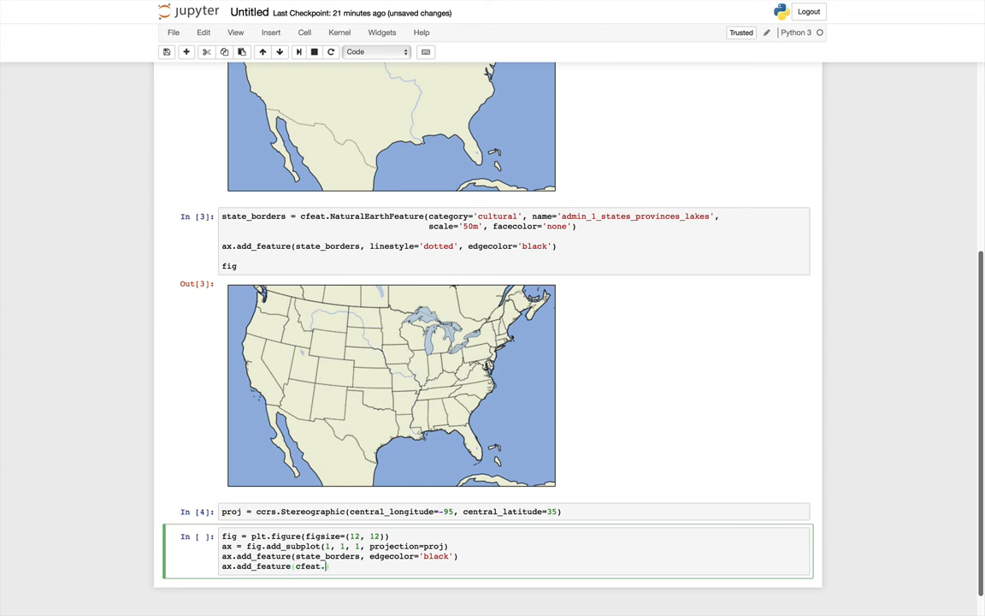
pyautogui.write('BORDERS)')
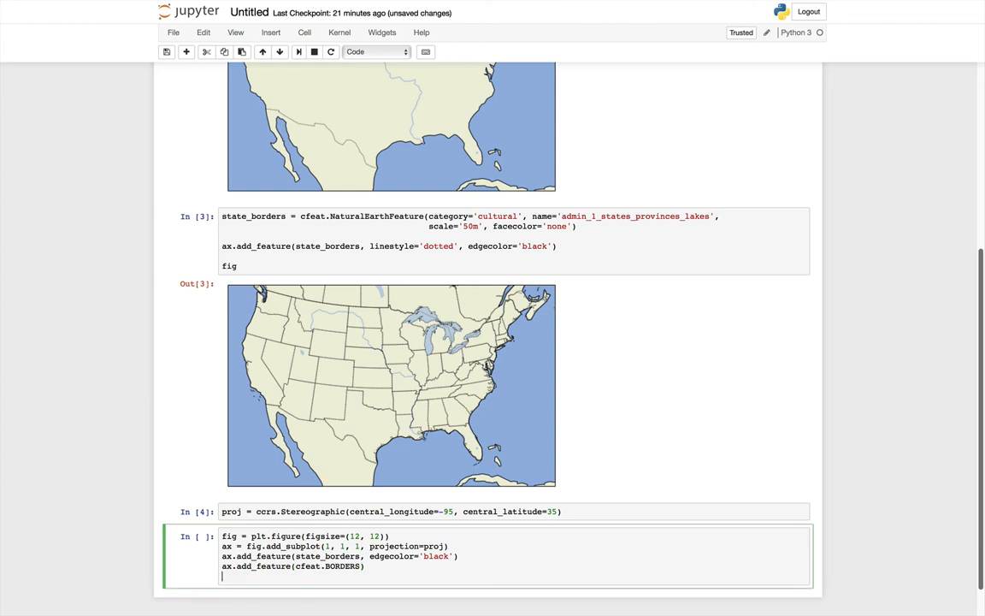
pyautogui.write('ax.gridlines()')
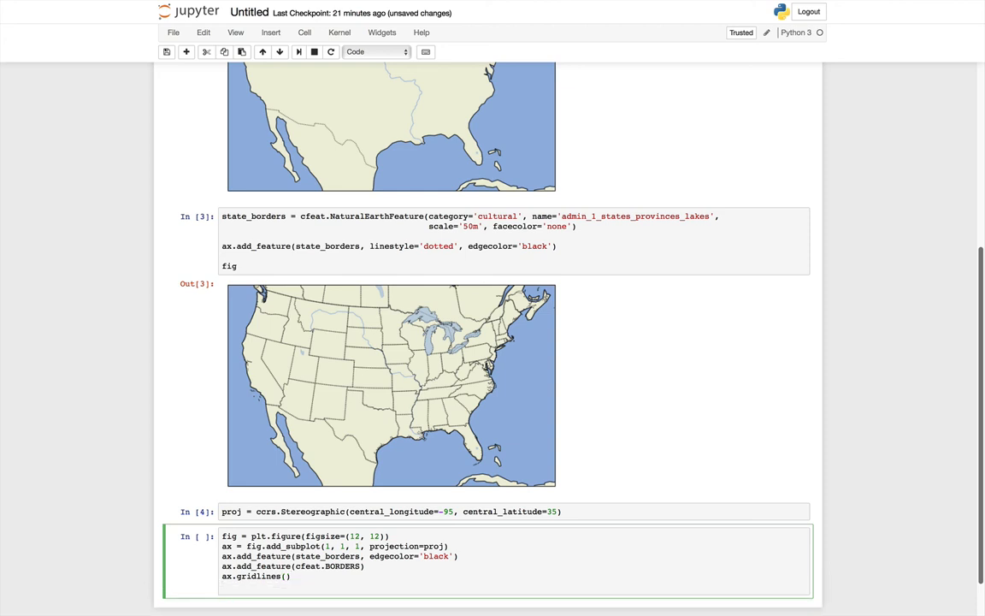
# Step: Set the map extent to [-109, -100, 35, 42] and run the cell
pyautogui.write('ax.set_extent([])')
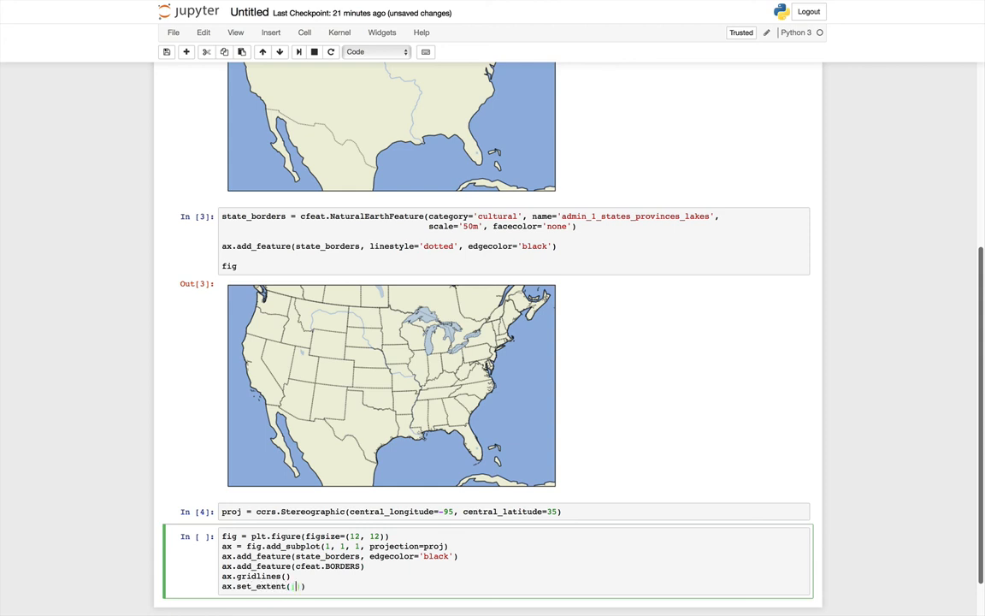
pyautogui.write('-109')
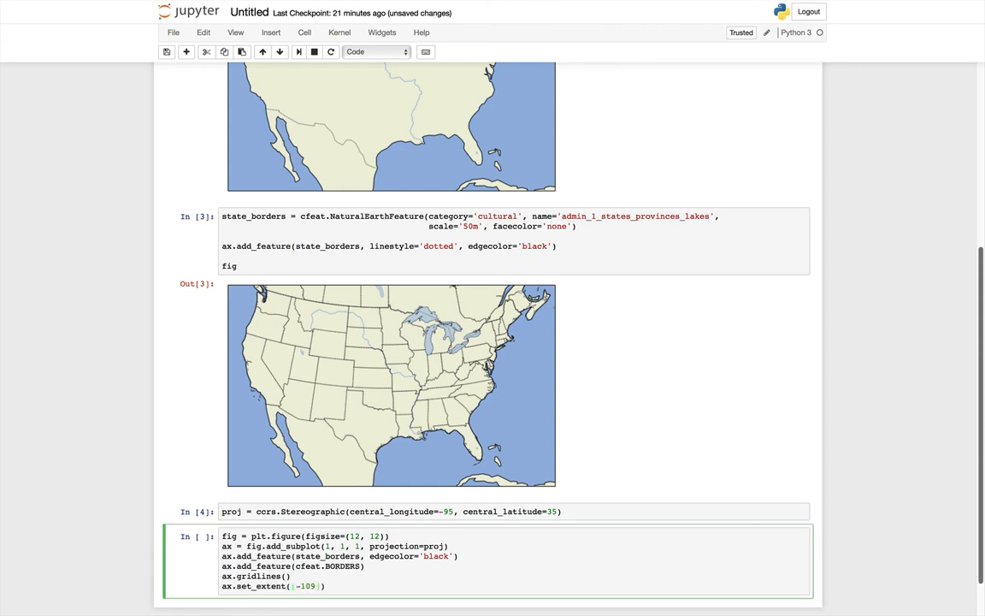
pyautogui.write(', -100,')
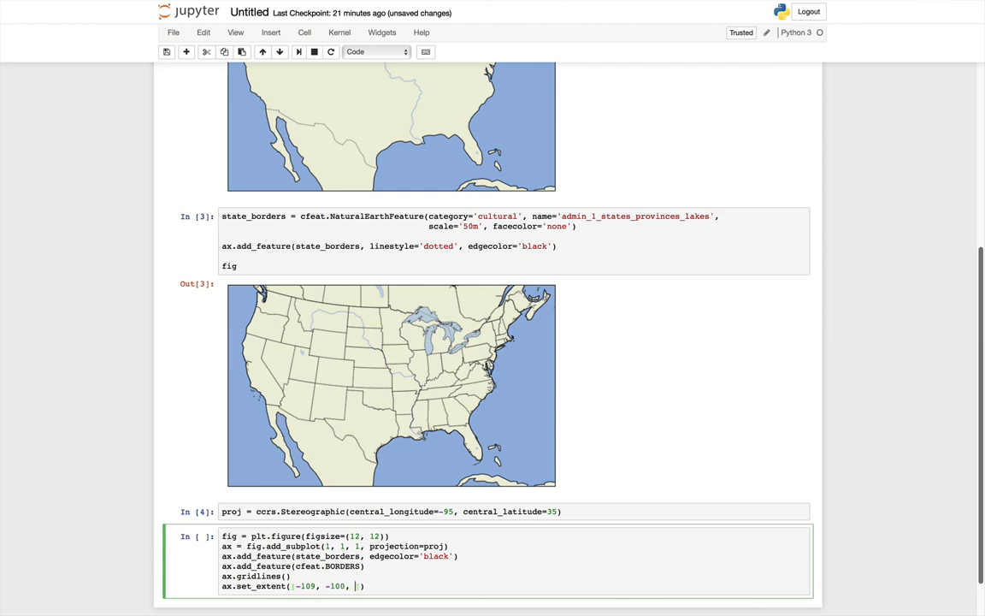
pyautogui.write('35, 42')
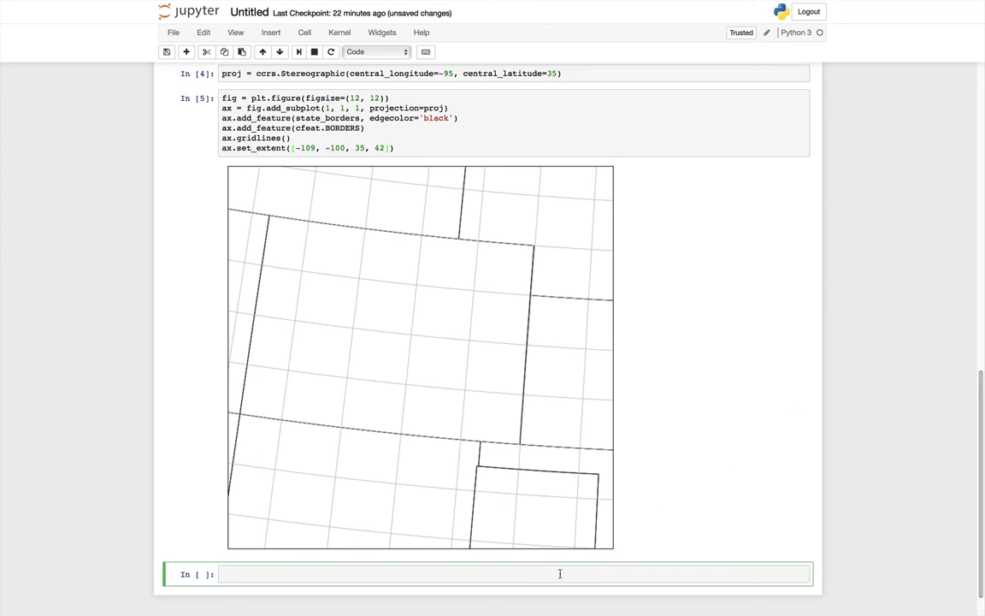
# Step: Write ax.scatter at -105.27, 40.01 with transform ccrs.PlateCarree()
pyautogui.write('ax')
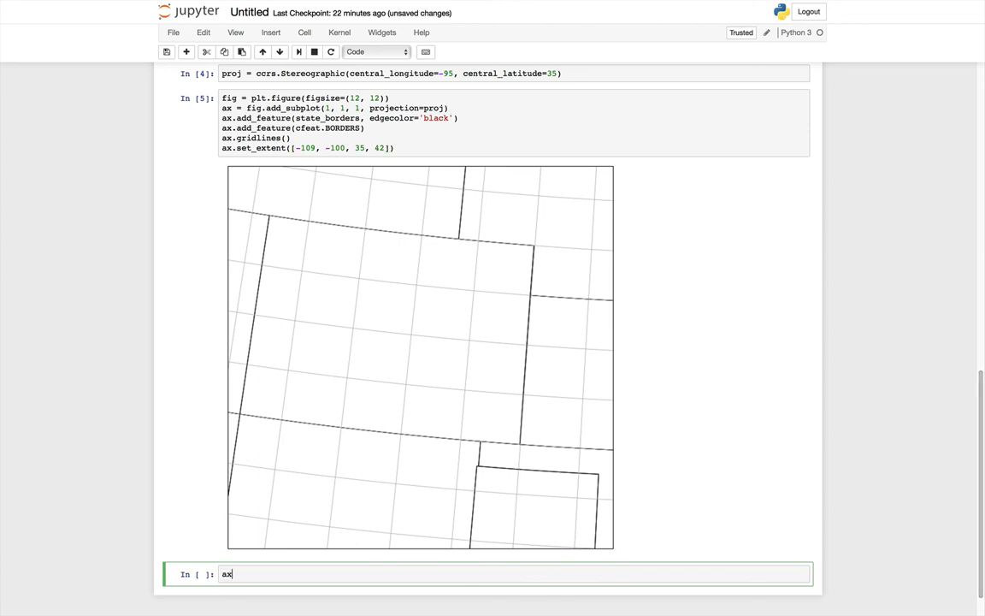
pyautogui.write('.scatter')
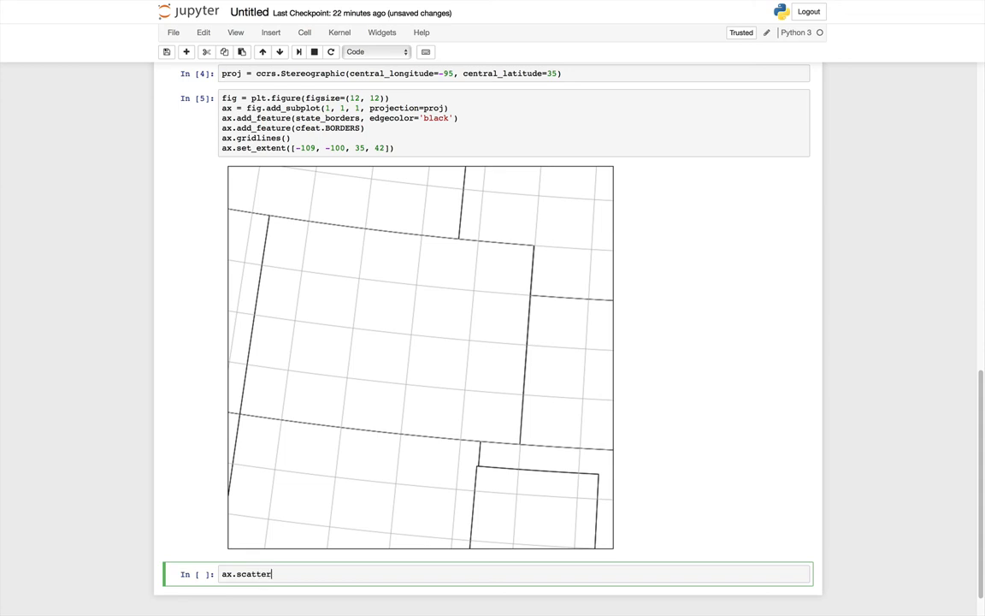
pyautogui.write('-105)')
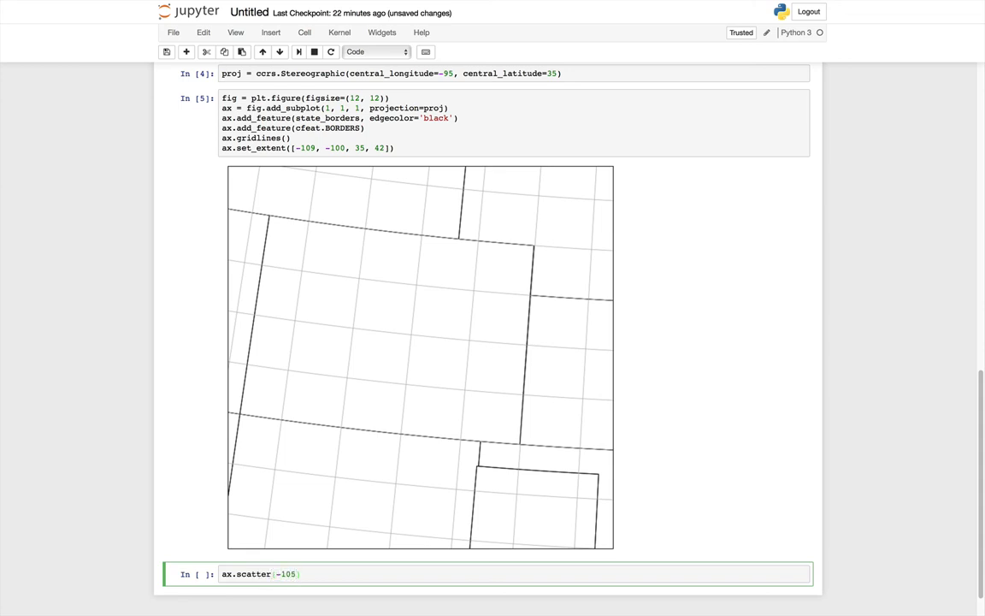
pyautogui.write('.27')
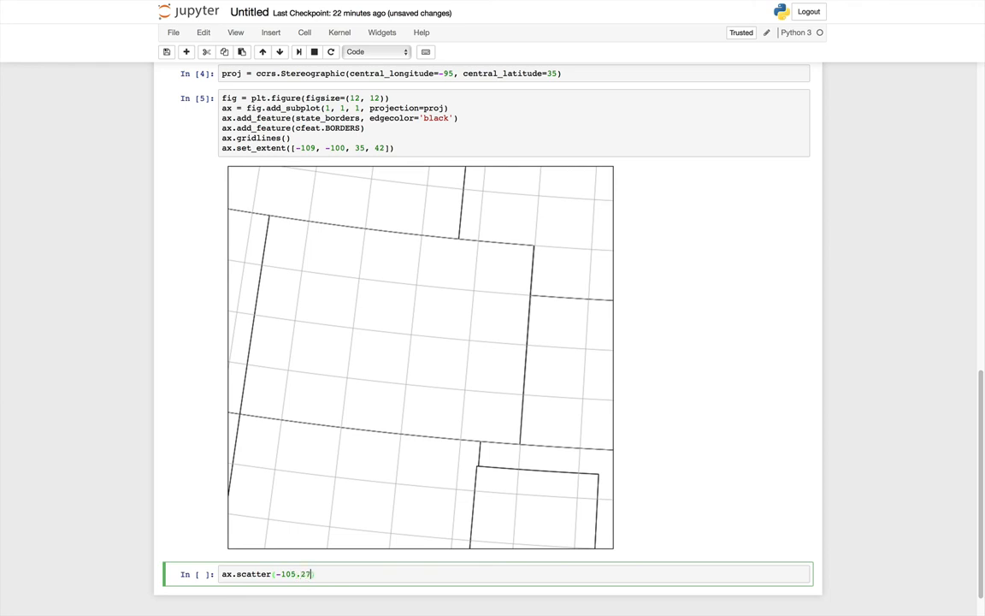
pyautogui.write(', 40.01')
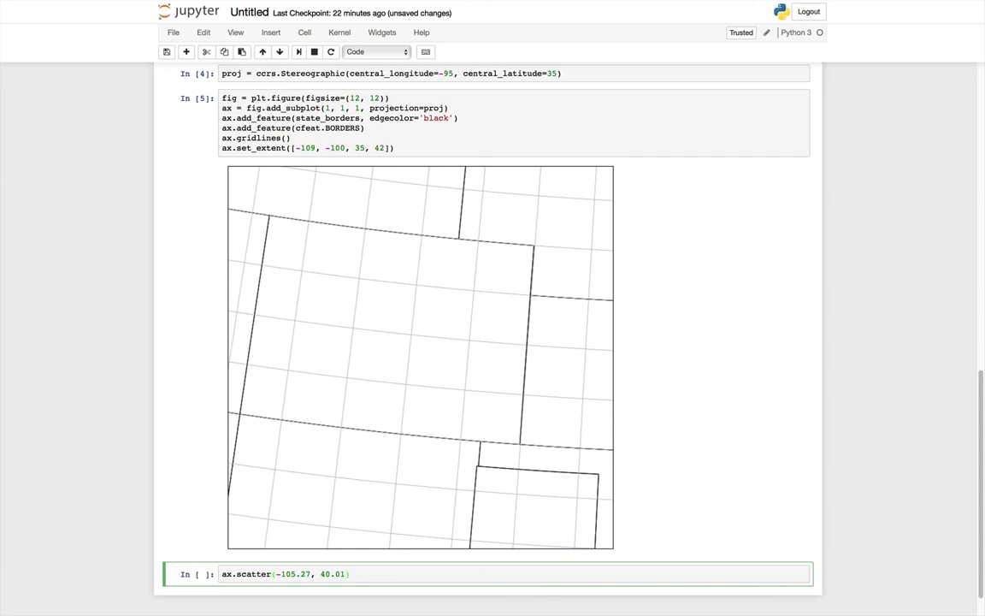
pyautogui.write(', tra')
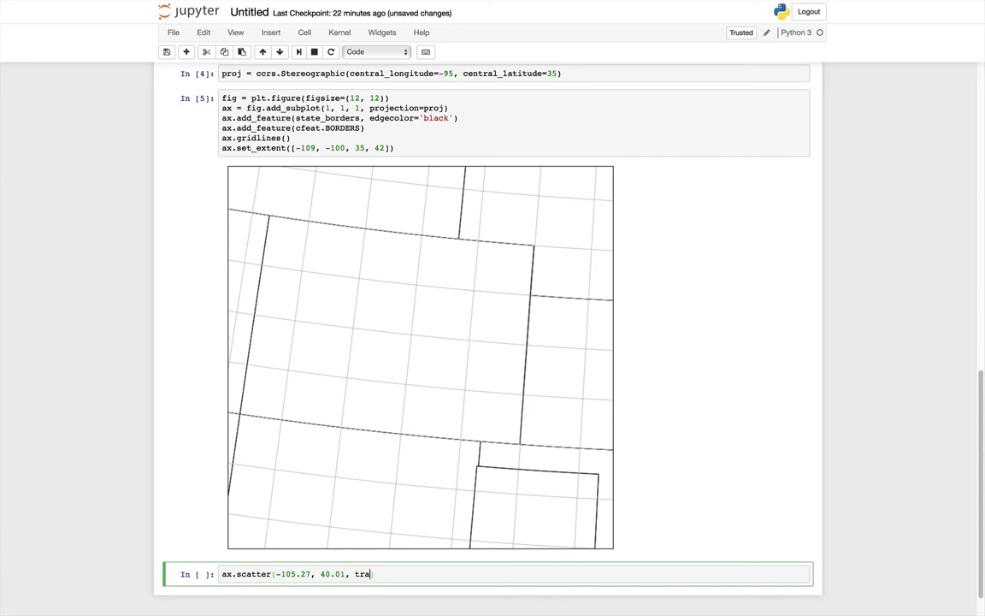
pyautogui.write('nsform=c')
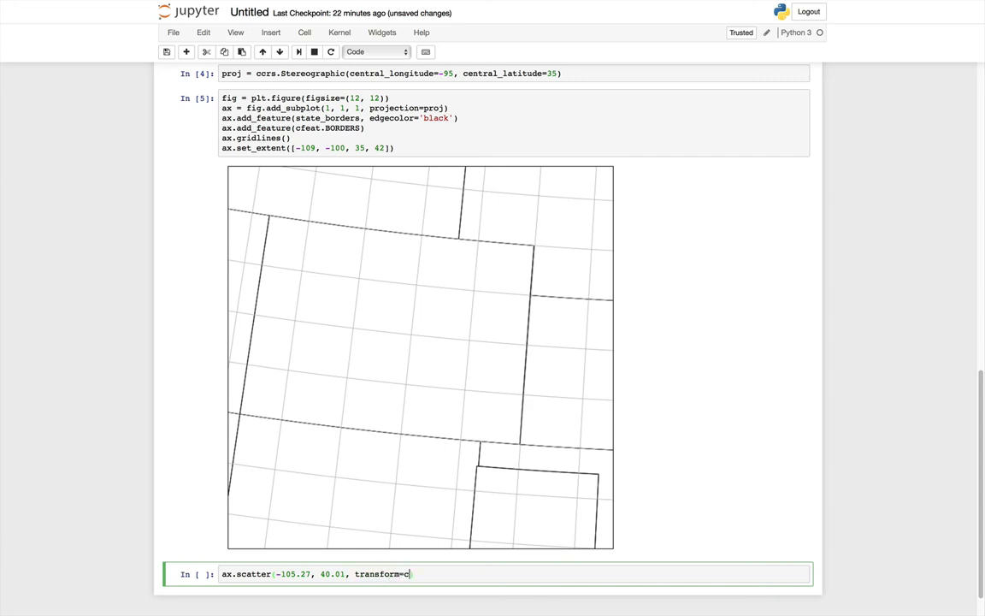
pyautogui.write('crs')
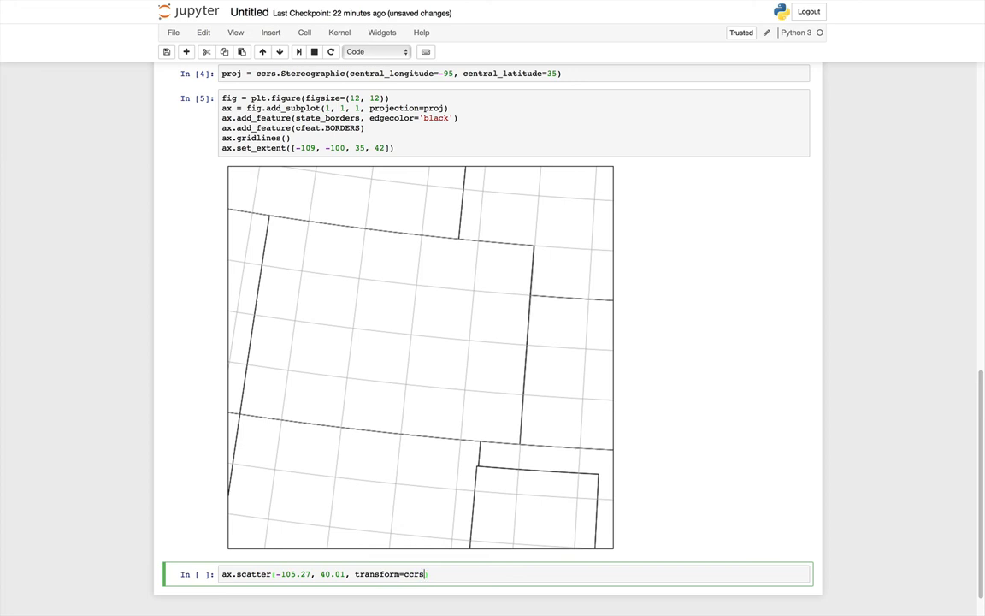
pyautogui.write('.)')
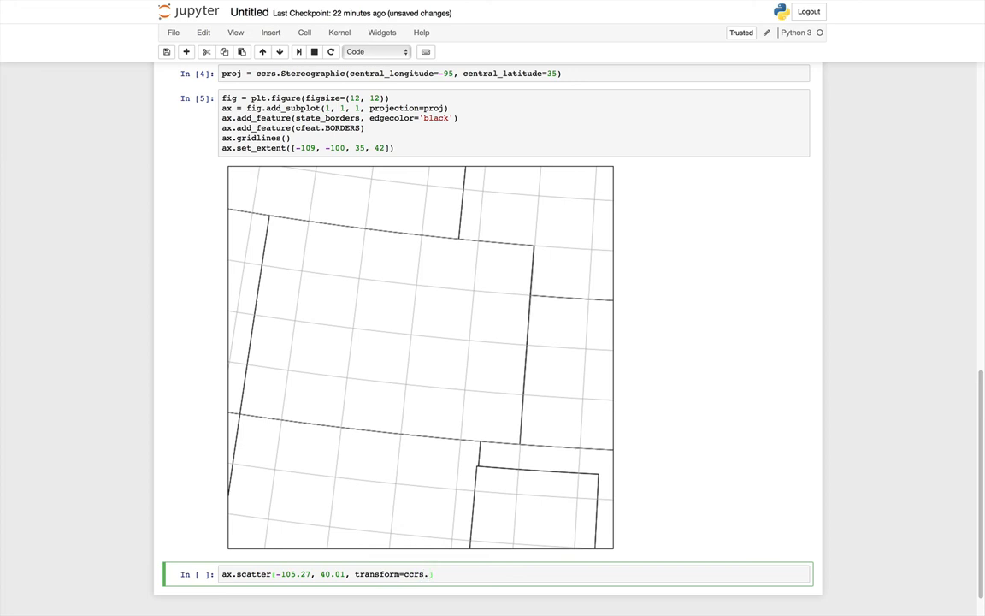
pyautogui.write('Plat')
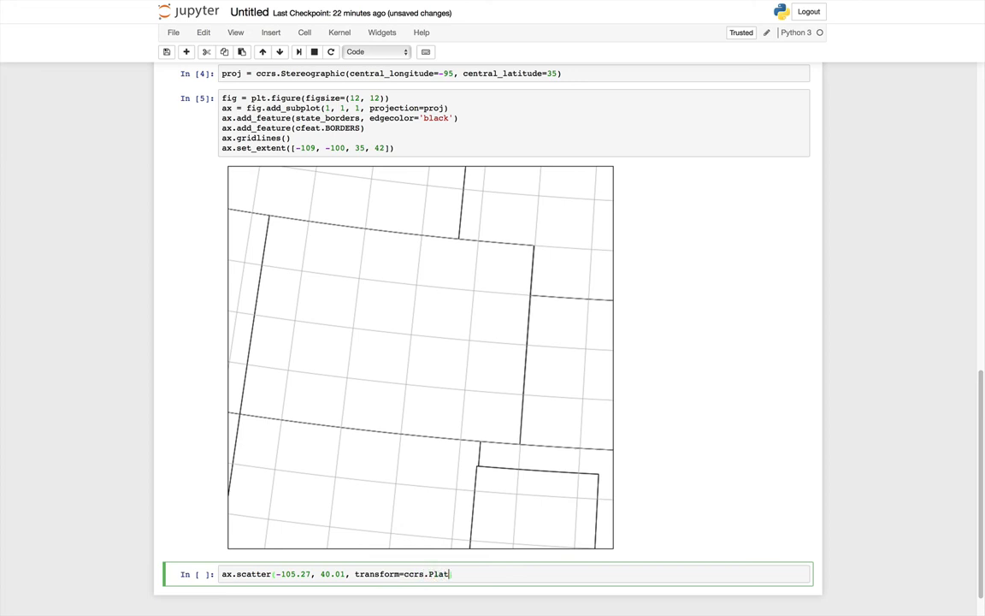
pyautogui.write('eCarr')
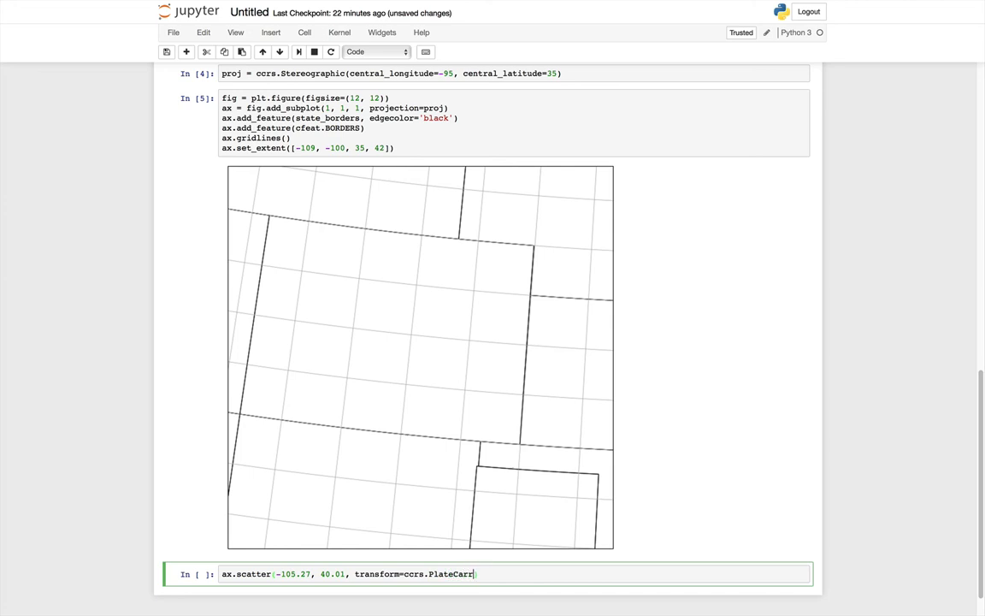
pyautogui.write('ee()')
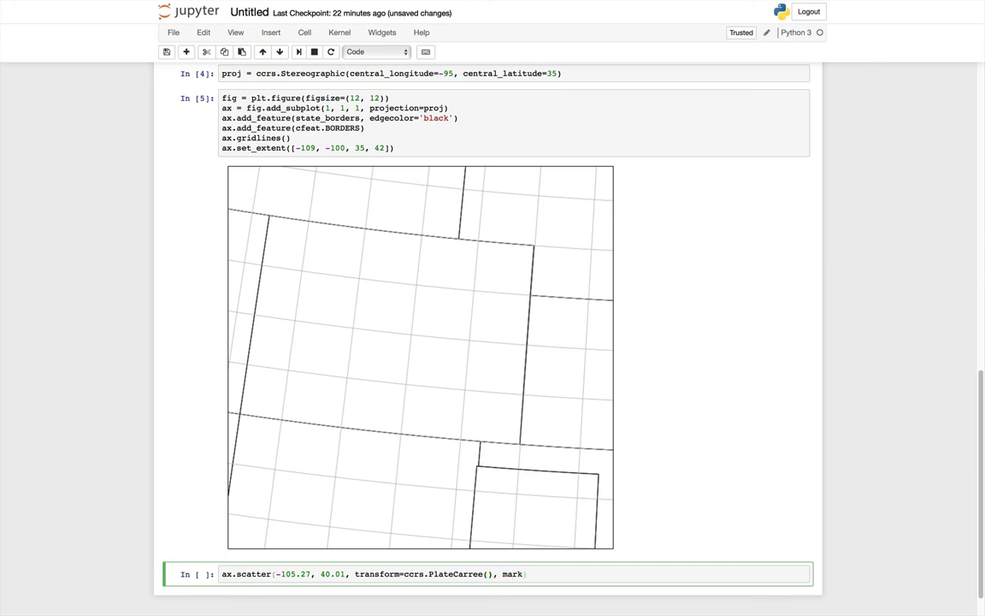
# Step: Give the scatter a '*' marker, size 400 and yellow colour
pyautogui.write("er='*')")
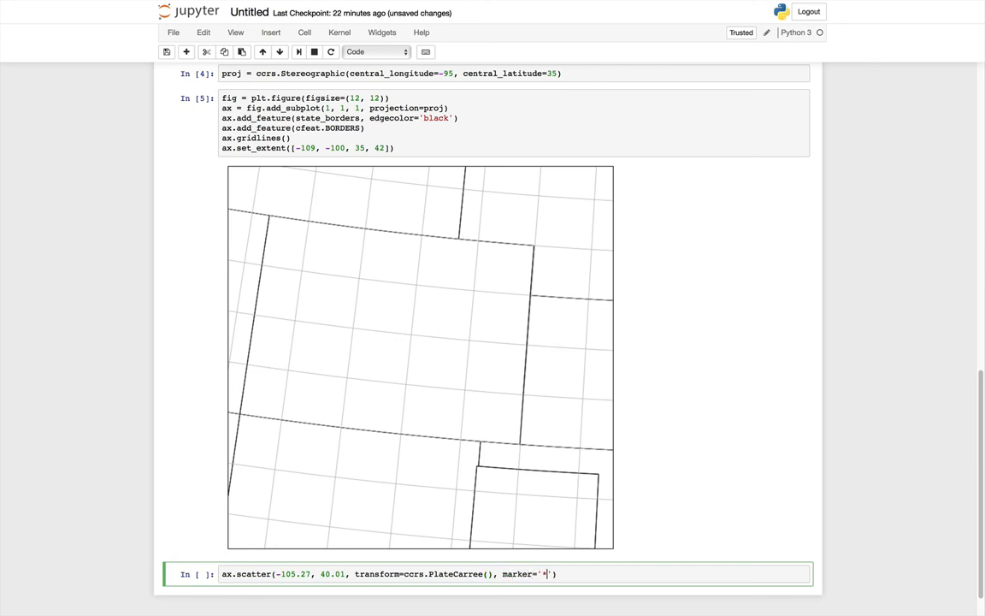
pyautogui.write(', s=')
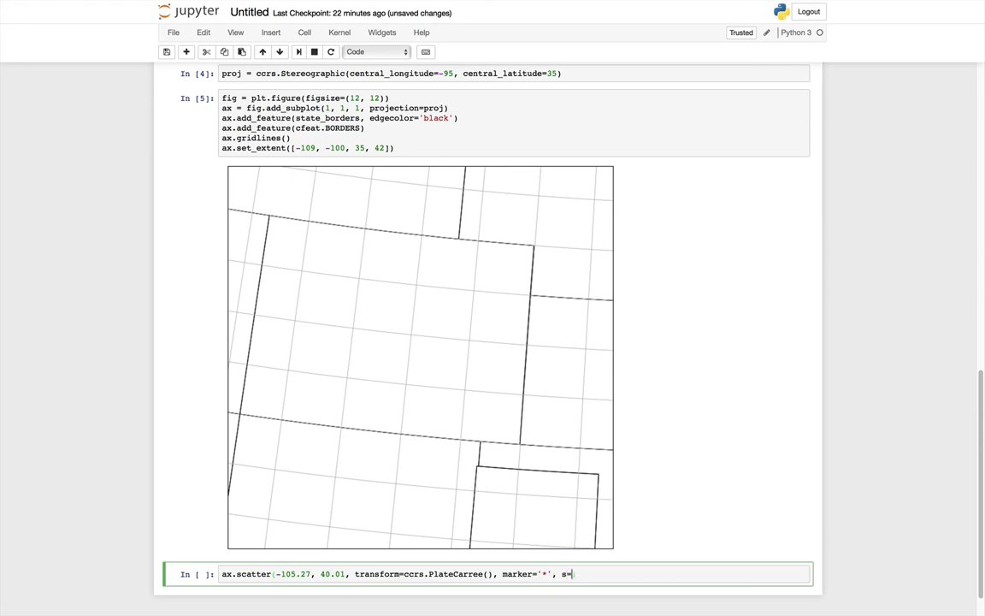
pyautogui.write('400,')
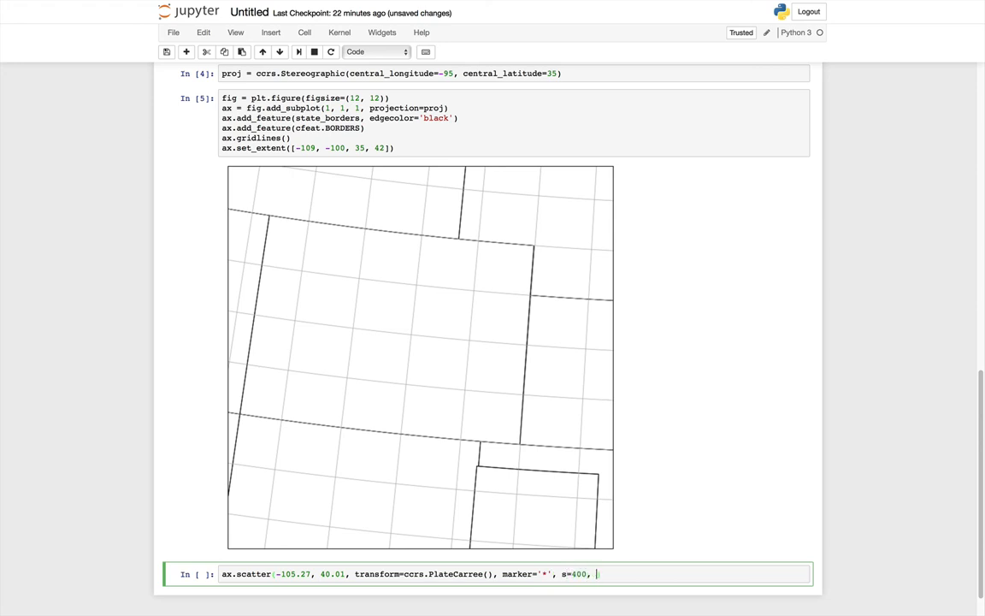
pyautogui.write("c='y')")
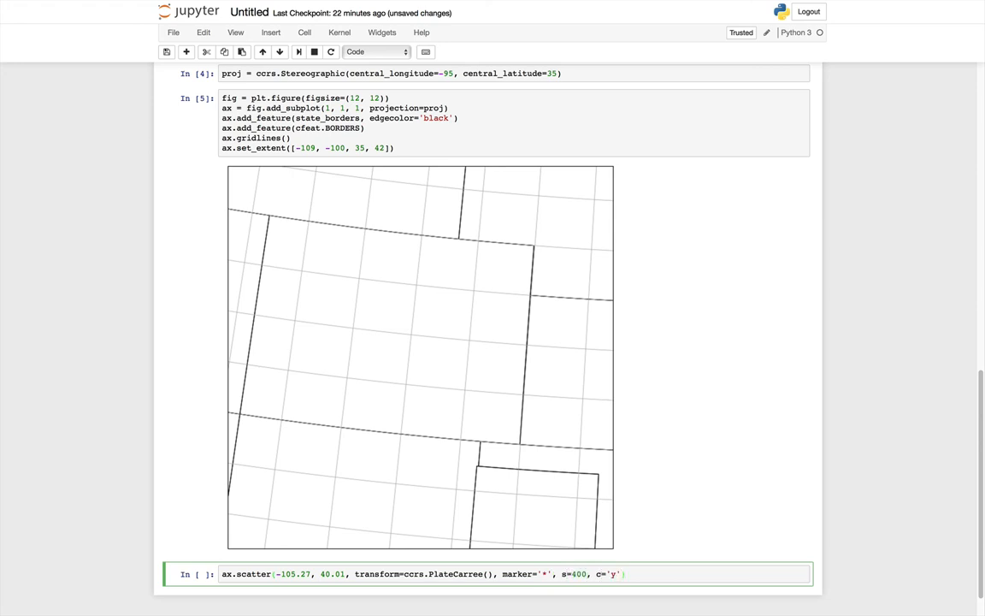